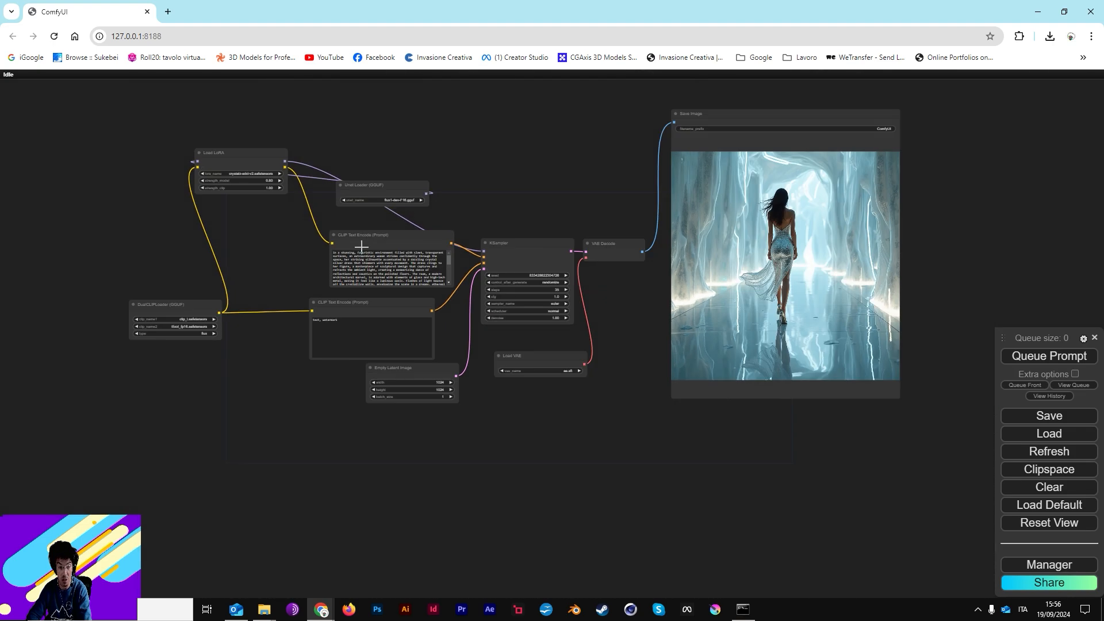
{"action": "mouse_move", "coordinate": [519, 176]}
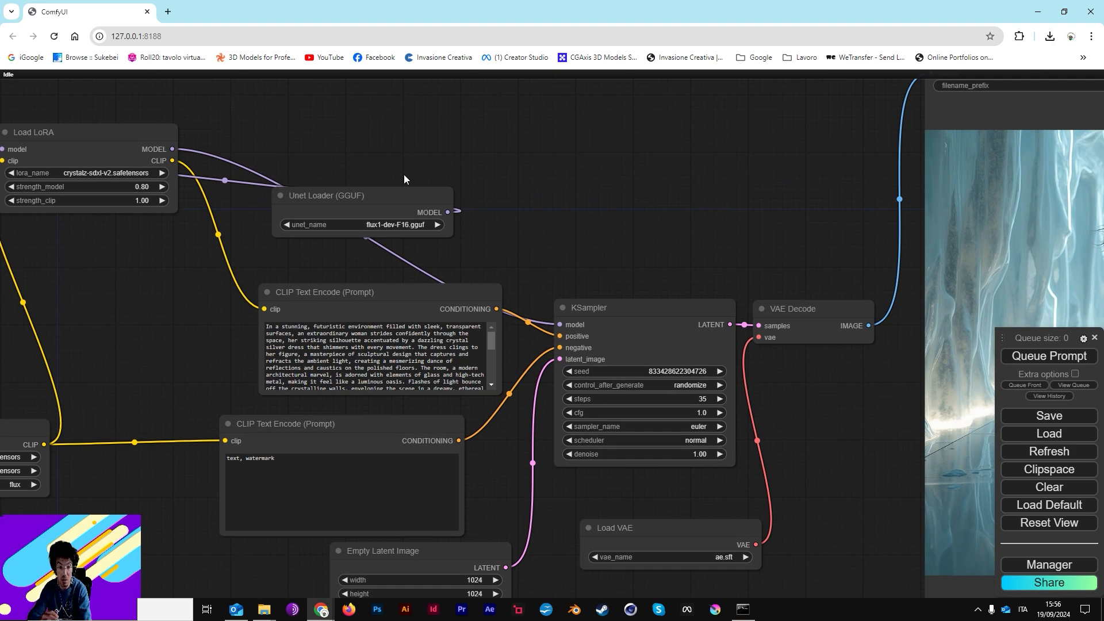
{"action": "mouse_move", "coordinate": [413, 180]}
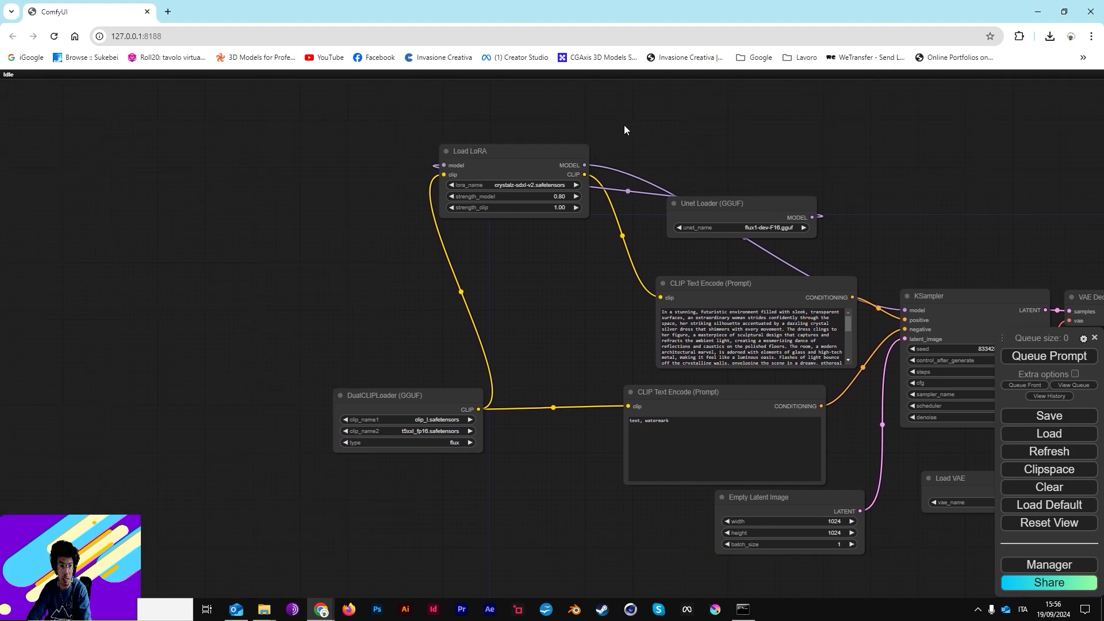
Look through the ComfyUI workflow graph and the GitHub readme down to the install section
{"action": "left_click_drag", "start_coordinate": [624, 130], "coordinate": [335, 153]}
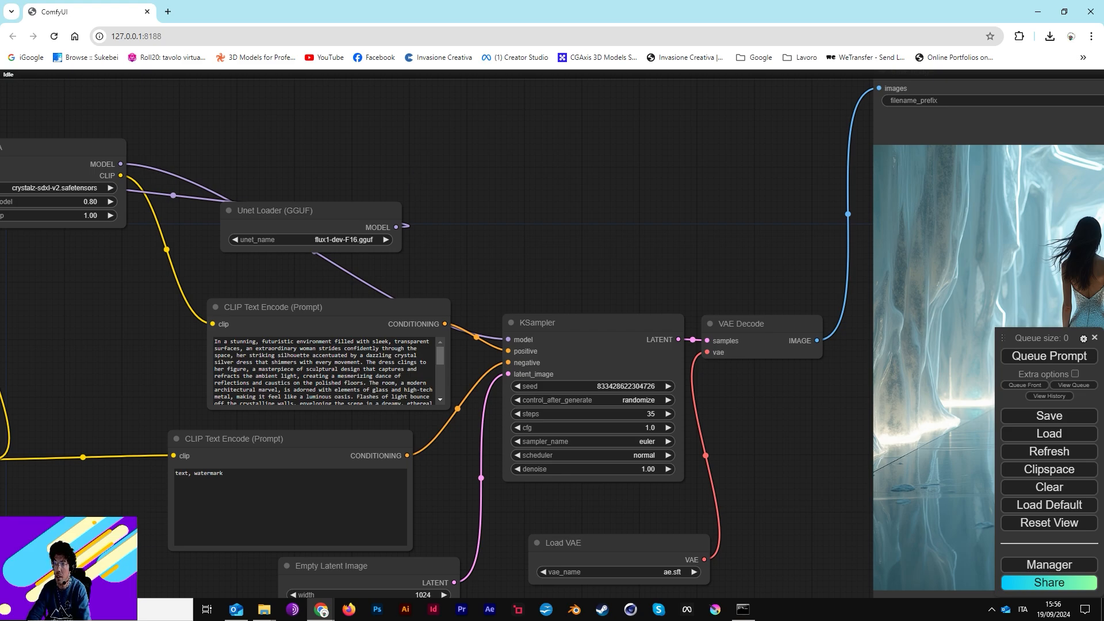
{"action": "mouse_move", "coordinate": [286, 226]}
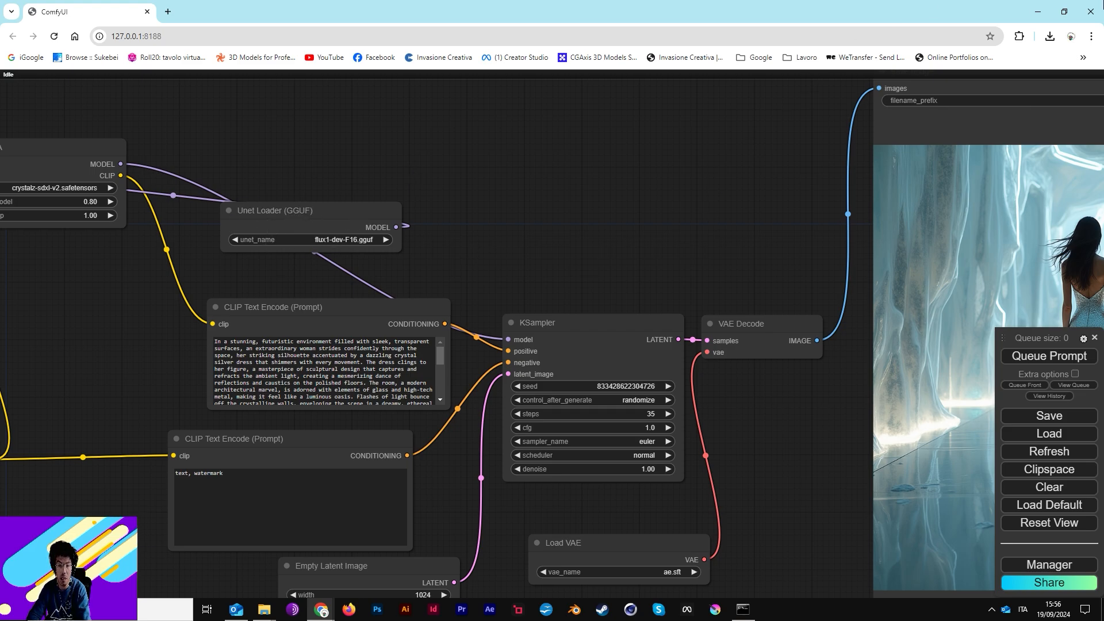
{"action": "mouse_move", "coordinate": [655, 283]}
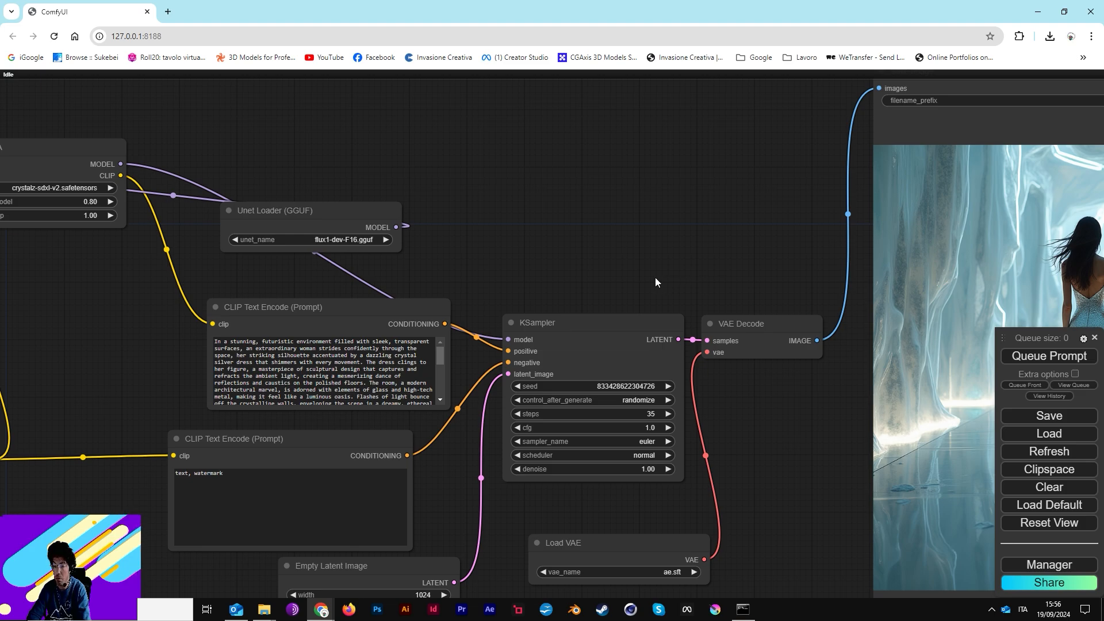
{"action": "mouse_move", "coordinate": [361, 240]}
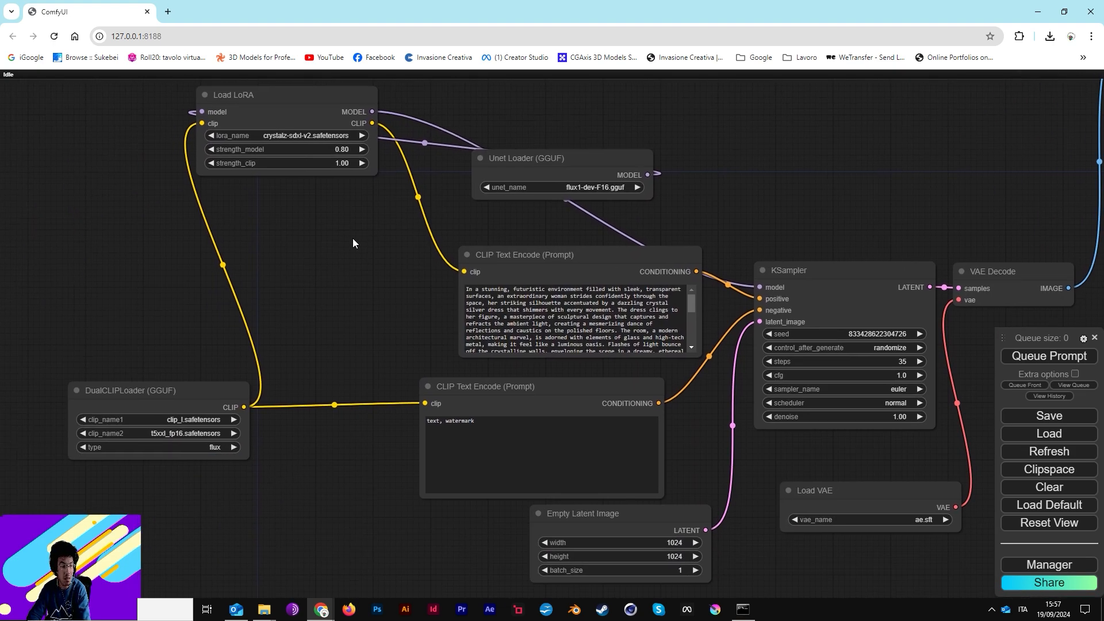
{"action": "mouse_move", "coordinate": [526, 141]}
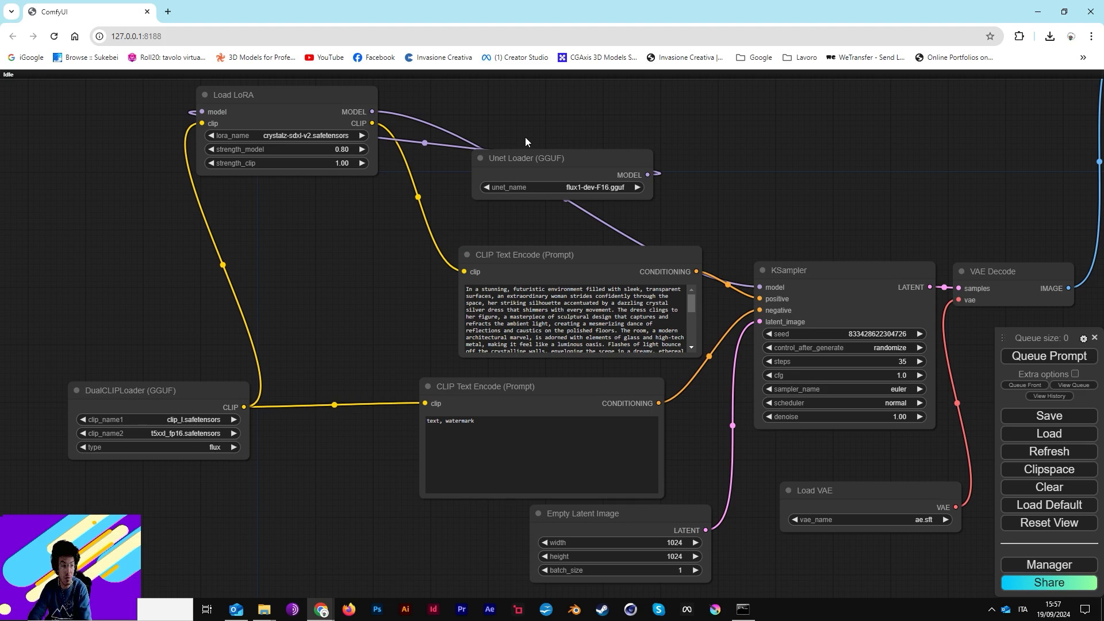
{"action": "mouse_move", "coordinate": [702, 149]}
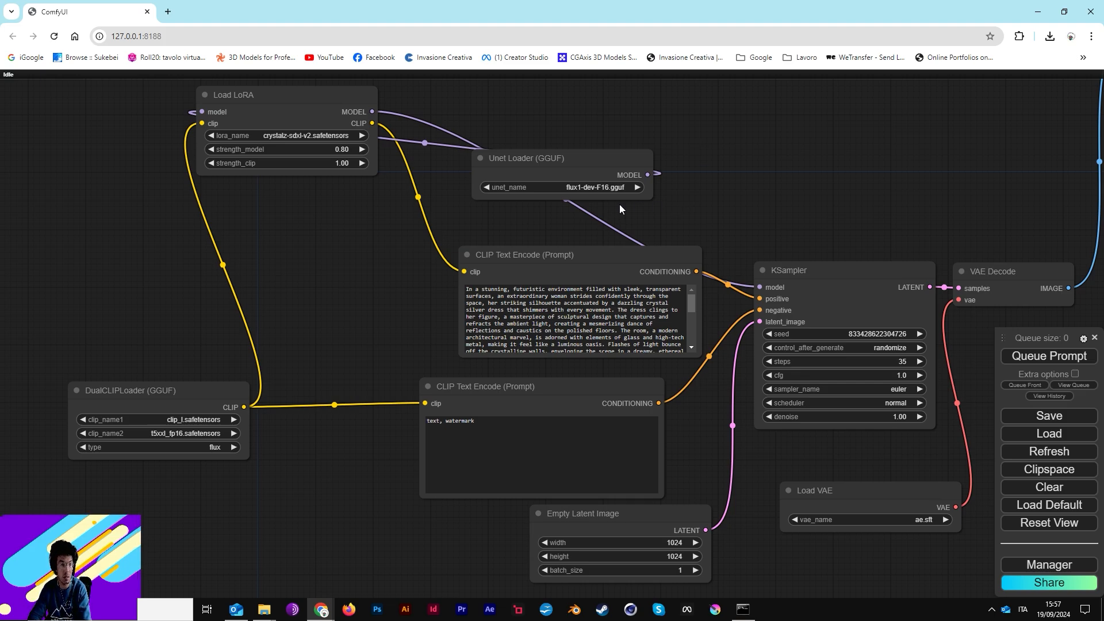
{"action": "scroll", "scroll_direction": "down", "scroll_amount": 3}
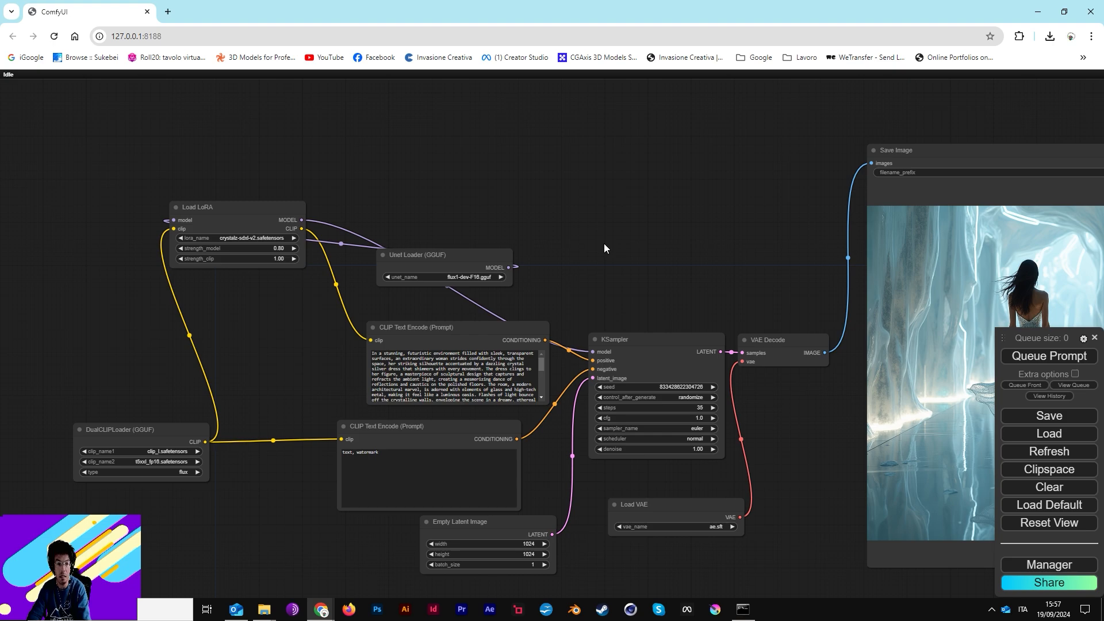
{"action": "left_click_drag", "start_coordinate": [604, 248], "coordinate": [571, 174]}
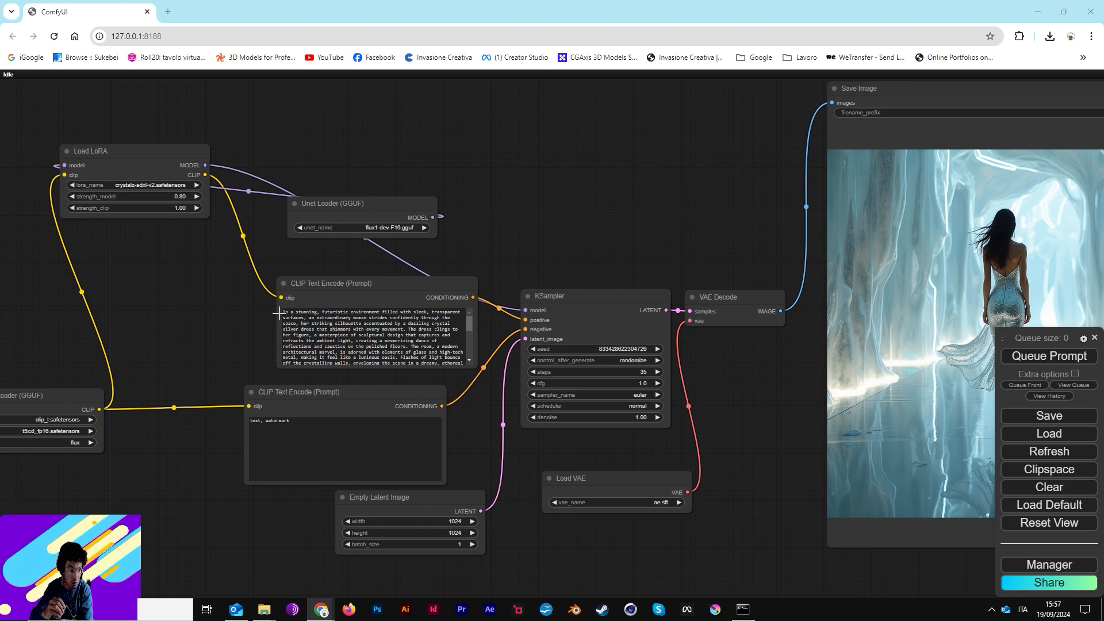
{"action": "scroll", "scroll_direction": "down", "scroll_amount": 3}
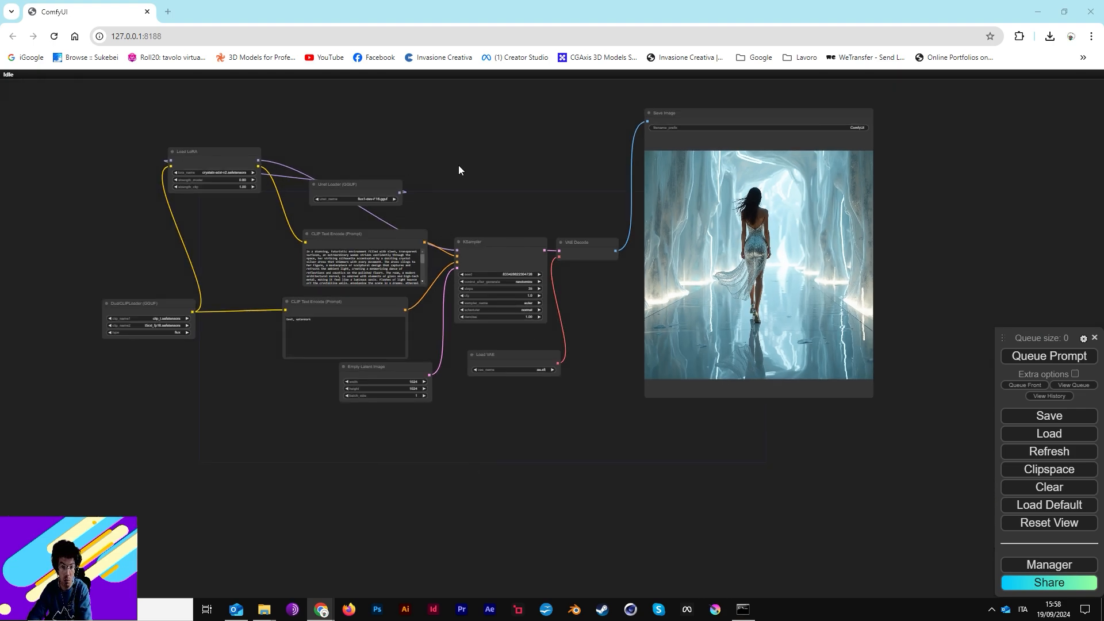
{"action": "mouse_move", "coordinate": [449, 217]}
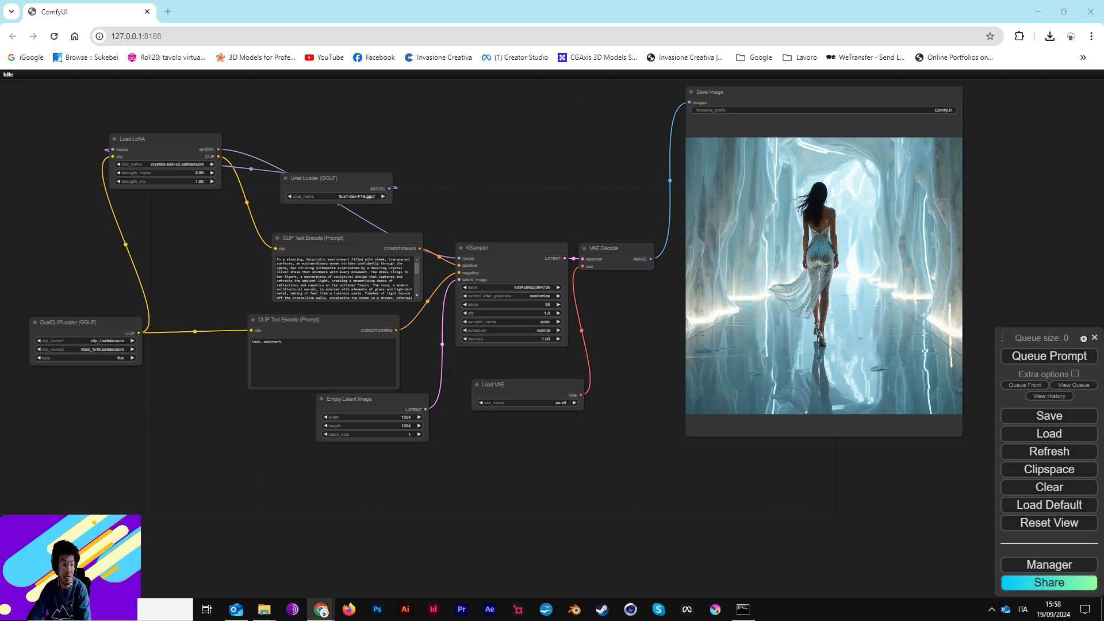
{"action": "mouse_move", "coordinate": [551, 269]}
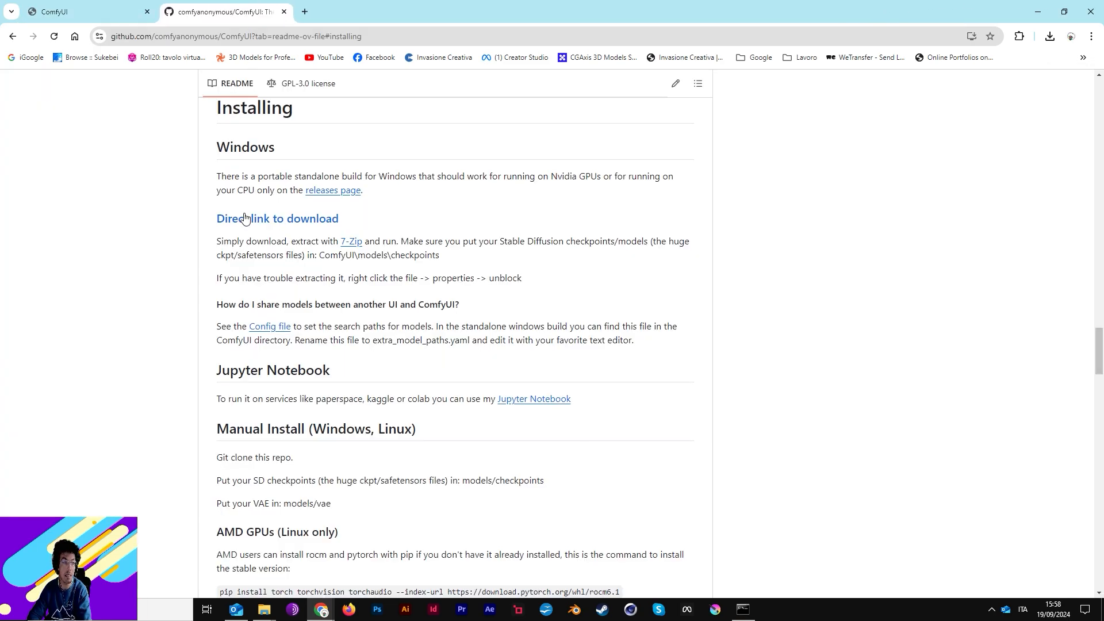
{"action": "scroll", "scroll_direction": "down", "scroll_amount": 3}
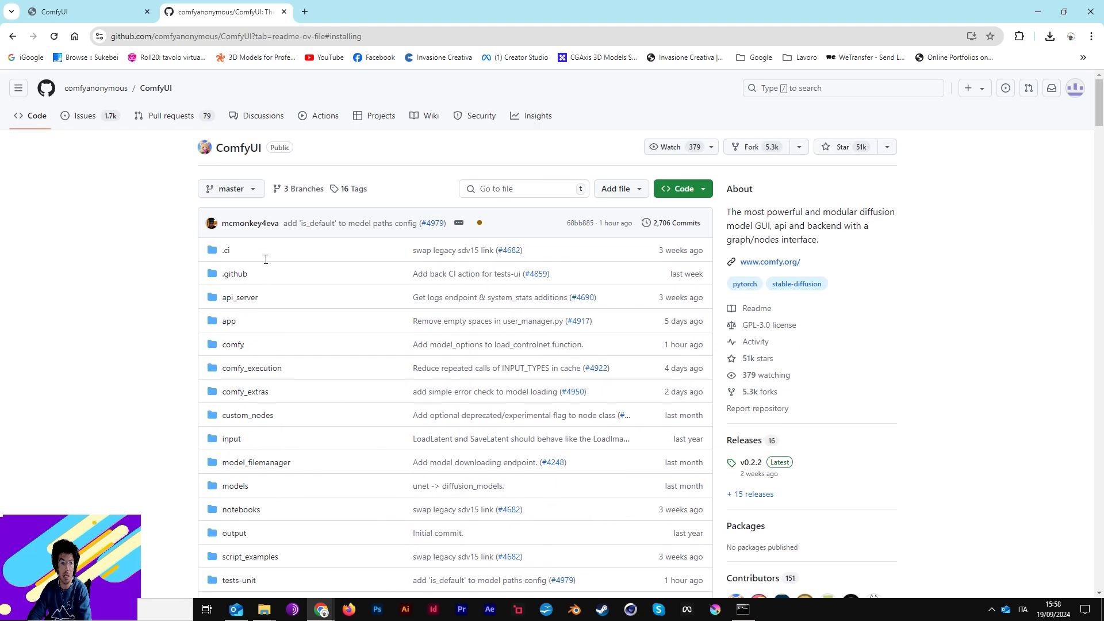
{"action": "scroll", "scroll_direction": "down", "scroll_amount": 3}
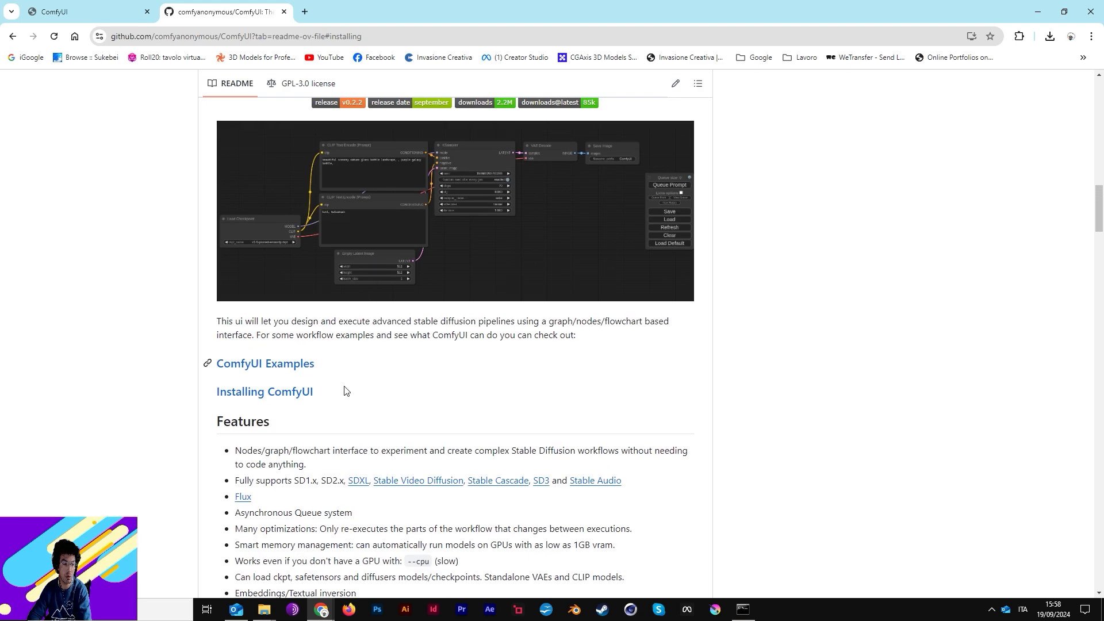
{"action": "mouse_move", "coordinate": [315, 405]}
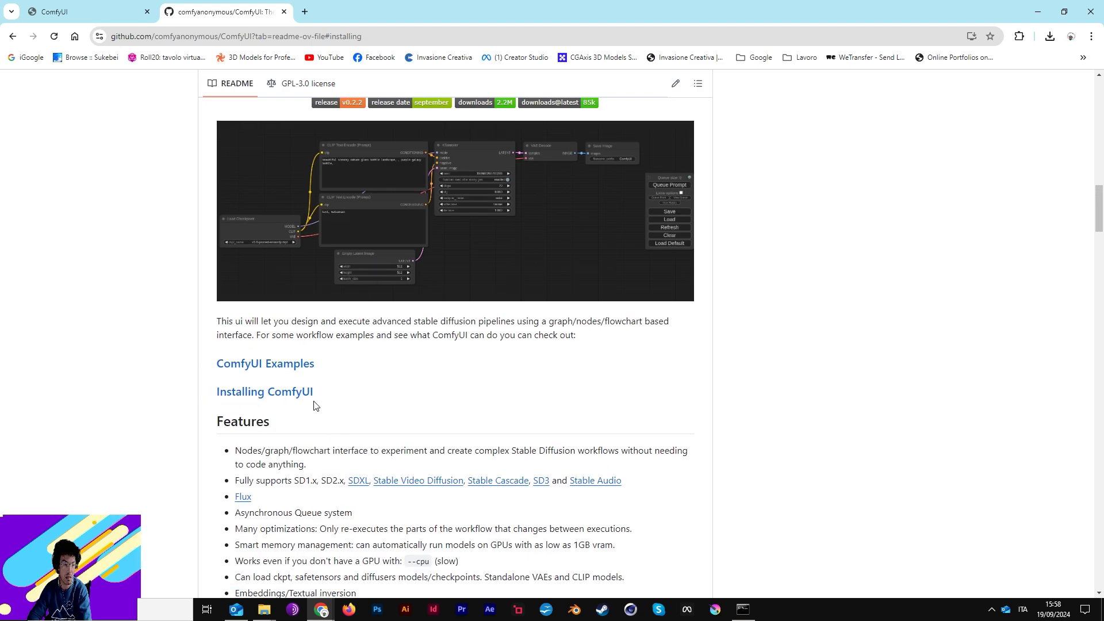
{"action": "mouse_move", "coordinate": [252, 410]}
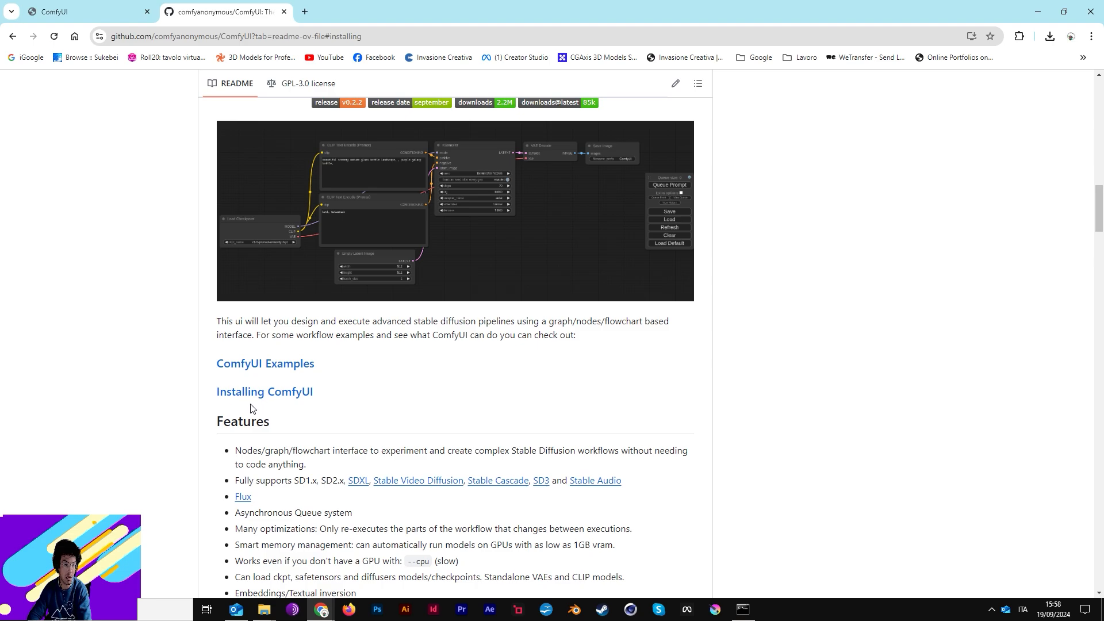
{"action": "mouse_move", "coordinate": [280, 406]}
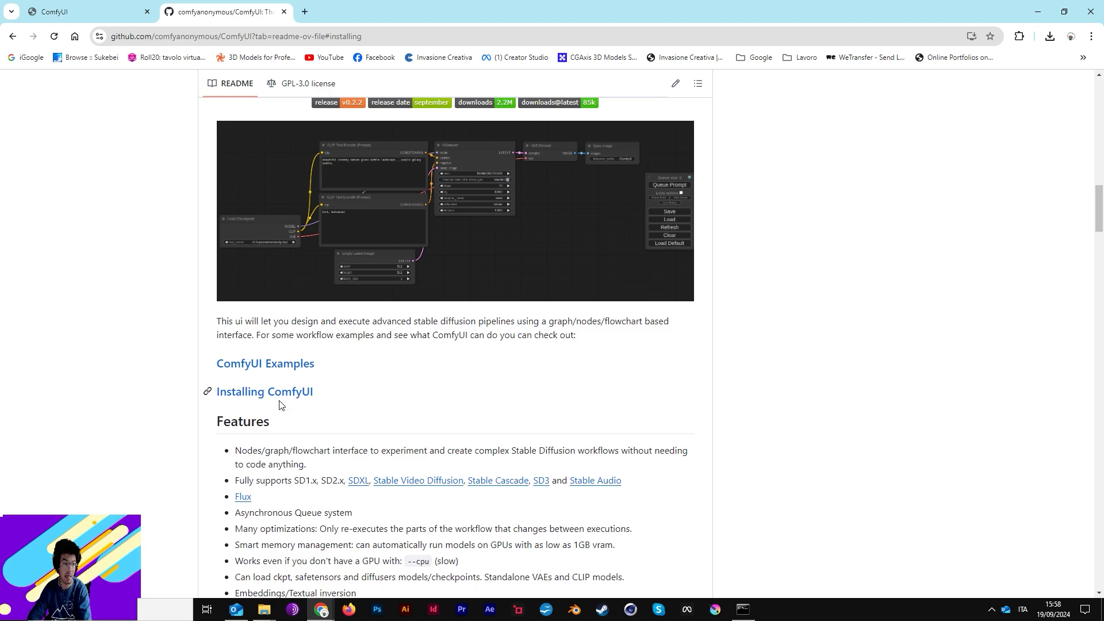
{"action": "mouse_move", "coordinate": [296, 396]}
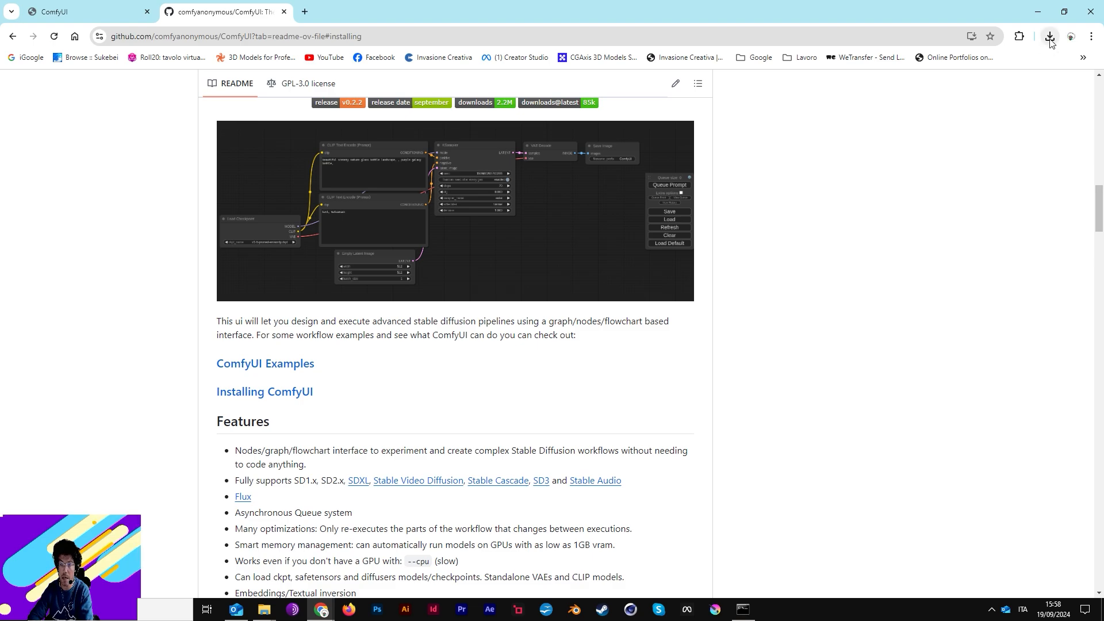
Reveal the downloaded ComfyUI Windows portable NVIDIA archive in its Downloads folder
{"action": "left_click", "coordinate": [1049, 37]}
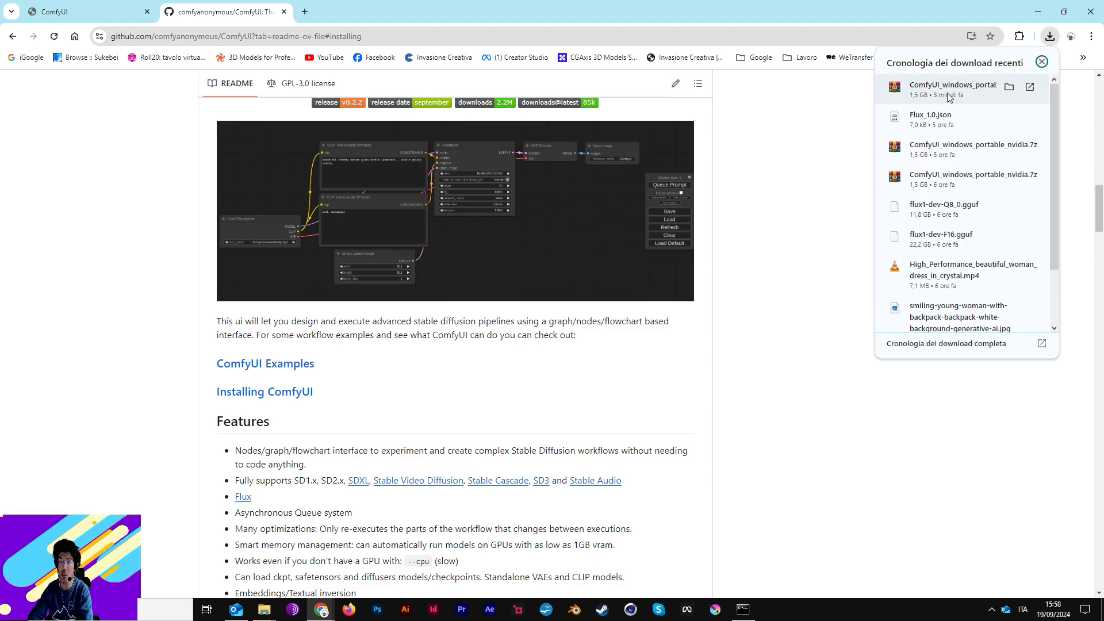
{"action": "left_click", "coordinate": [1010, 235]}
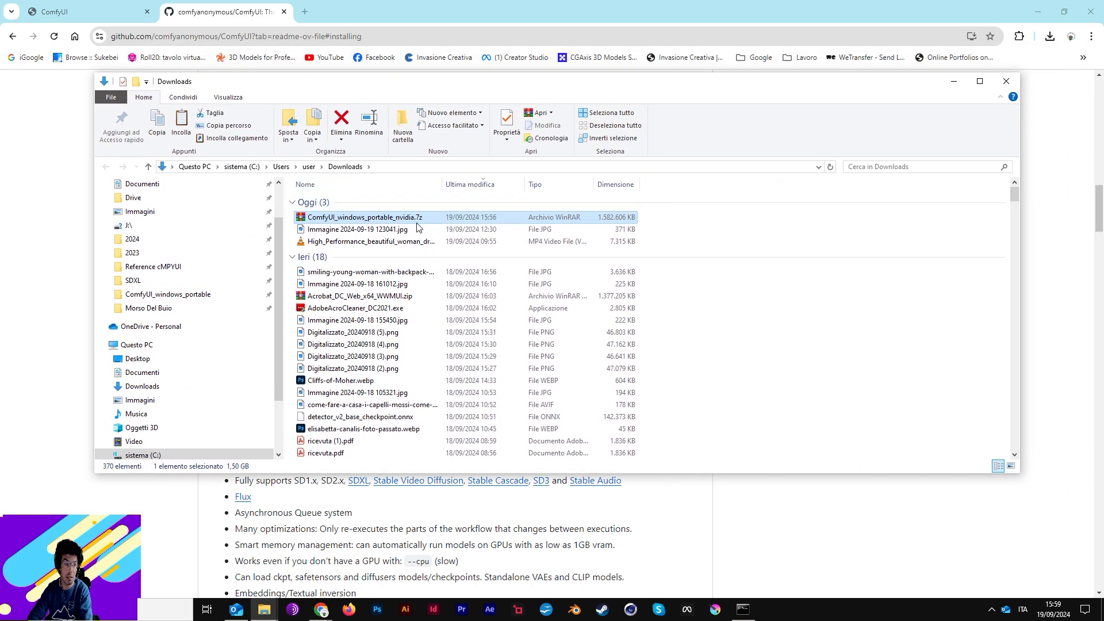
{"action": "mouse_move", "coordinate": [373, 232]}
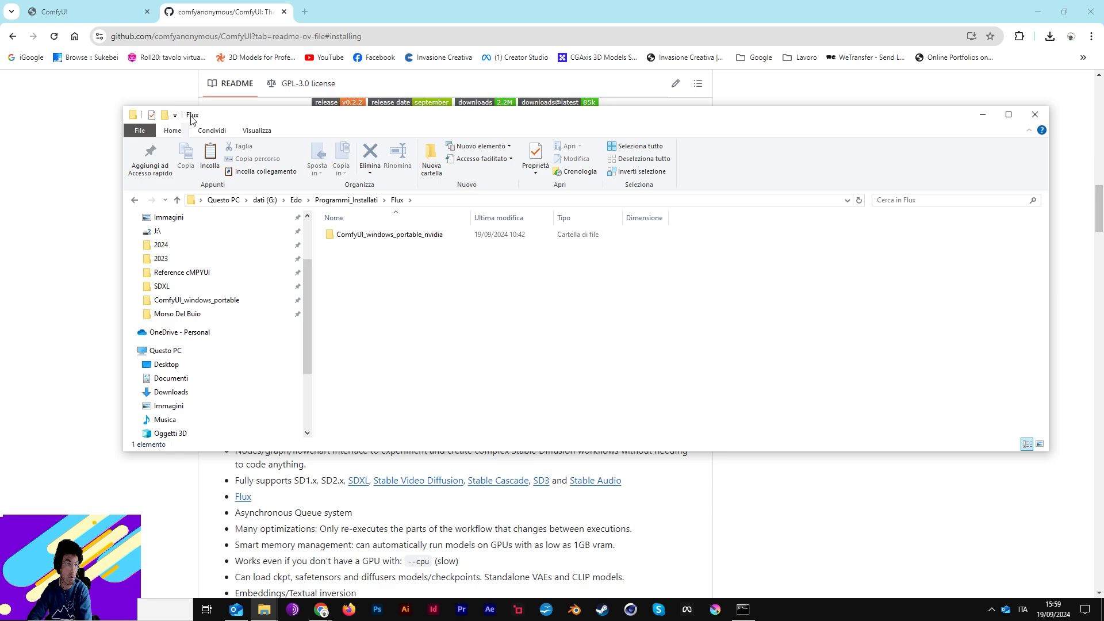
Navigate into ComfyUI_windows_portable_nvidia then ComfyUI_windows_portable, listing ComfyUI, python_embeded, update and run scripts
{"action": "left_click", "coordinate": [390, 234]}
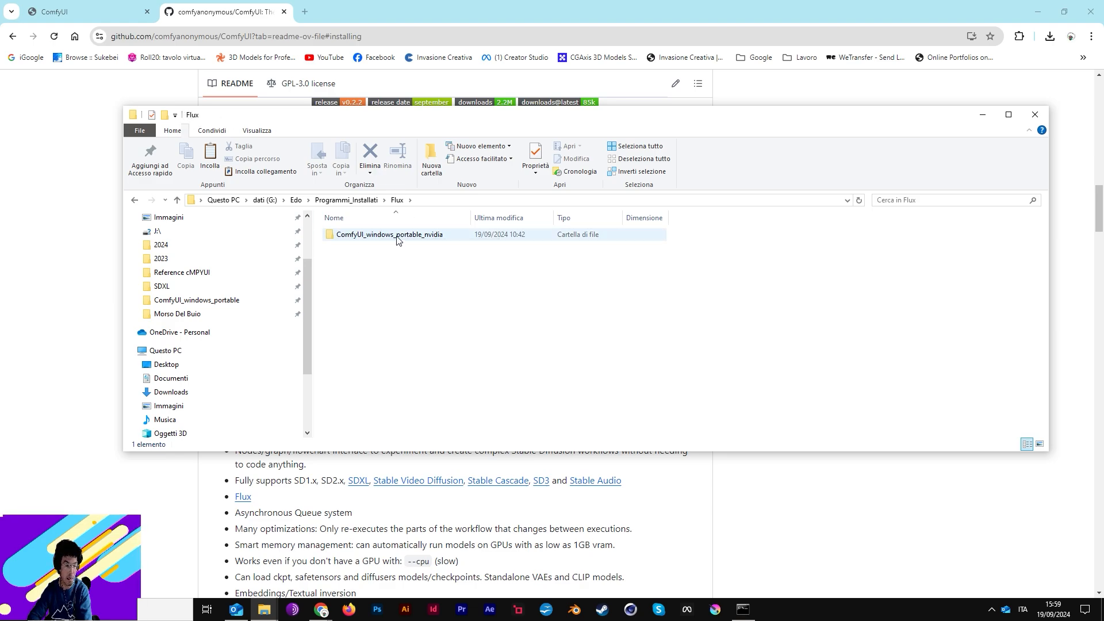
{"action": "double_click", "coordinate": [390, 233]}
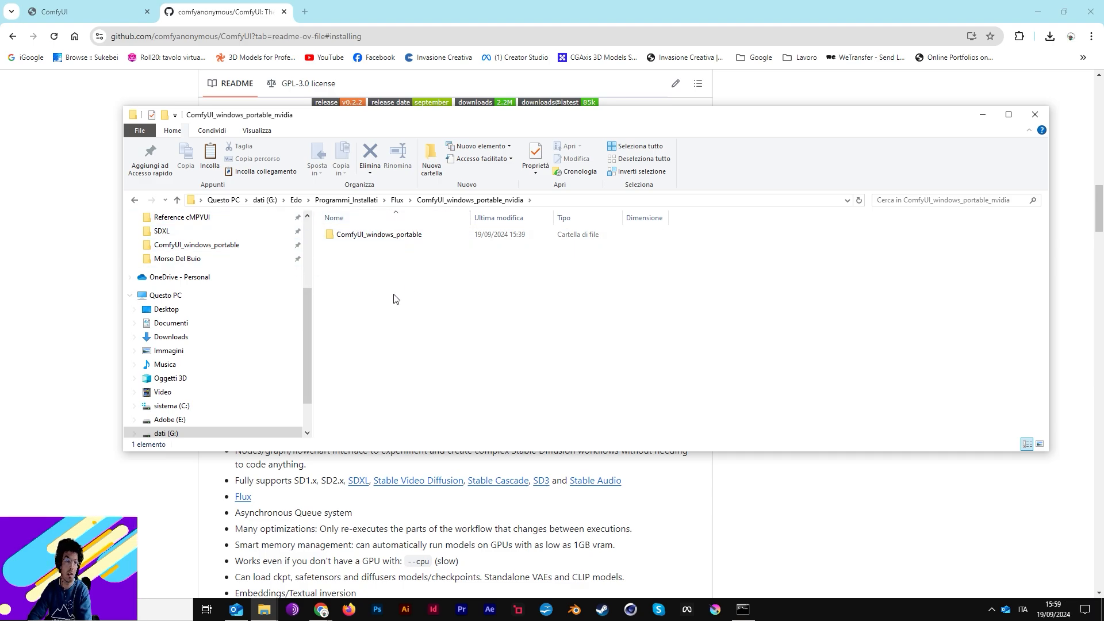
{"action": "left_click", "coordinate": [379, 233]}
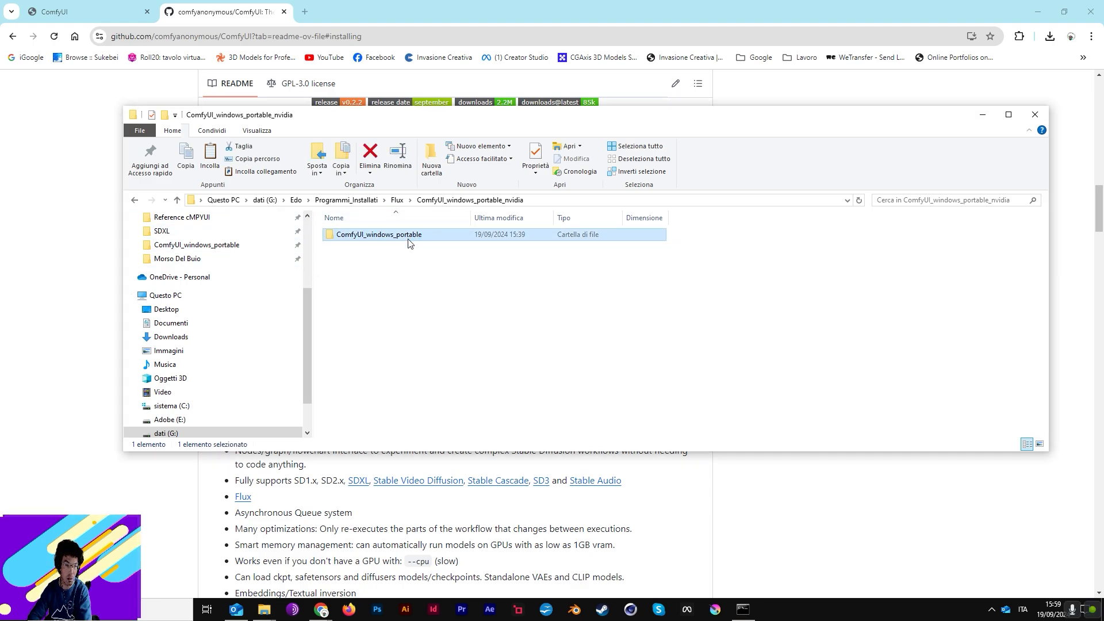
{"action": "double_click", "coordinate": [379, 235]}
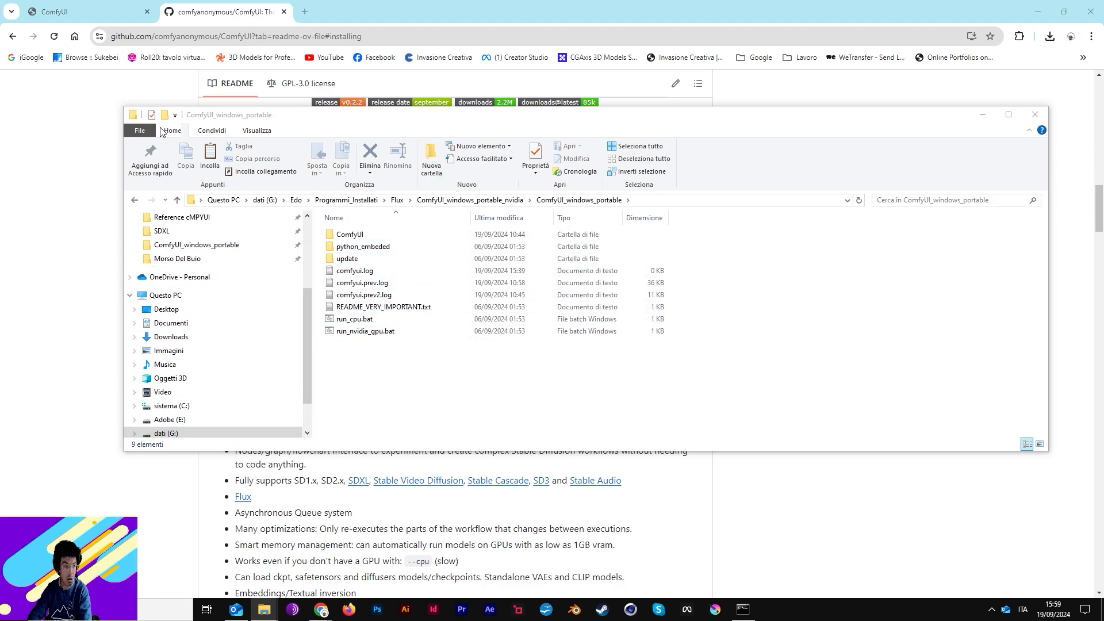
{"action": "left_click", "coordinate": [346, 258]}
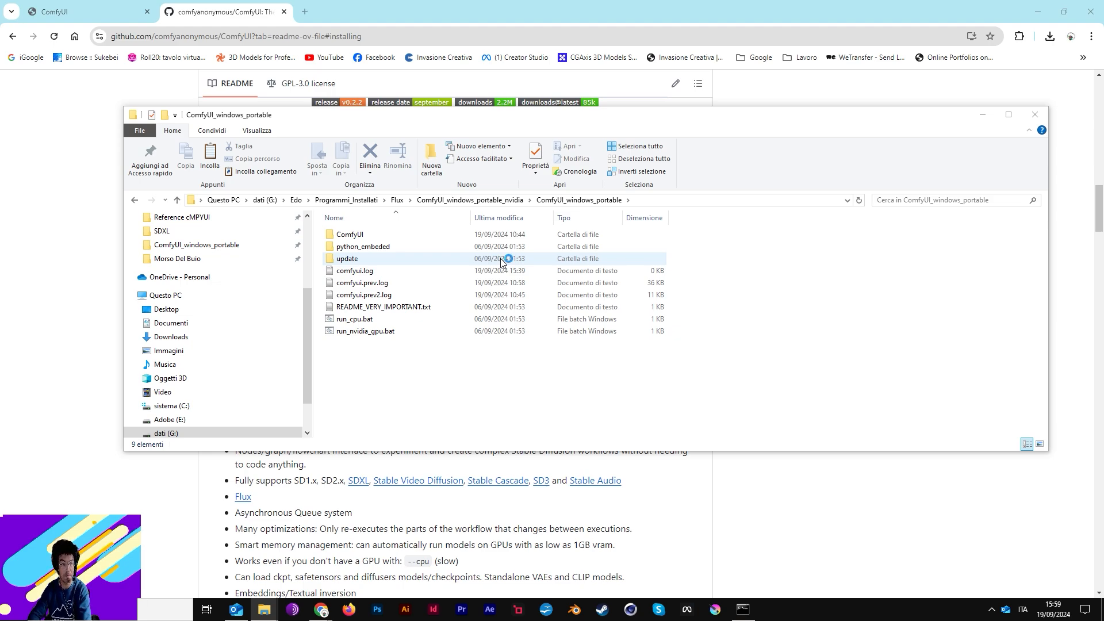
{"action": "left_click", "coordinate": [355, 270]}
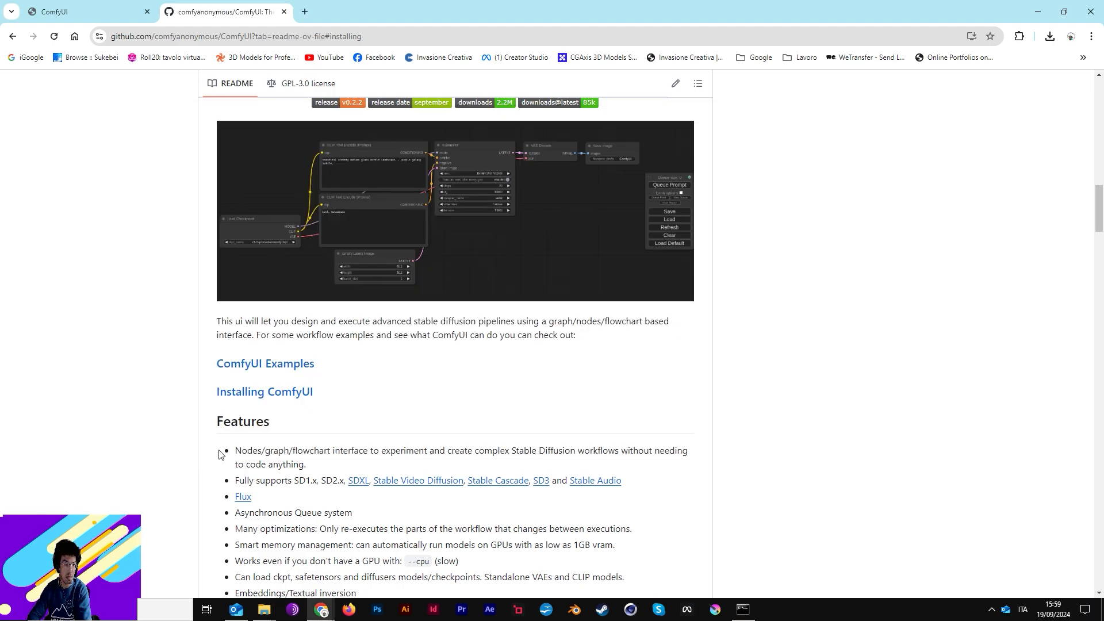
{"action": "mouse_move", "coordinate": [274, 172]}
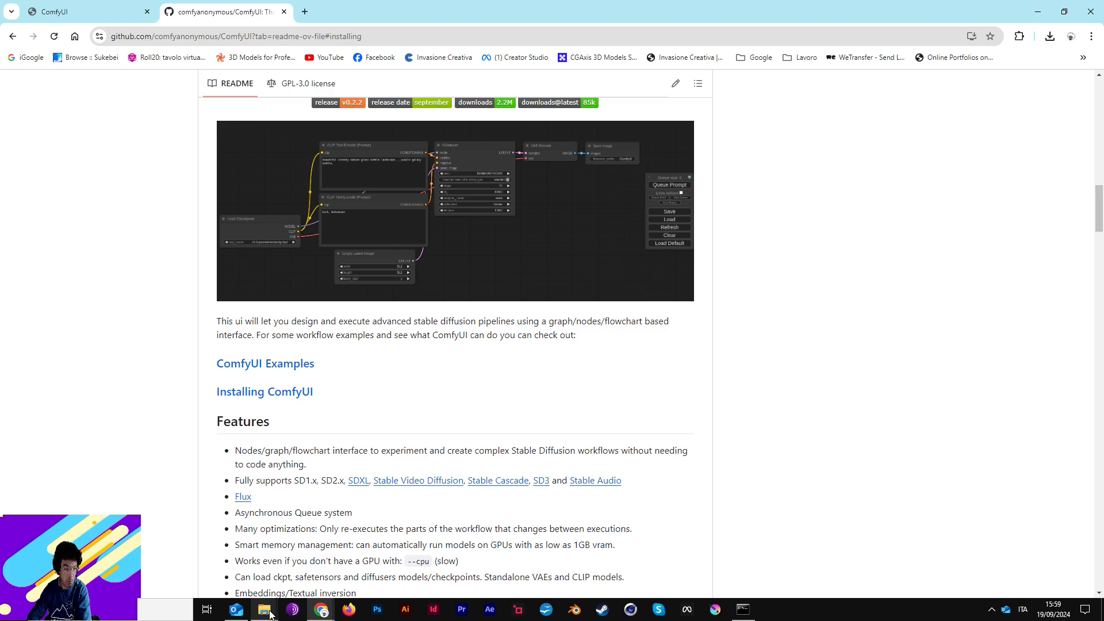
Bring the ComfyUI_windows_portable File Explorer window forward over the readme
{"action": "left_click", "coordinate": [265, 609]}
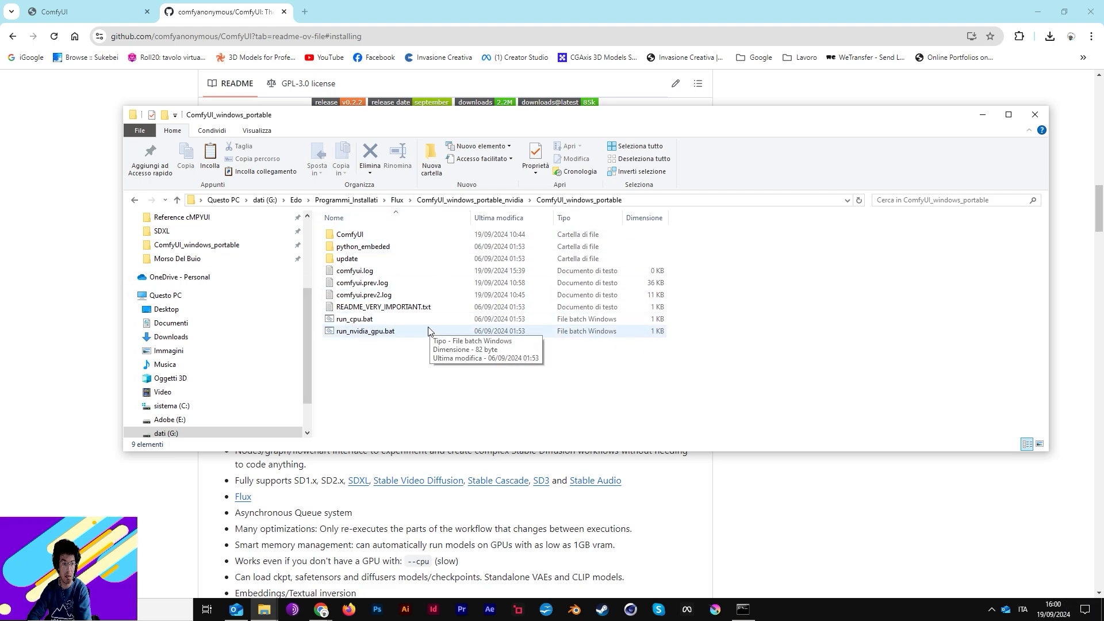
{"action": "mouse_move", "coordinate": [354, 318]}
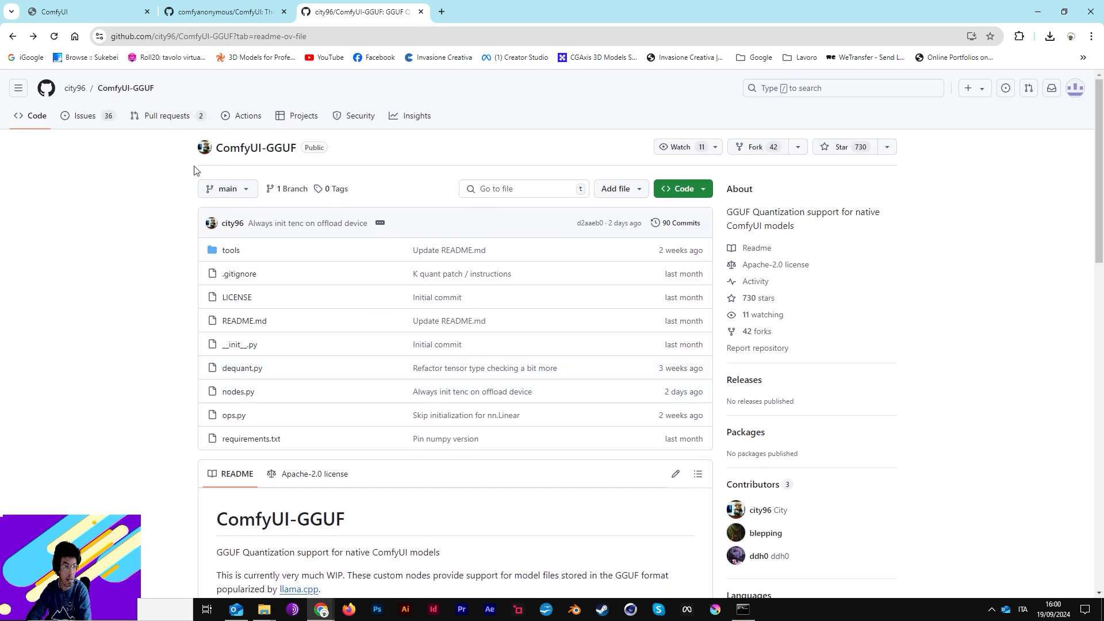
Reach the ComfyUI-GGUF Installation section and copy the standalone portable-install commands
{"action": "scroll", "scroll_direction": "down", "scroll_amount": 3}
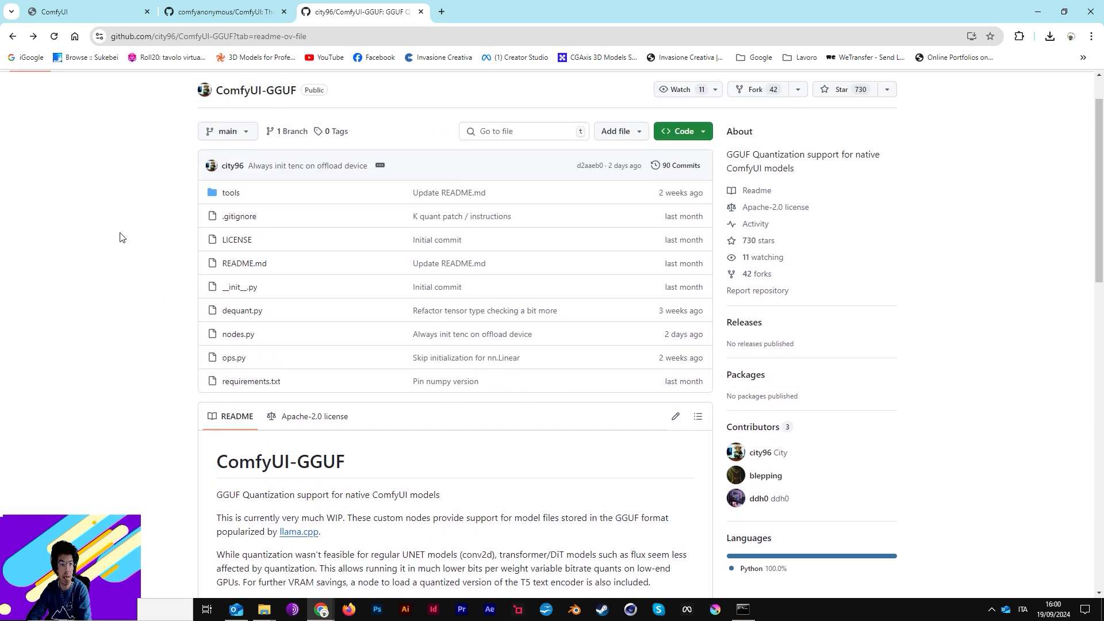
{"action": "scroll", "scroll_direction": "down", "scroll_amount": 3}
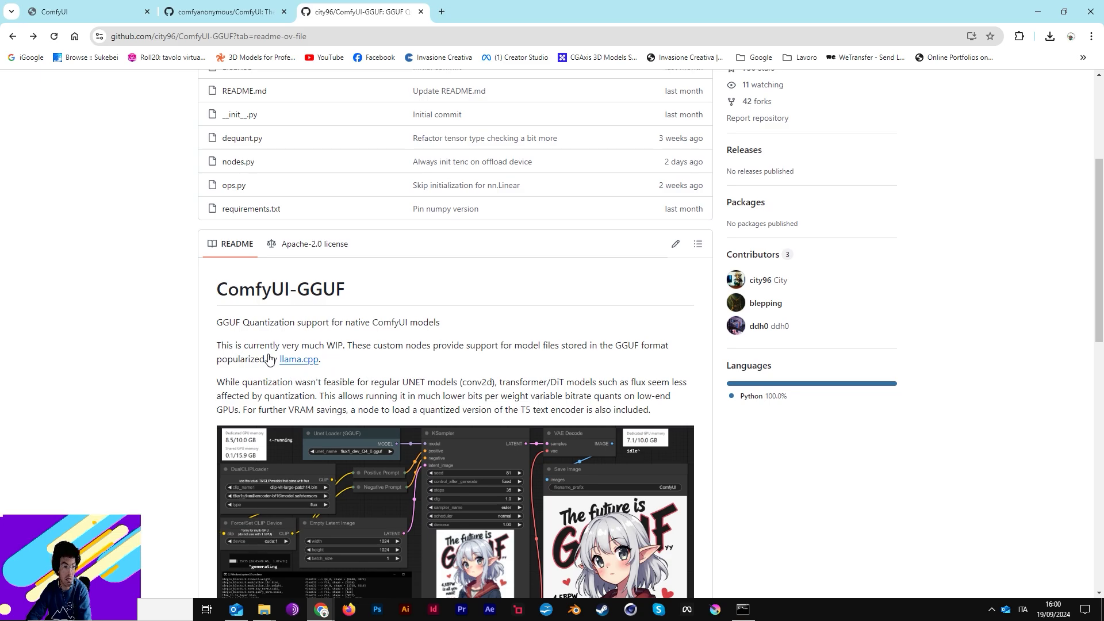
{"action": "scroll", "scroll_direction": "down", "scroll_amount": 3}
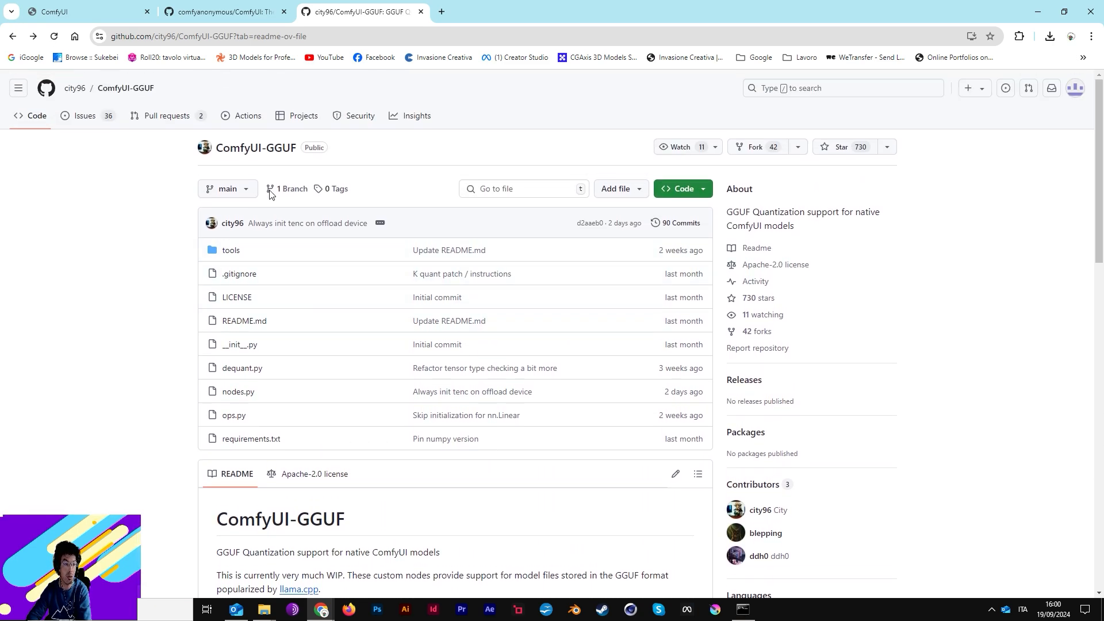
{"action": "scroll", "scroll_direction": "down", "scroll_amount": 3}
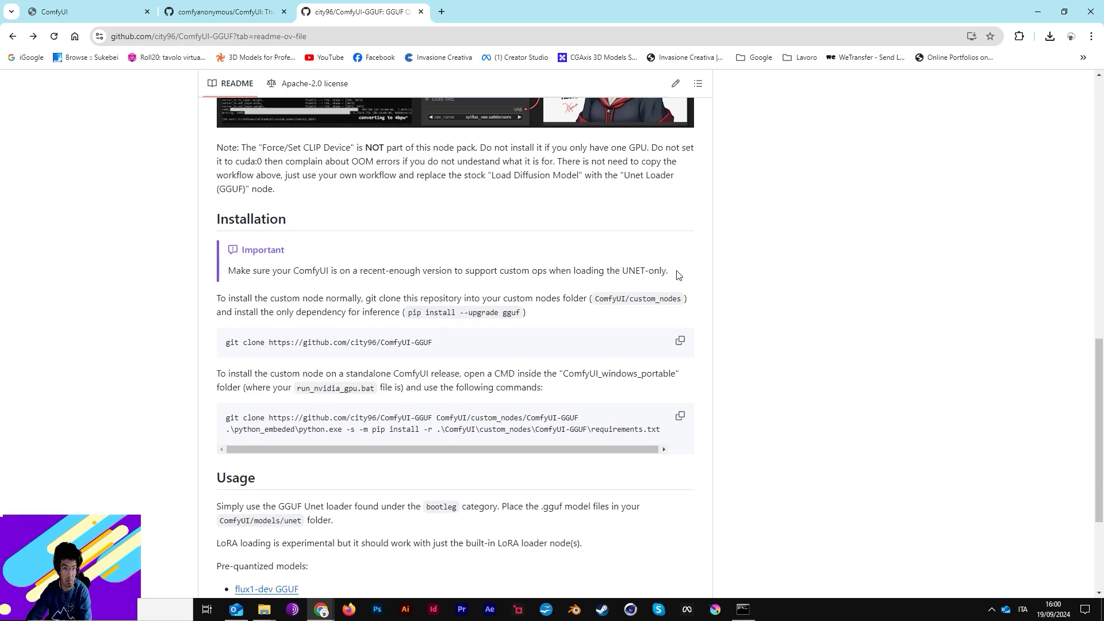
{"action": "scroll", "scroll_direction": "down", "scroll_amount": 3}
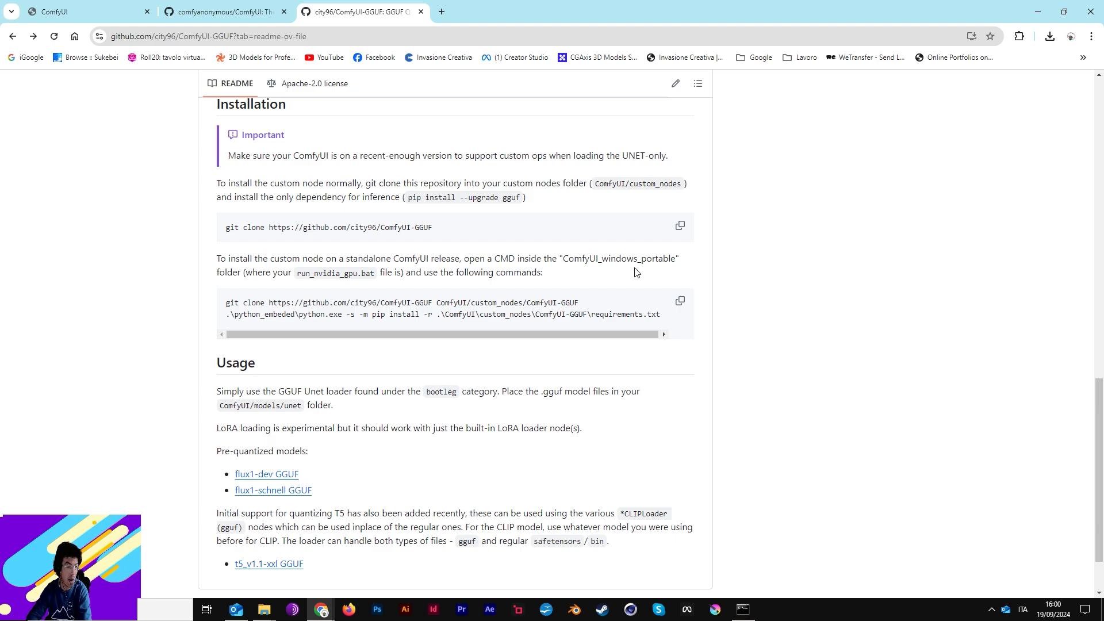
{"action": "mouse_move", "coordinate": [551, 252]}
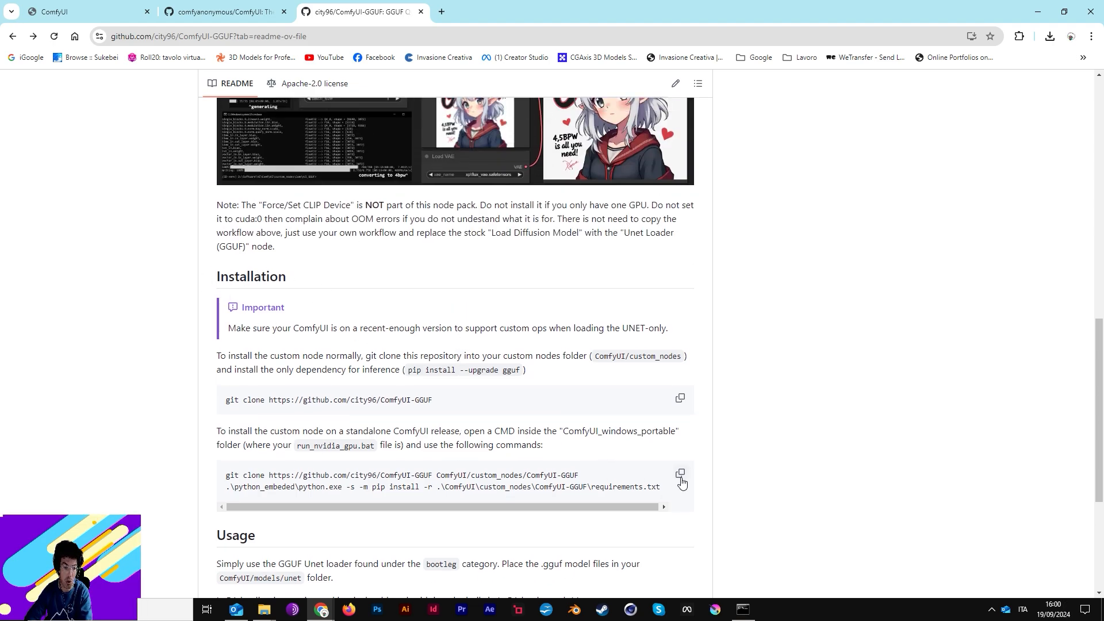
{"action": "left_click", "coordinate": [679, 475]}
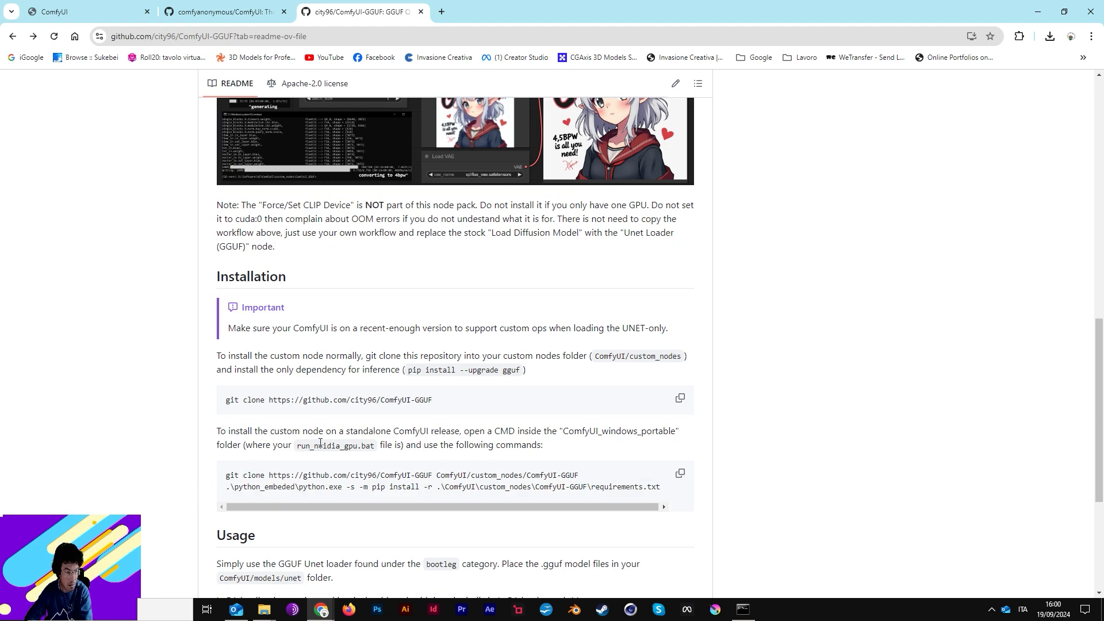
{"action": "mouse_move", "coordinate": [404, 471]}
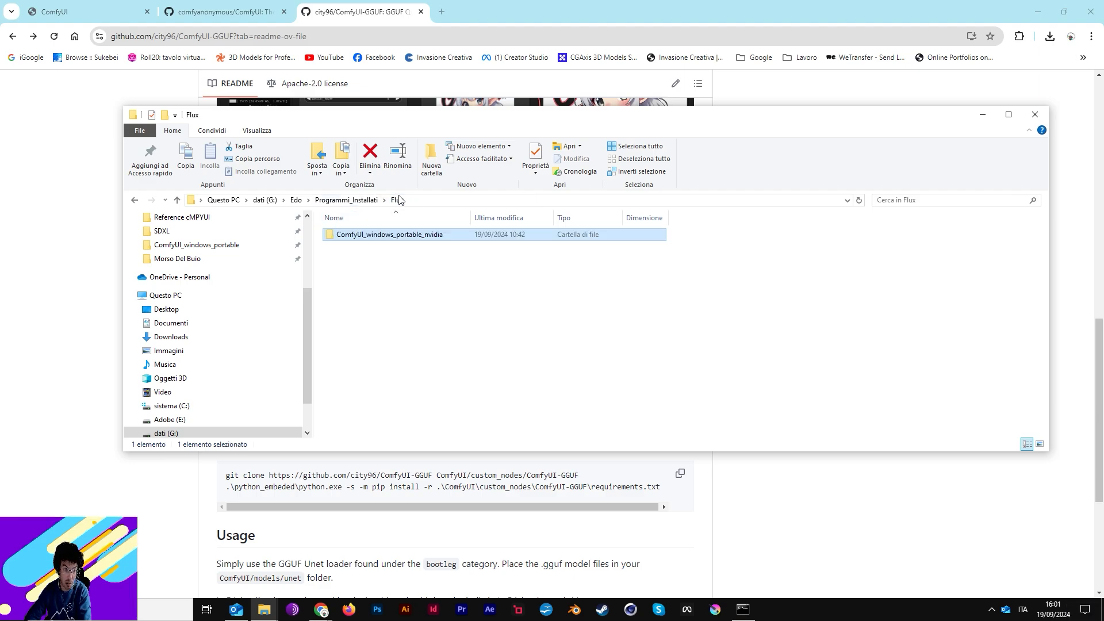
Navigate back into ComfyUI_windows_portable_nvidia and its inner ComfyUI_windows_portable folder
{"action": "double_click", "coordinate": [390, 233]}
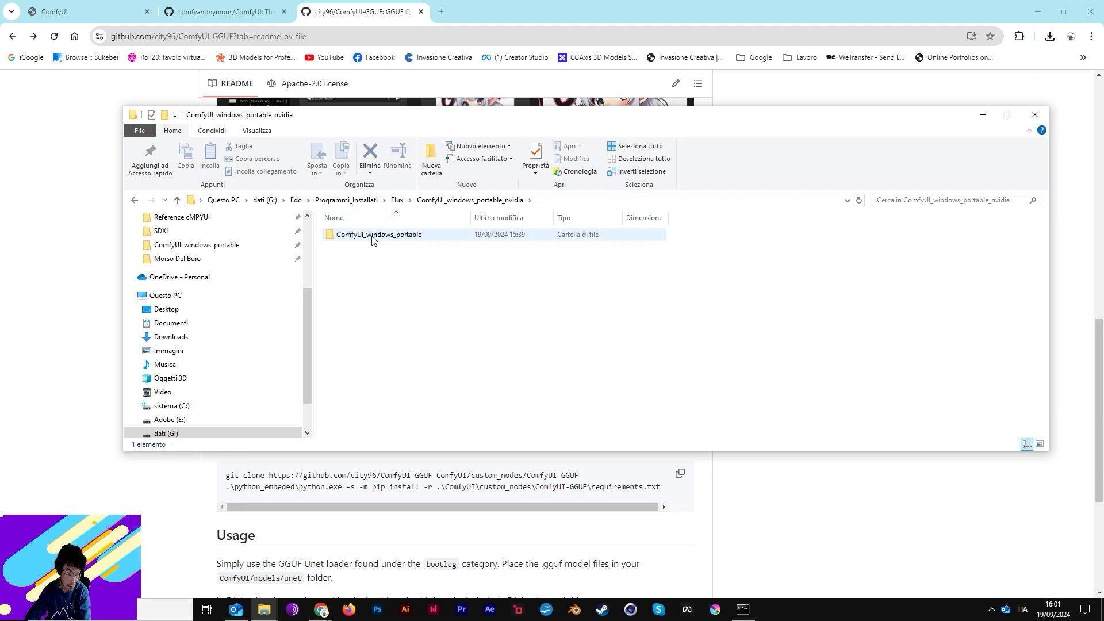
{"action": "double_click", "coordinate": [378, 234]}
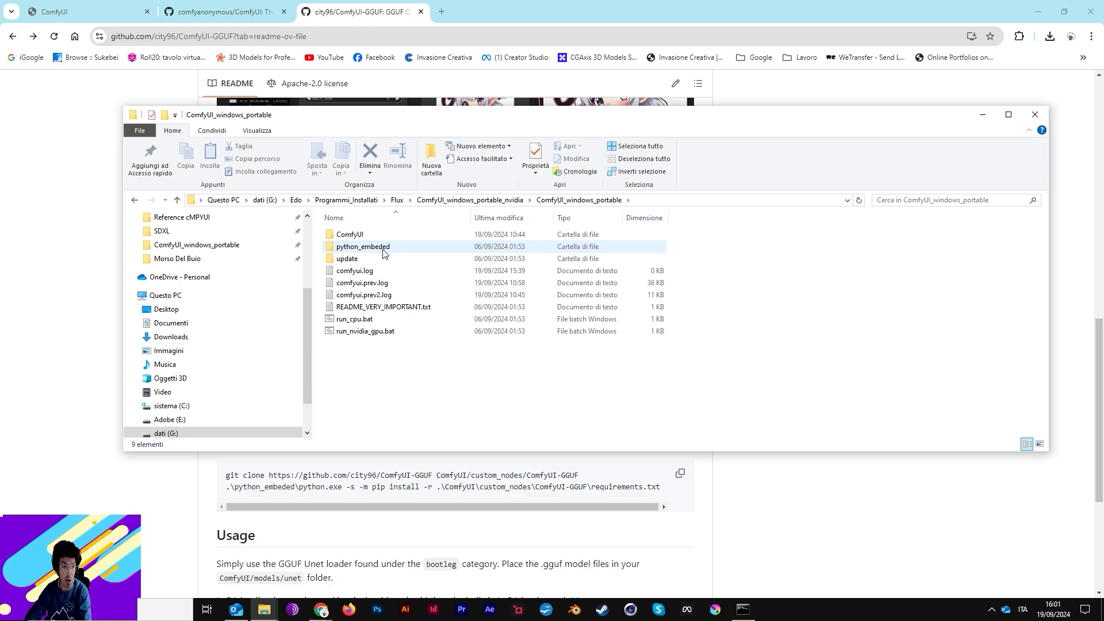
{"action": "mouse_move", "coordinate": [366, 332]}
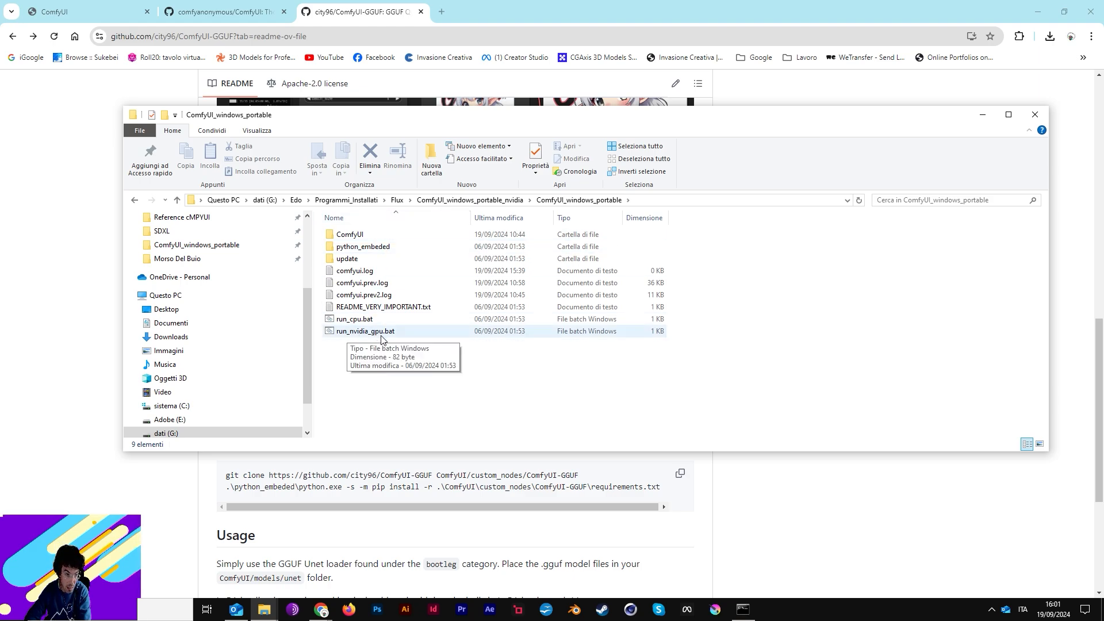
{"action": "mouse_move", "coordinate": [393, 335]}
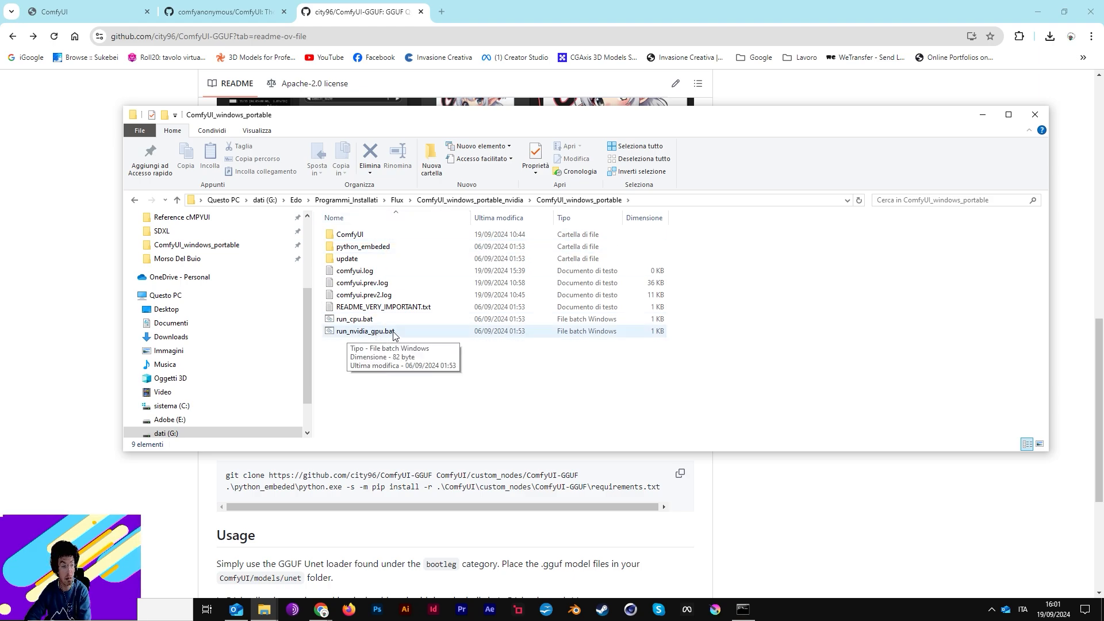
{"action": "mouse_move", "coordinate": [651, 205]}
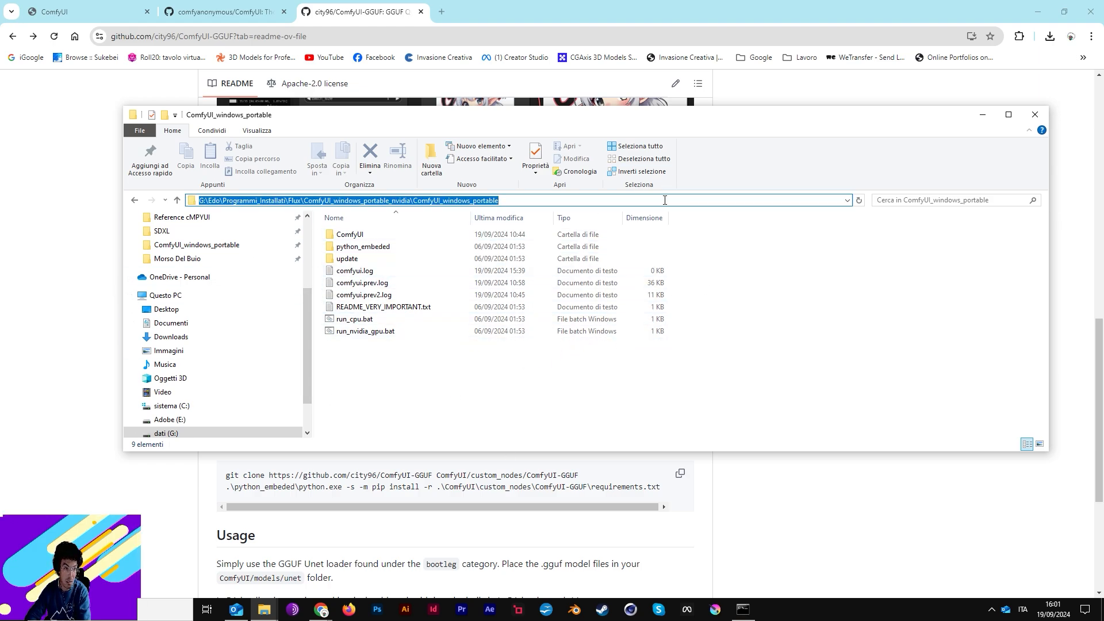
{"action": "type", "text": "cmd"}
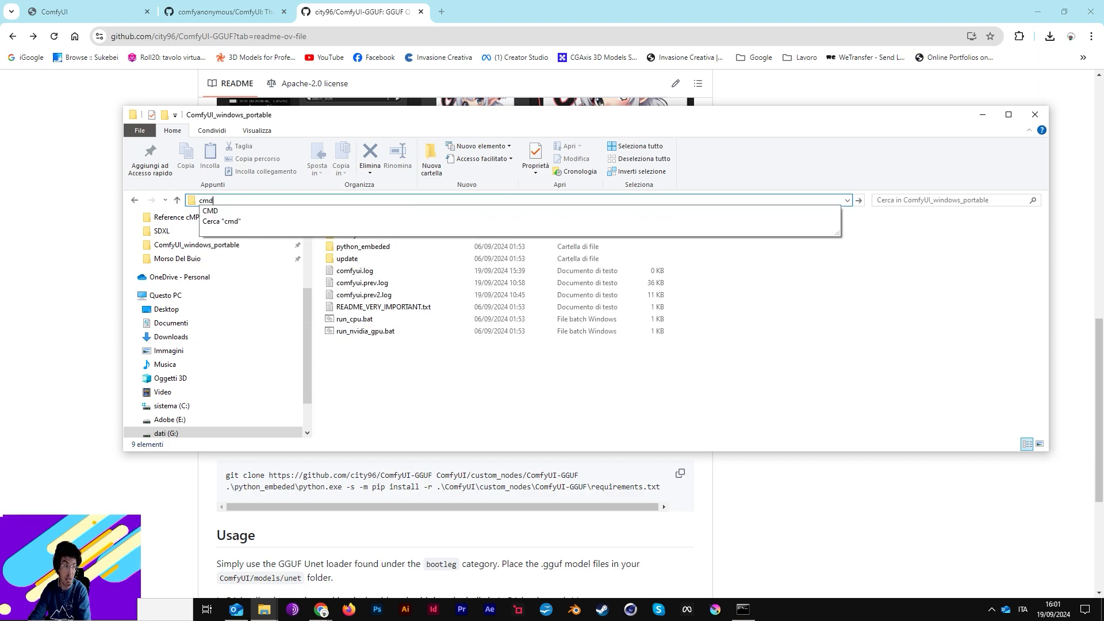
{"action": "key", "text": "Enter"}
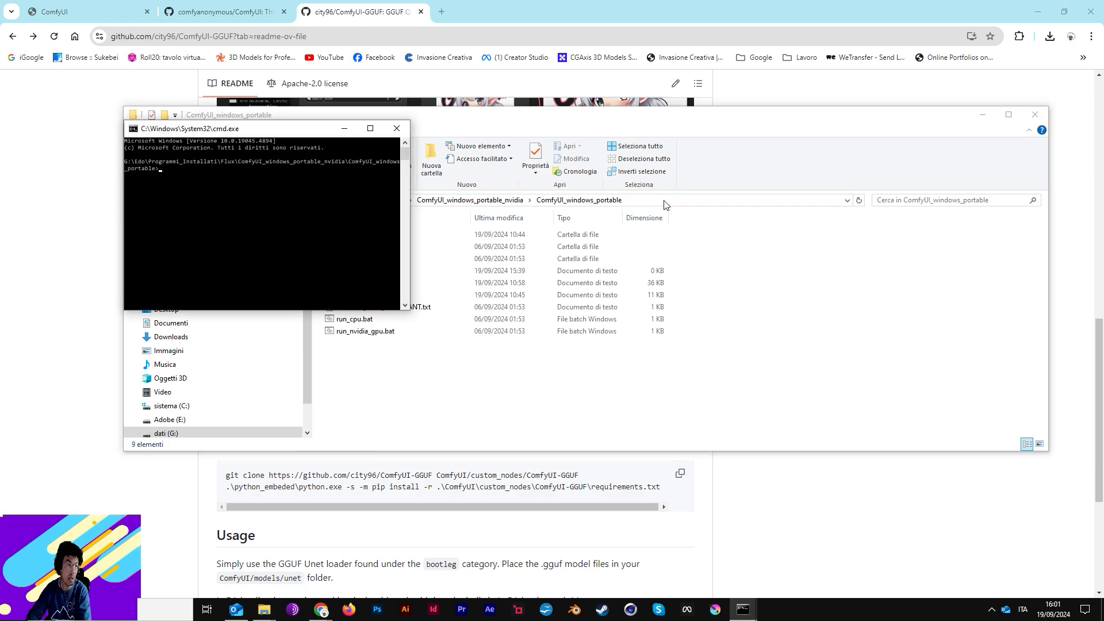
{"action": "mouse_move", "coordinate": [218, 170]}
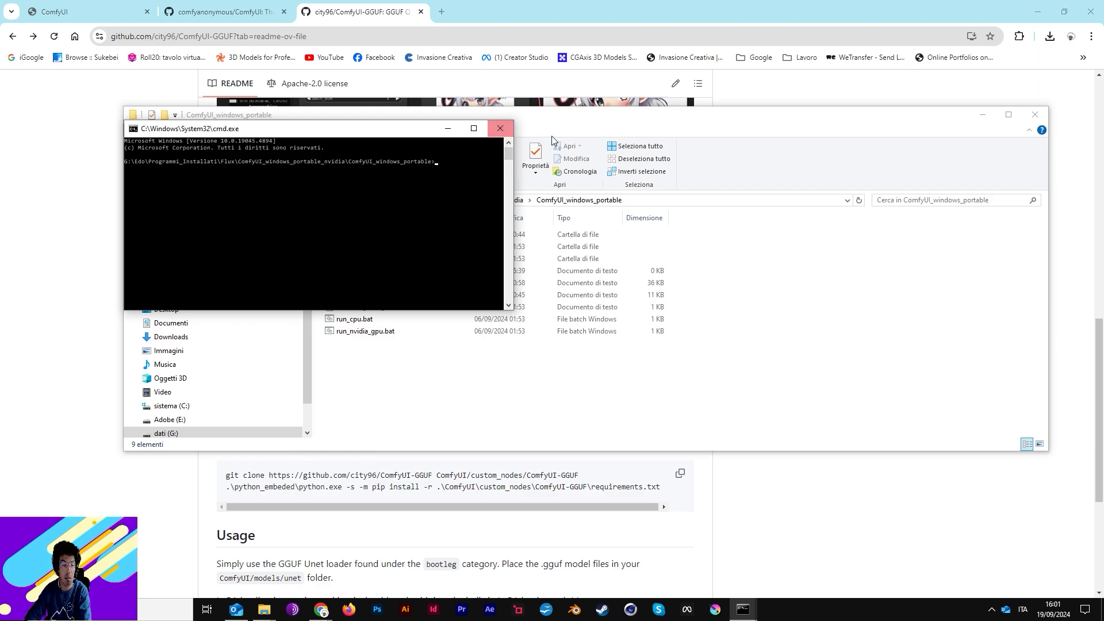
{"action": "mouse_move", "coordinate": [519, 117]}
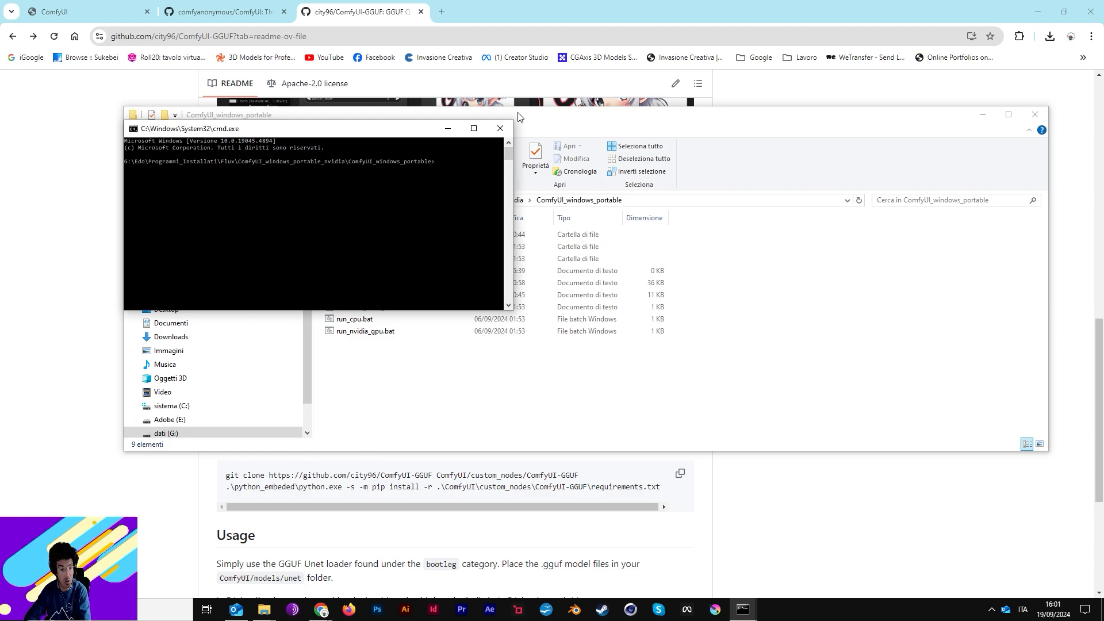
{"action": "mouse_move", "coordinate": [445, 166]}
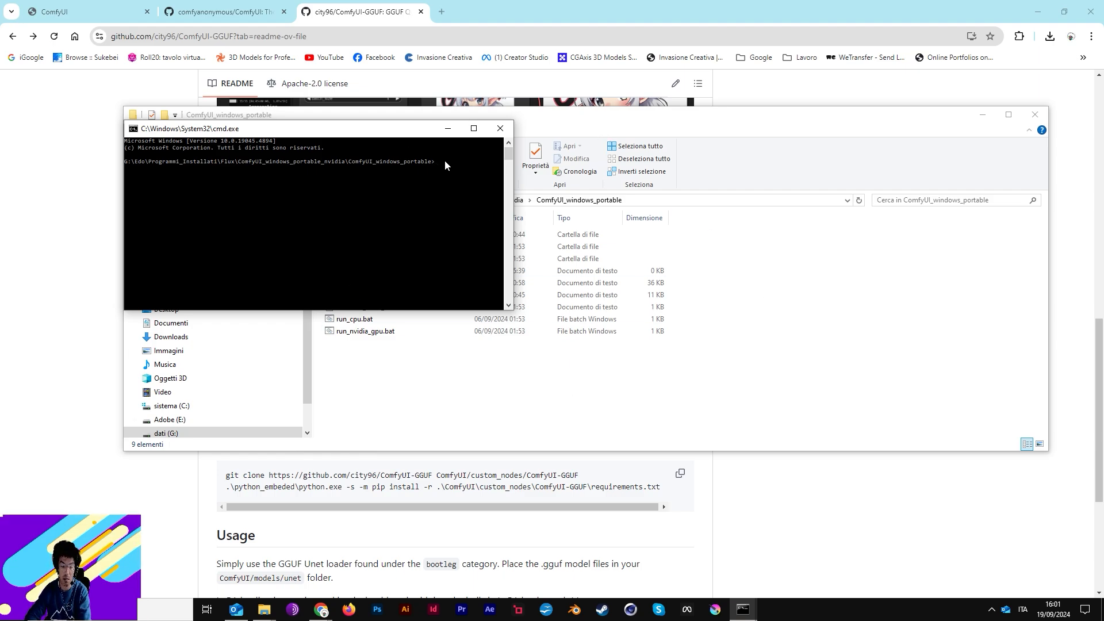
{"action": "mouse_move", "coordinate": [455, 152]}
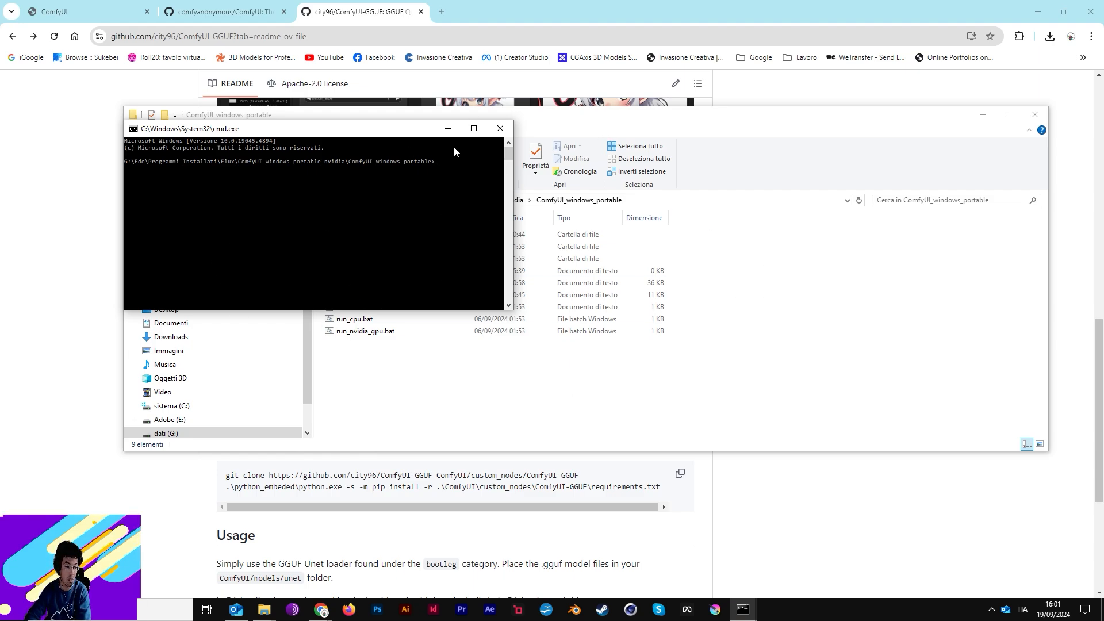
{"action": "mouse_move", "coordinate": [441, 219]}
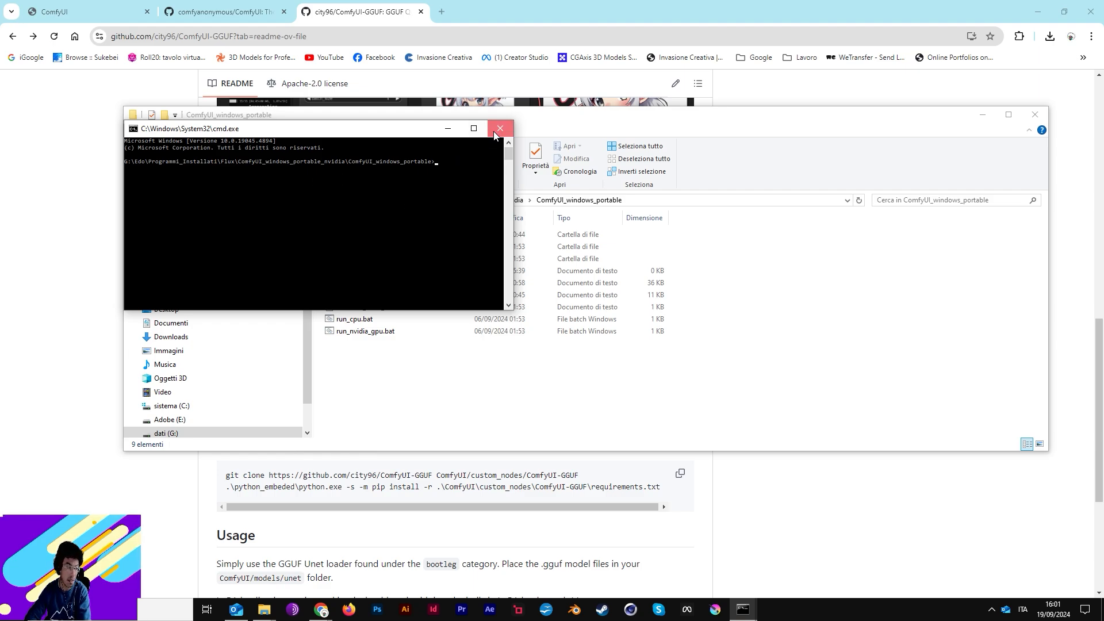
{"action": "left_click", "coordinate": [500, 127]}
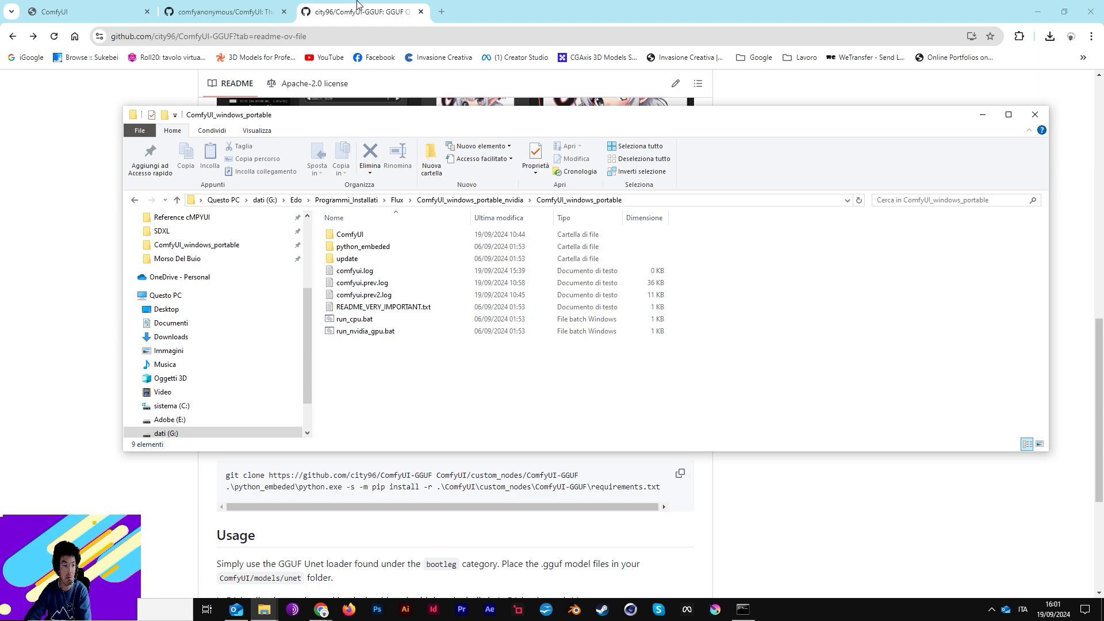
{"action": "mouse_move", "coordinate": [359, 11]}
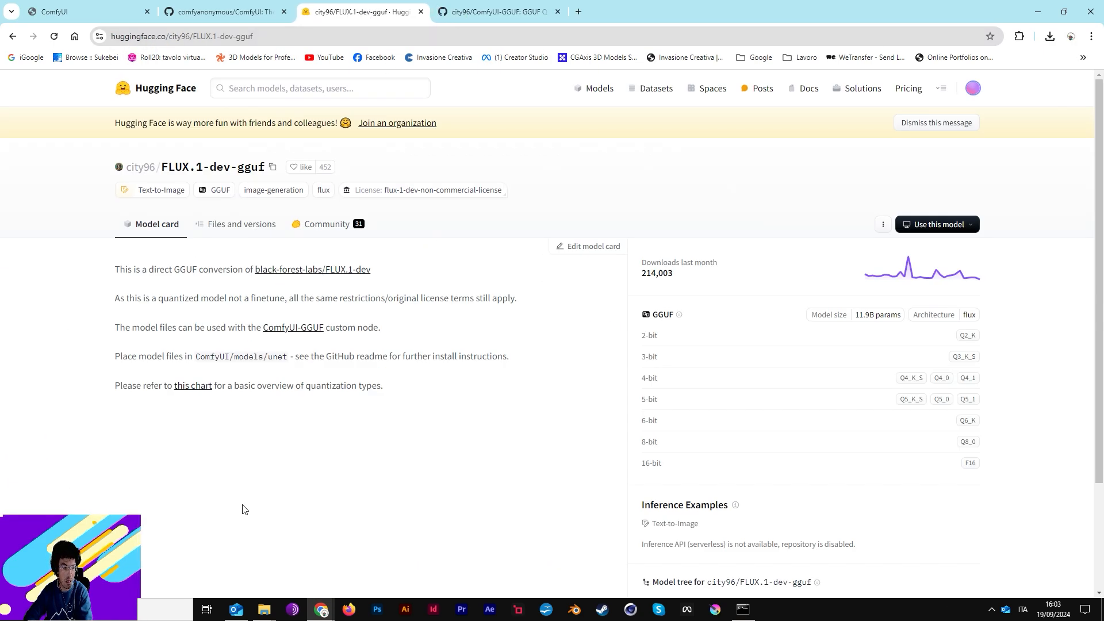
{"action": "mouse_move", "coordinate": [263, 344]}
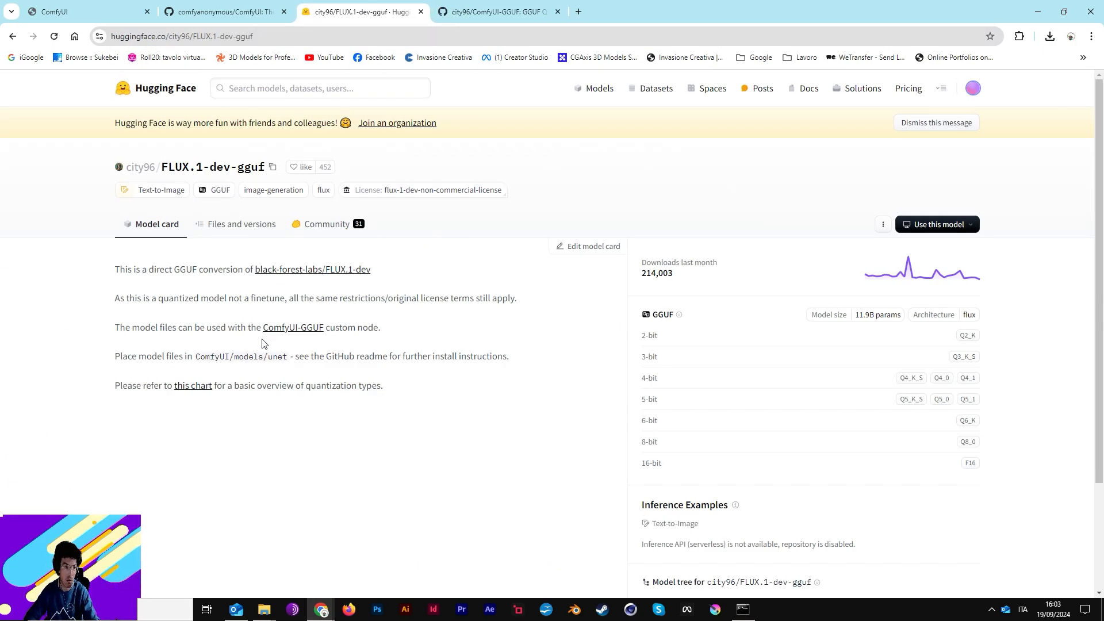
{"action": "mouse_move", "coordinate": [216, 177]}
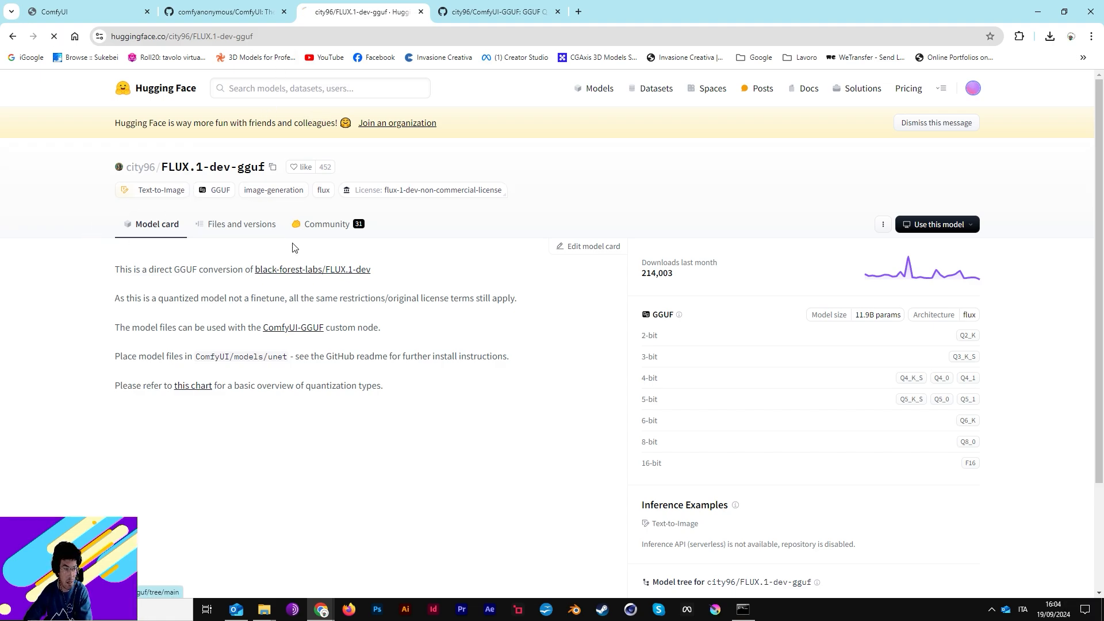
Show the FLUX.1-dev-gguf Files and versions list with the Q2_K to Q8_0 and F16 gguf files
{"action": "left_click", "coordinate": [240, 225]}
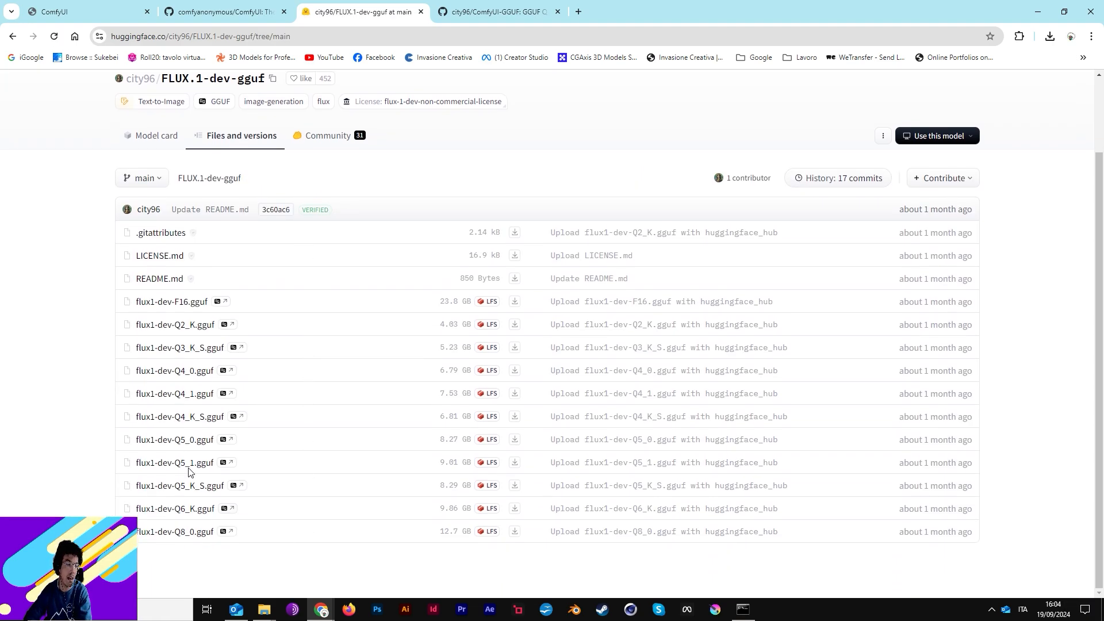
{"action": "mouse_move", "coordinate": [757, 498]}
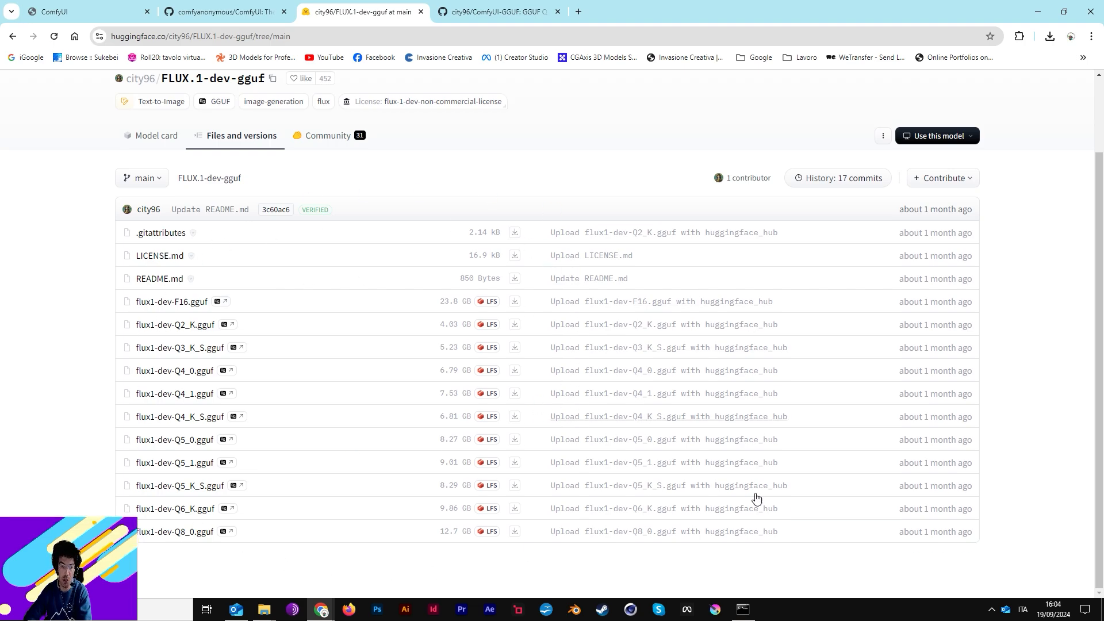
{"action": "mouse_move", "coordinate": [260, 328]}
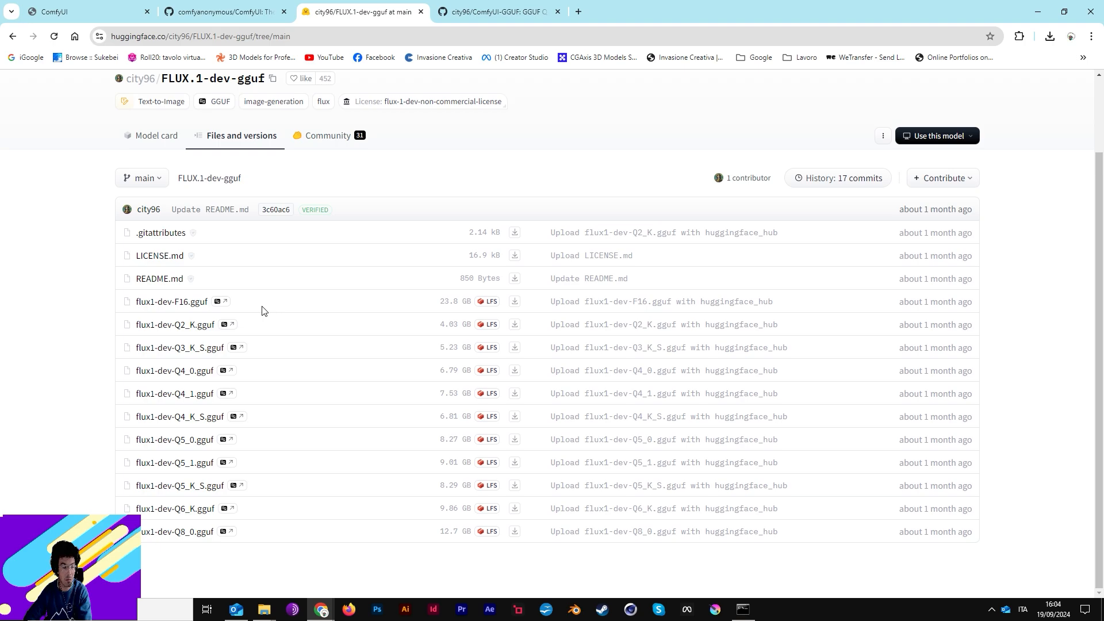
{"action": "mouse_move", "coordinate": [252, 287]}
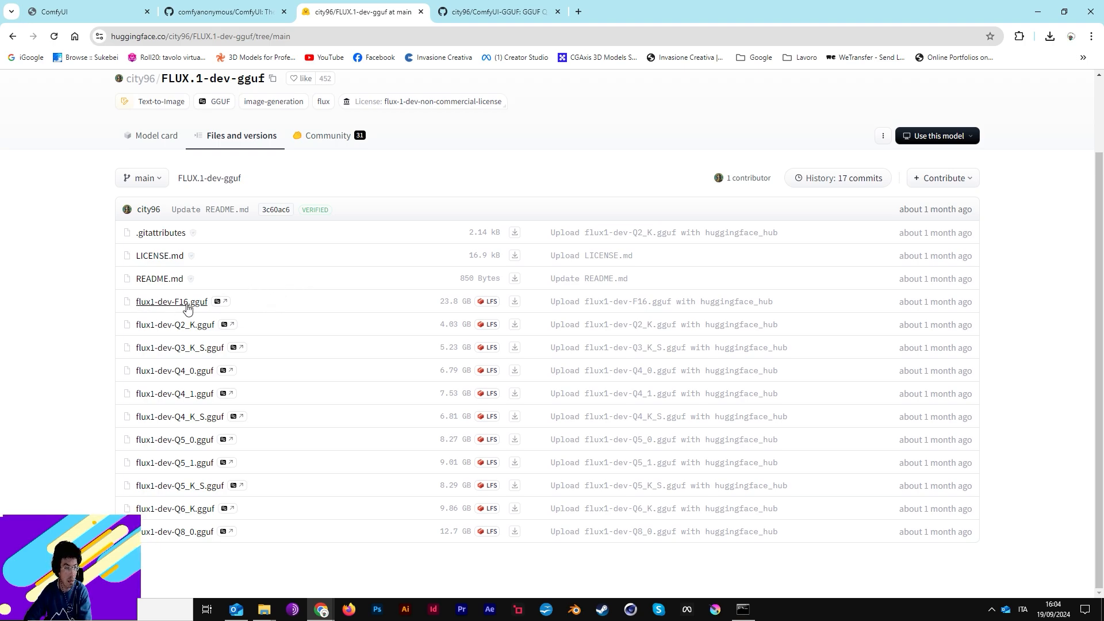
{"action": "mouse_move", "coordinate": [148, 313]}
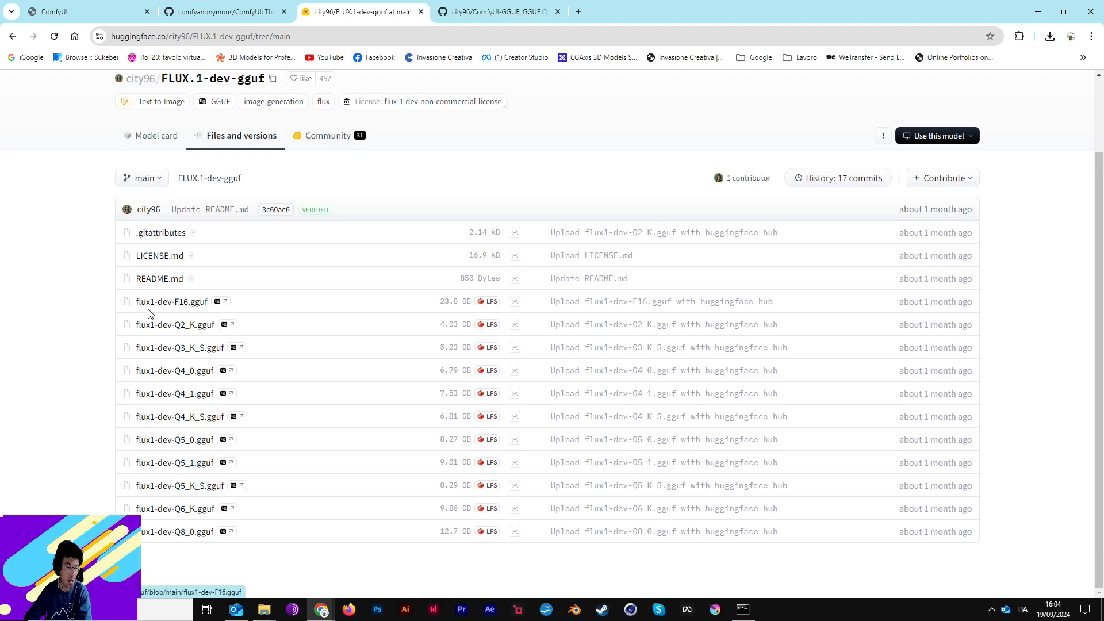
{"action": "mouse_move", "coordinate": [172, 302]}
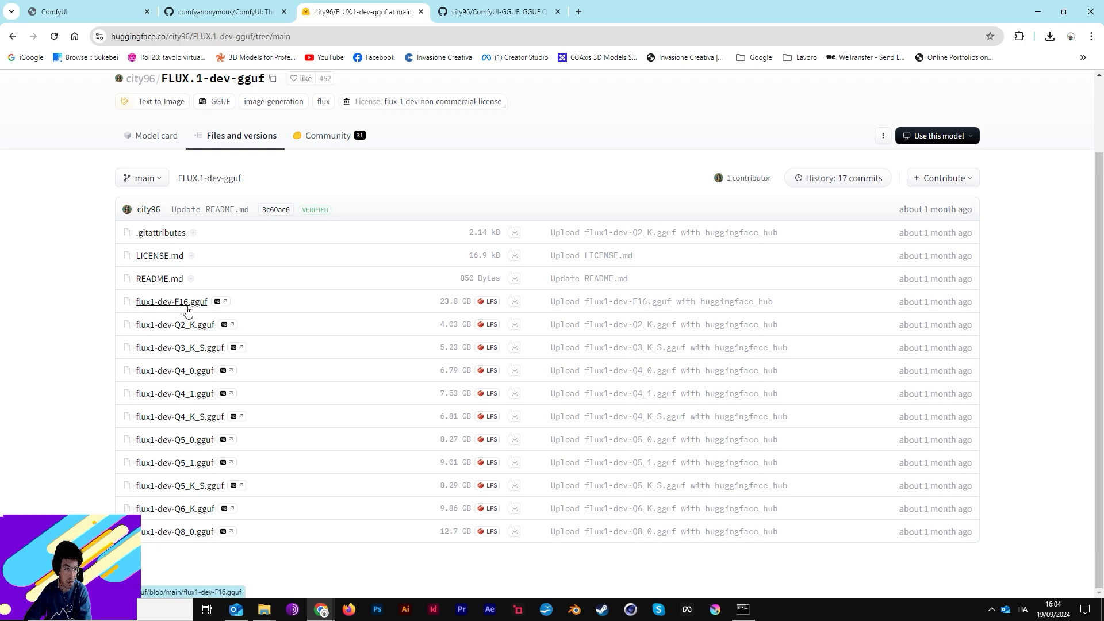
{"action": "mouse_move", "coordinate": [433, 314]}
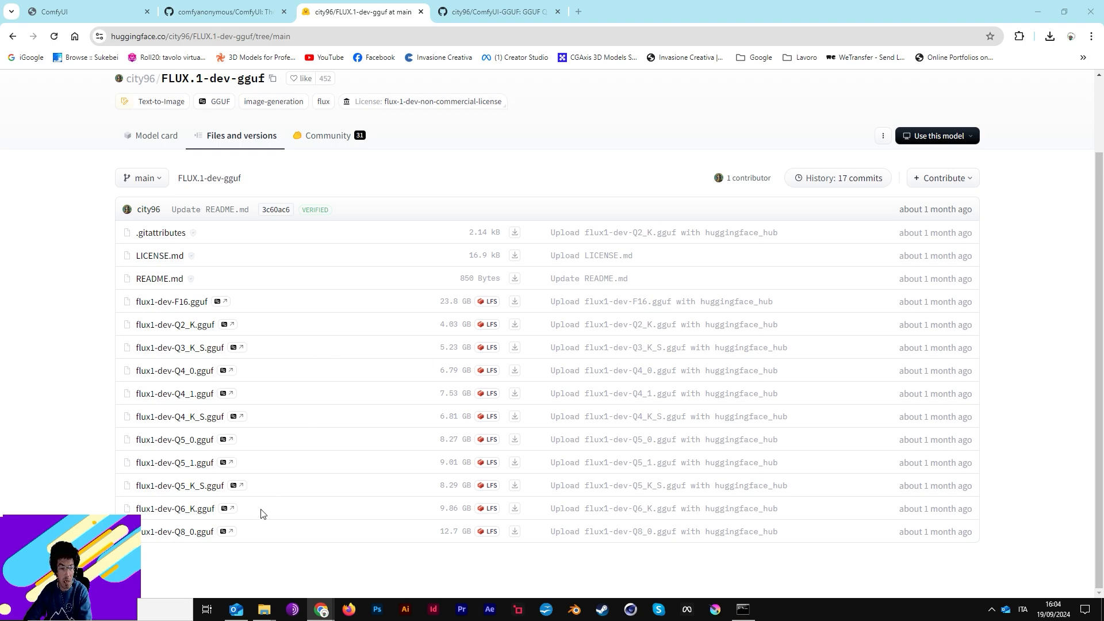
{"action": "mouse_move", "coordinate": [234, 429]}
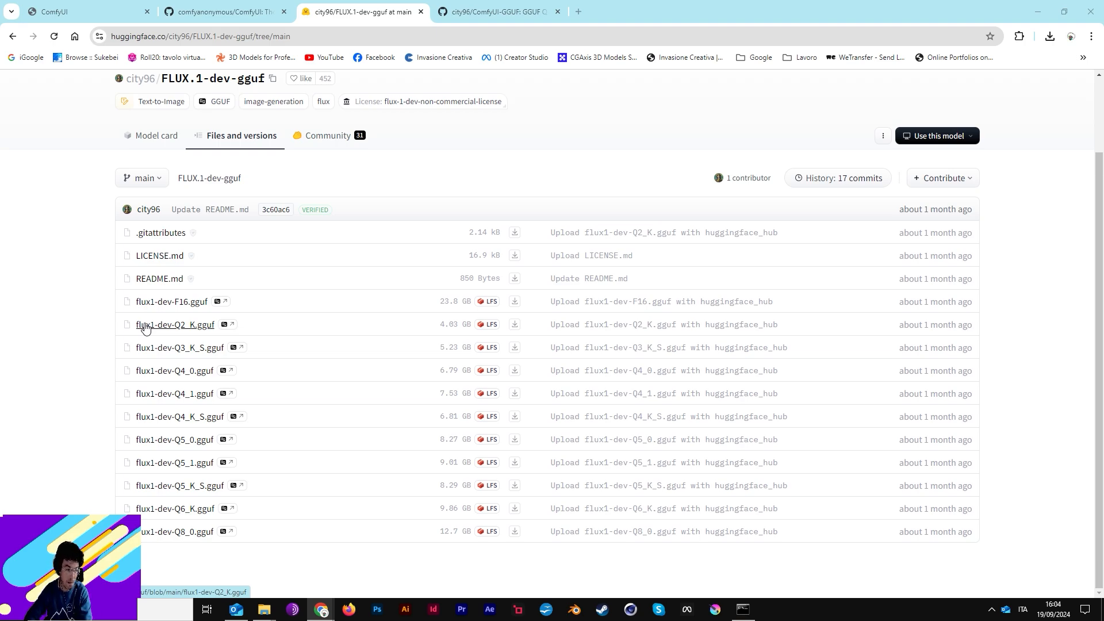
{"action": "mouse_move", "coordinate": [344, 312]}
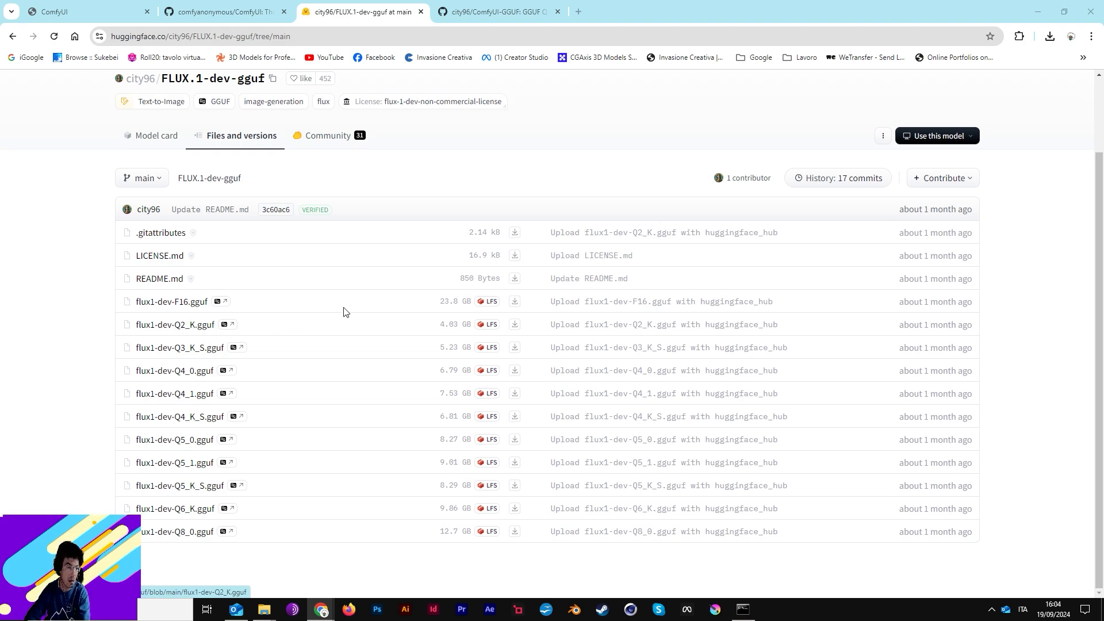
{"action": "mouse_move", "coordinate": [429, 297]}
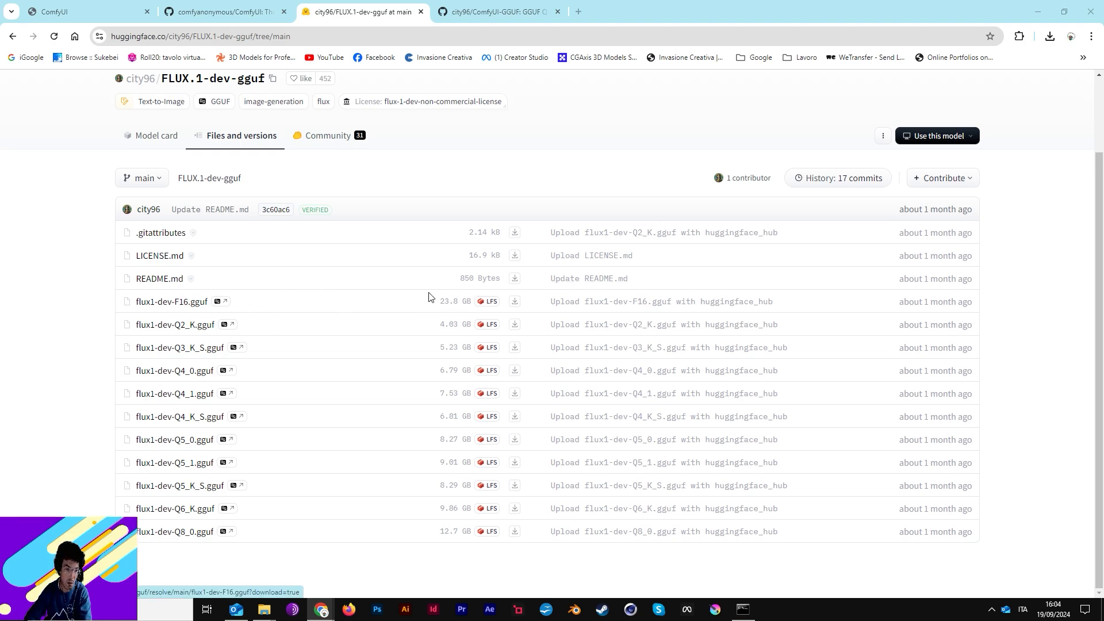
{"action": "mouse_move", "coordinate": [460, 309]}
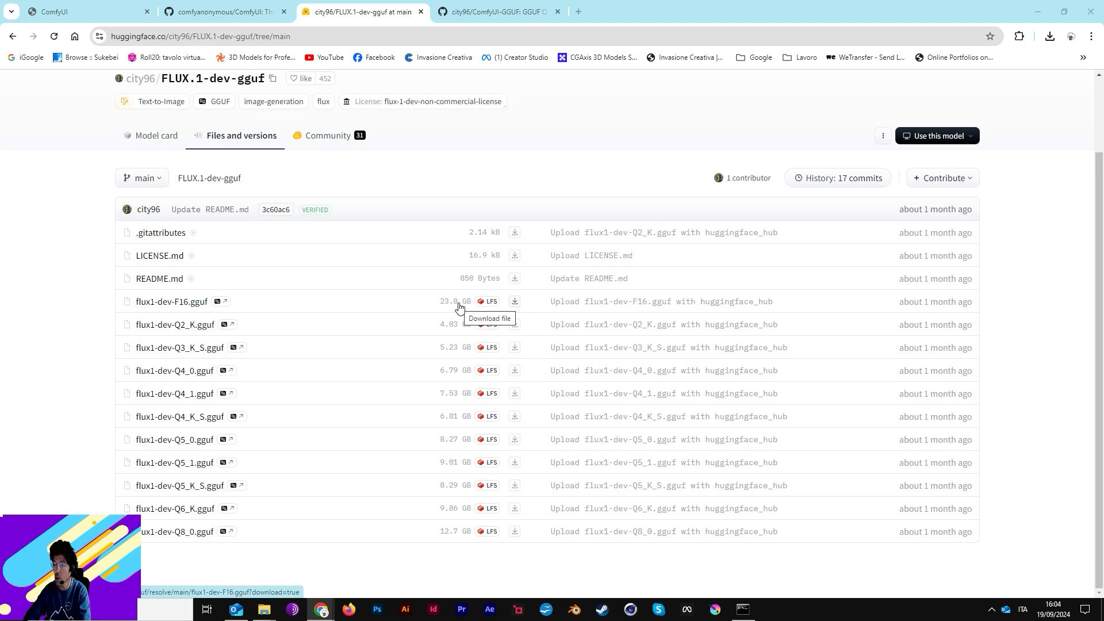
{"action": "mouse_move", "coordinate": [830, 325]}
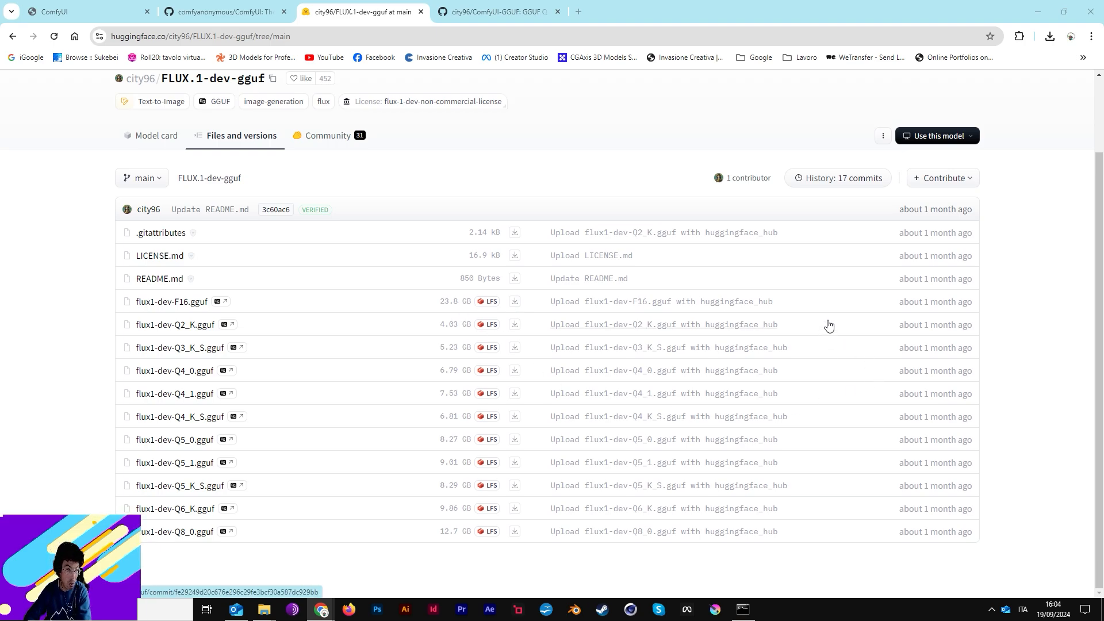
{"action": "mouse_move", "coordinate": [568, 422]}
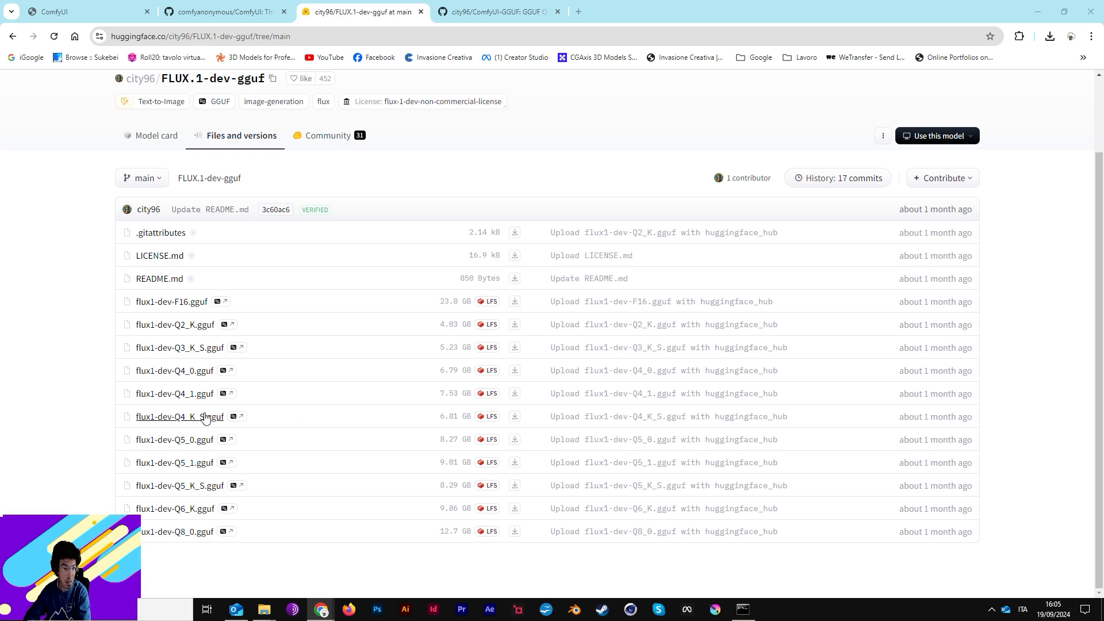
{"action": "mouse_move", "coordinate": [209, 525]}
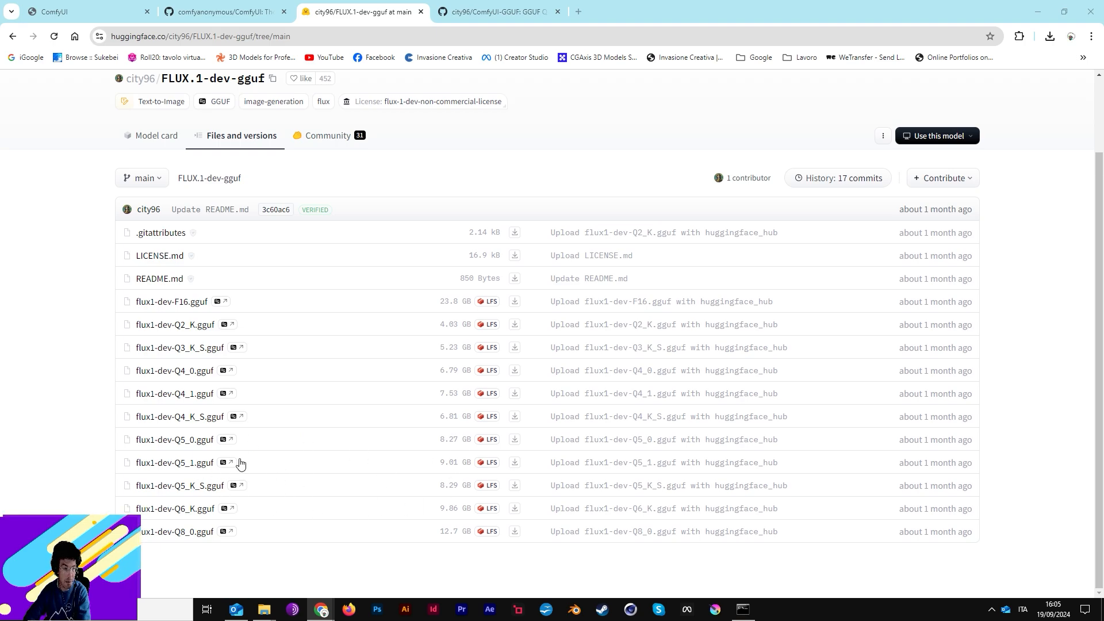
{"action": "mouse_move", "coordinate": [156, 379]}
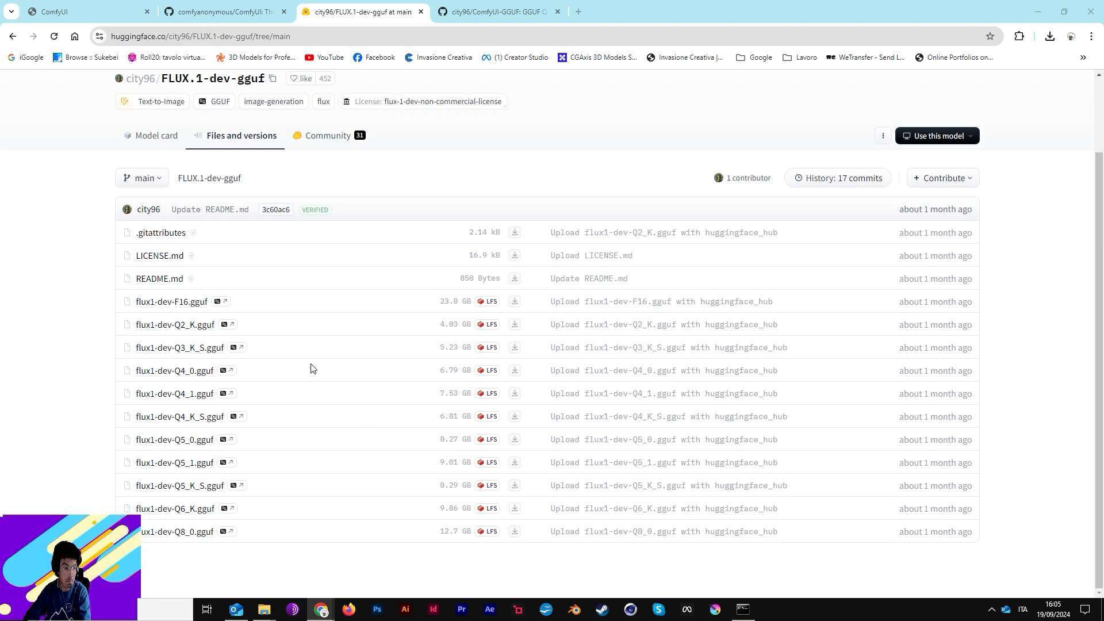
{"action": "mouse_move", "coordinate": [258, 354]}
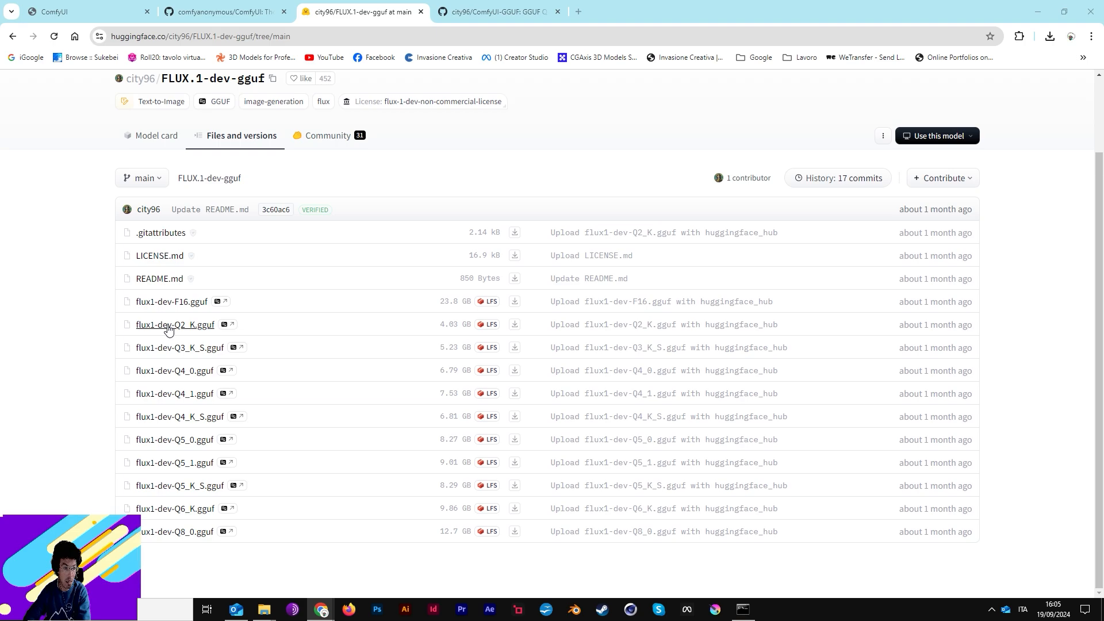
{"action": "mouse_move", "coordinate": [175, 325]}
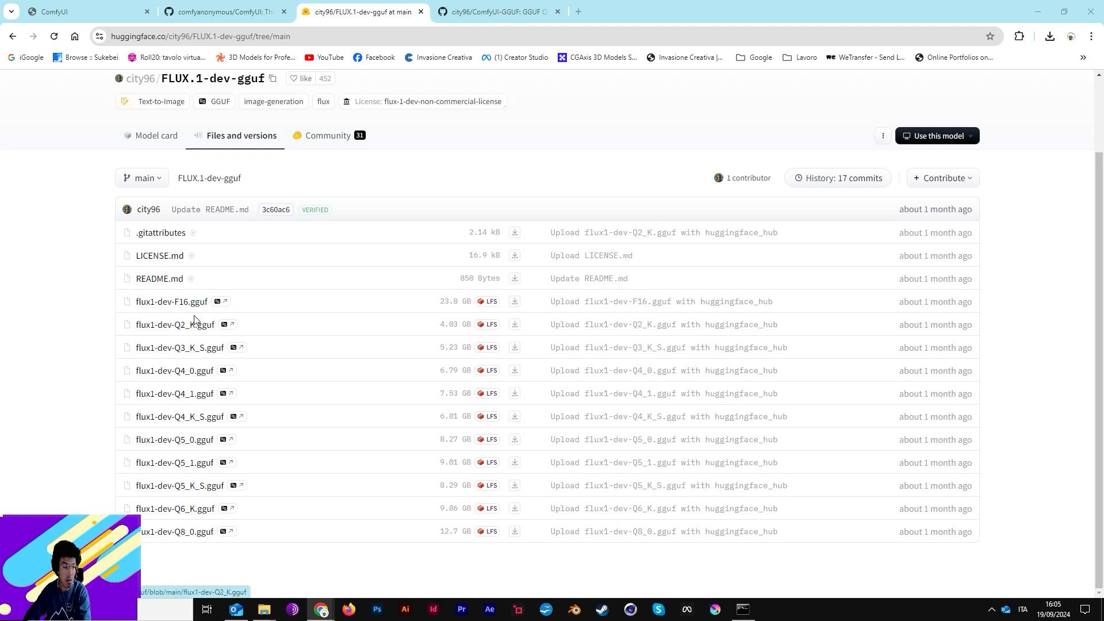
{"action": "mouse_move", "coordinate": [175, 324]}
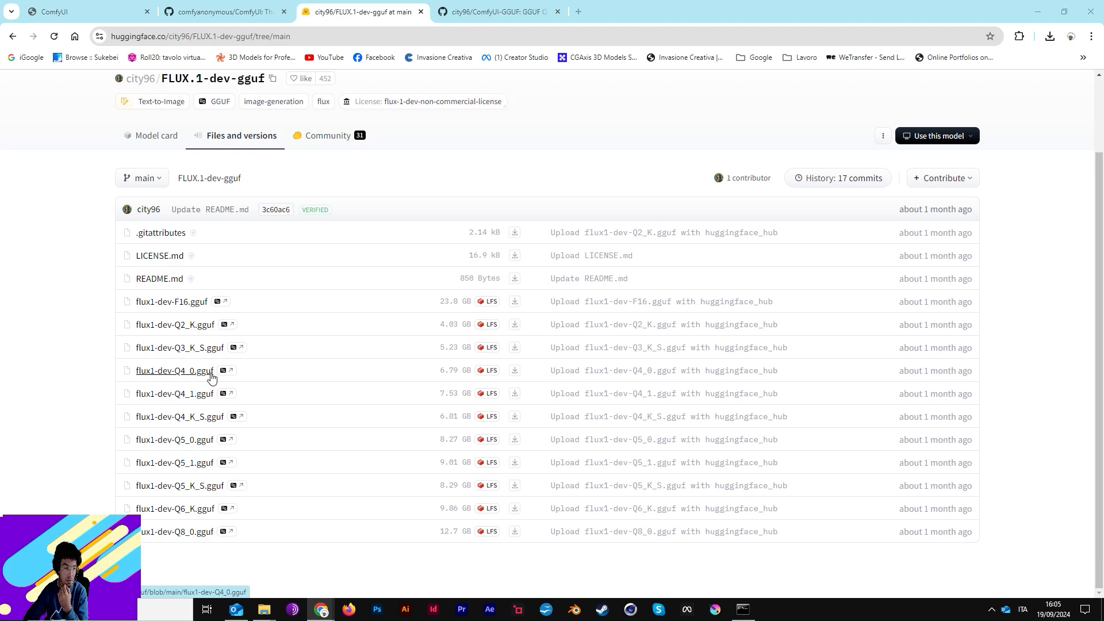
{"action": "mouse_move", "coordinate": [180, 381]}
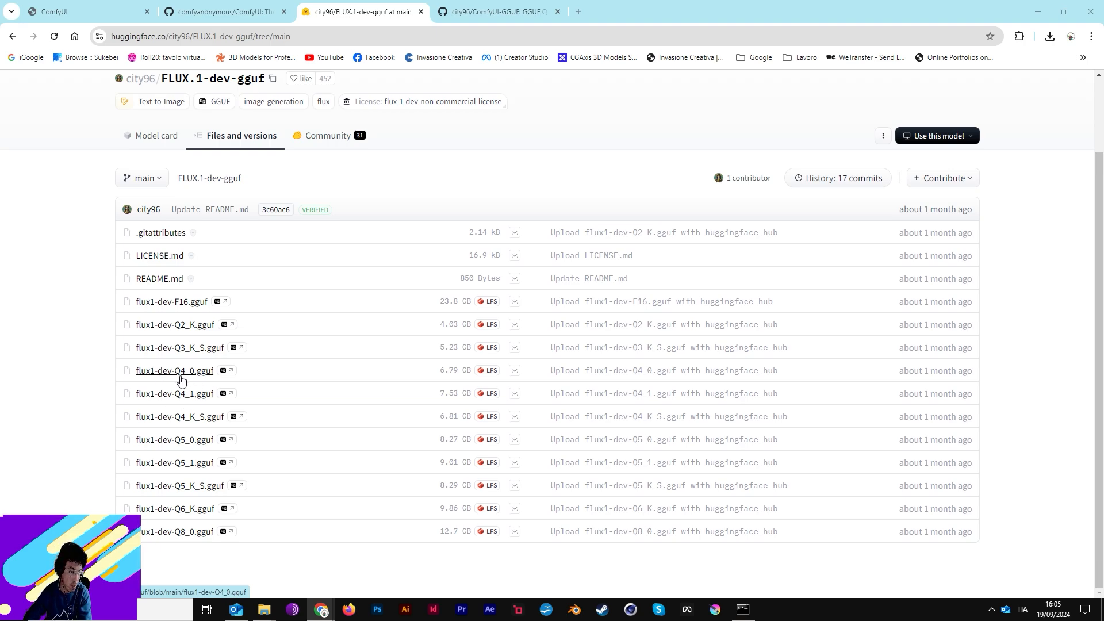
{"action": "mouse_move", "coordinate": [175, 324]}
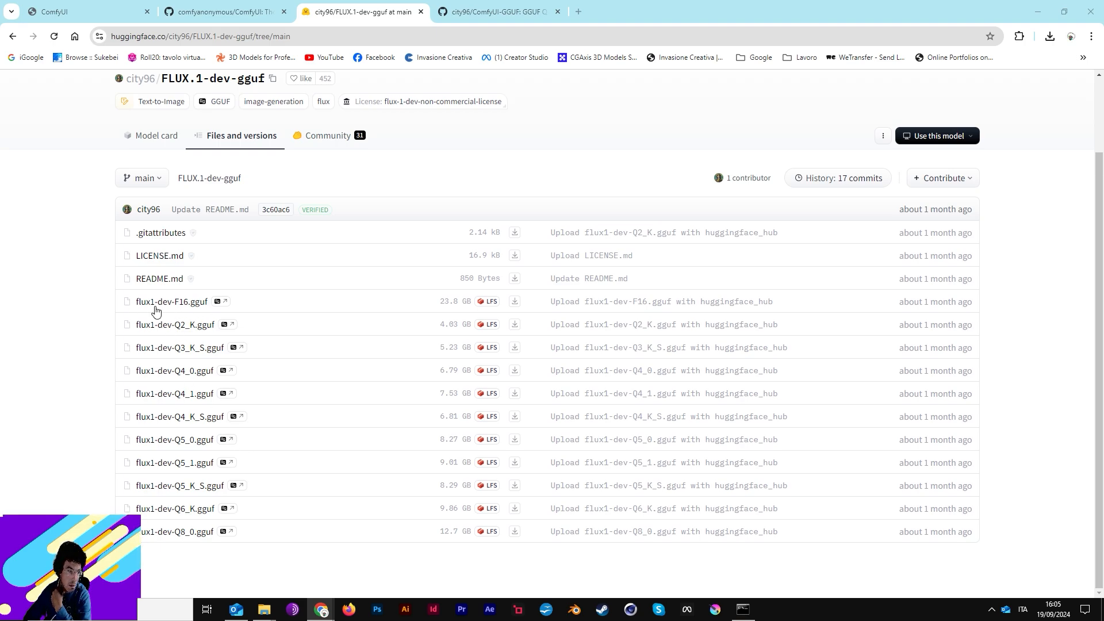
{"action": "mouse_move", "coordinate": [442, 304]}
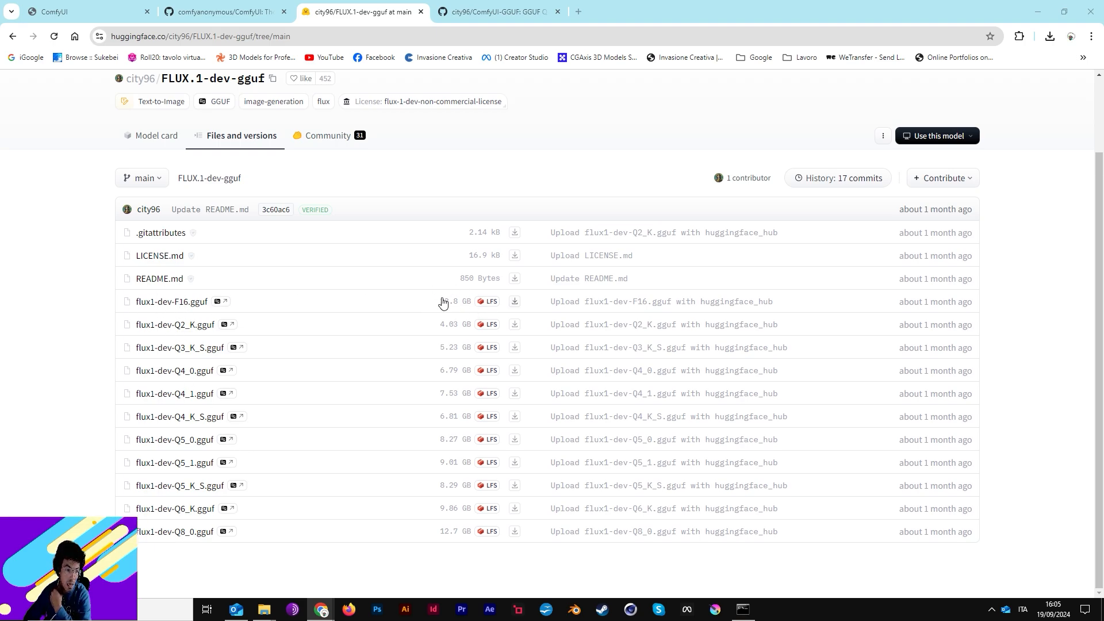
{"action": "mouse_move", "coordinate": [179, 416]}
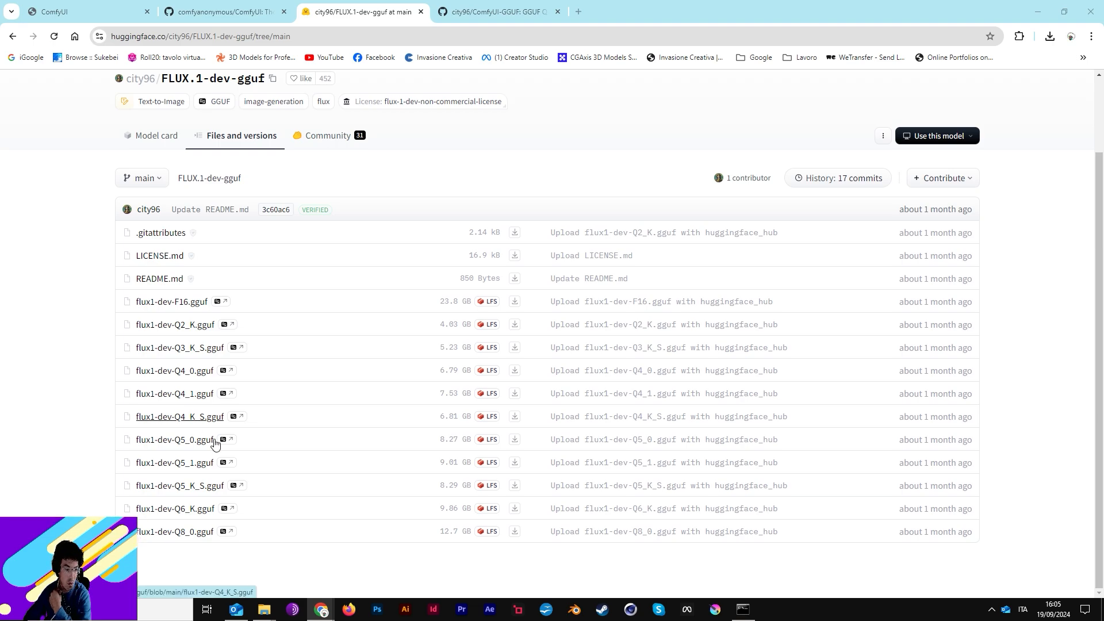
{"action": "mouse_move", "coordinate": [199, 550]}
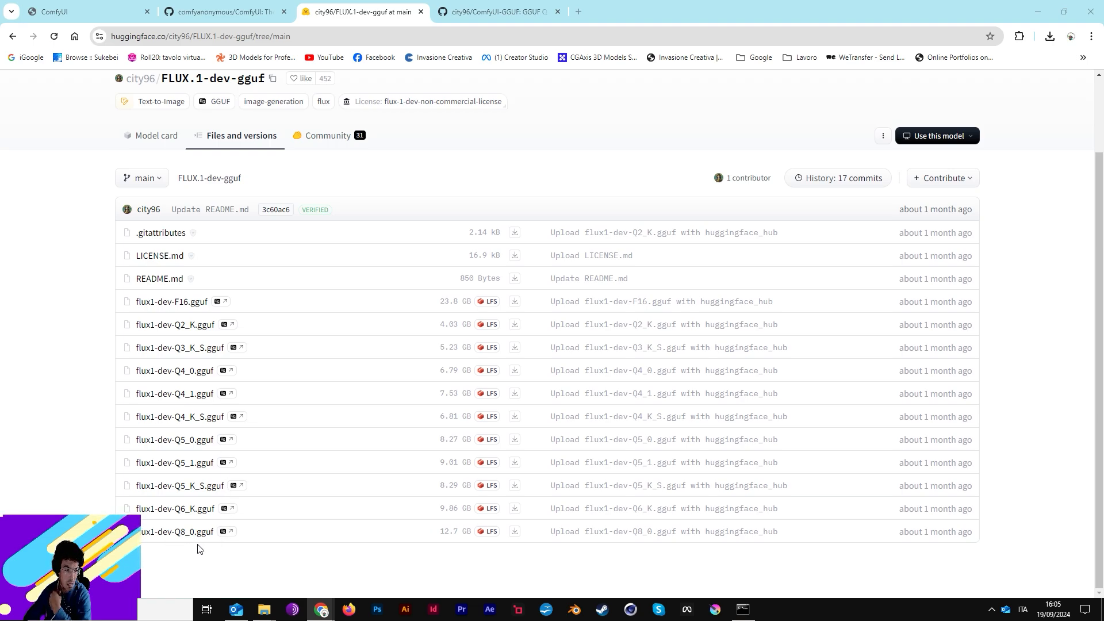
{"action": "mouse_move", "coordinate": [178, 532]}
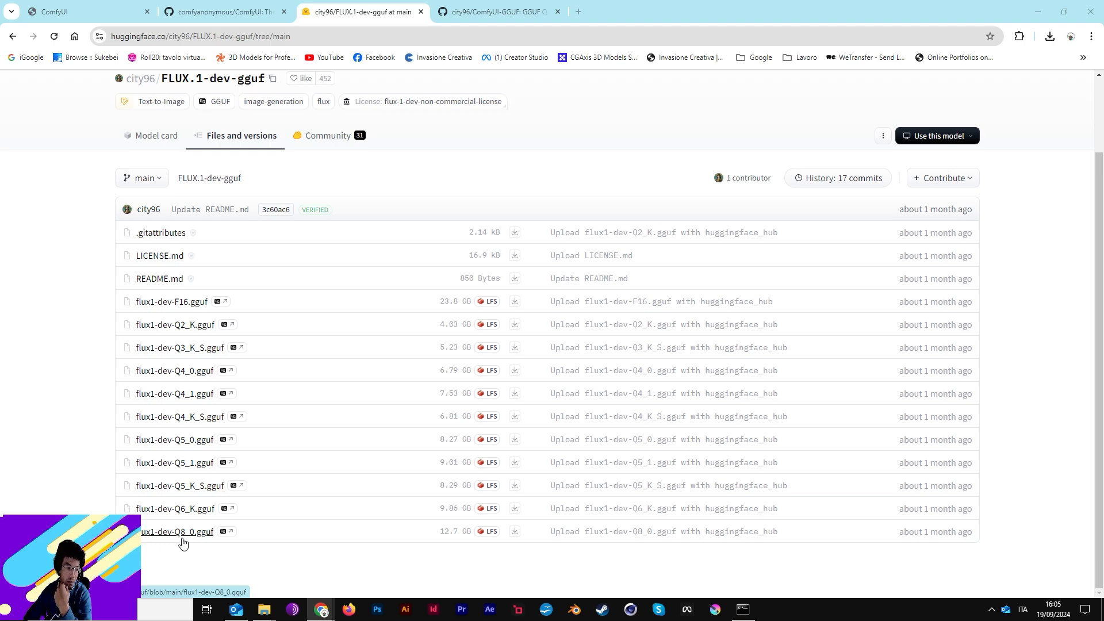
{"action": "mouse_move", "coordinate": [175, 342]}
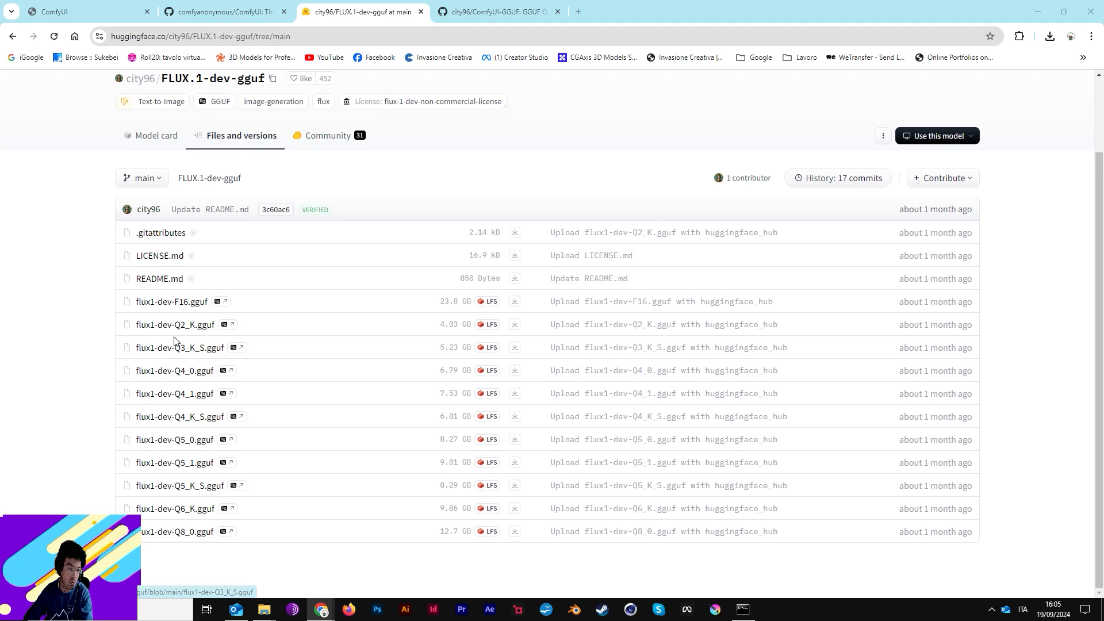
{"action": "mouse_move", "coordinate": [394, 284]}
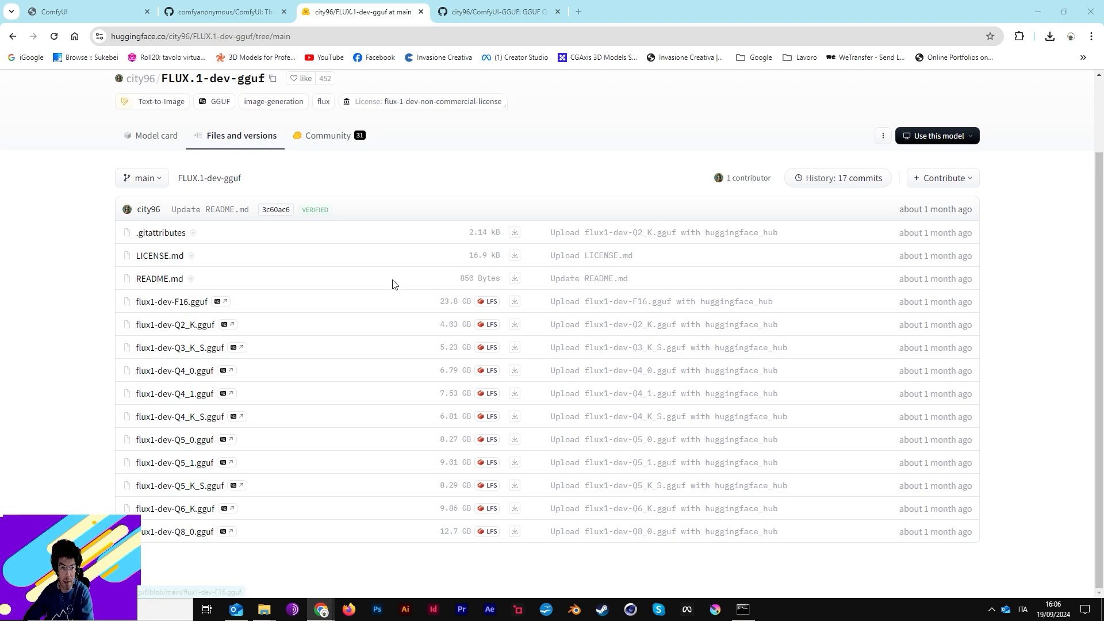
{"action": "mouse_move", "coordinate": [247, 337]}
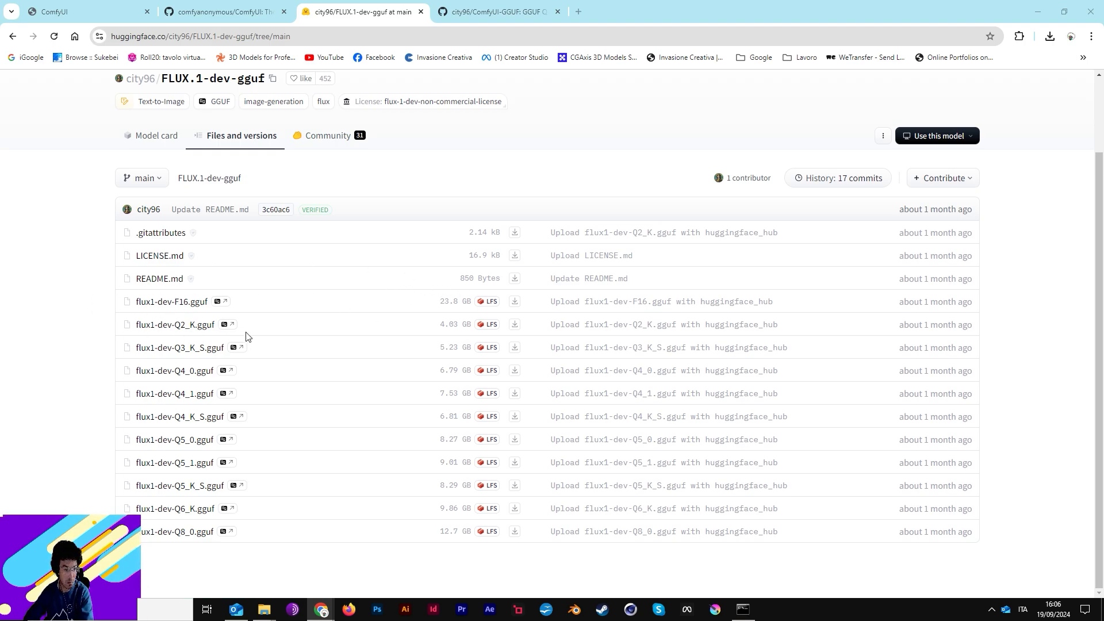
{"action": "mouse_move", "coordinate": [469, 559]}
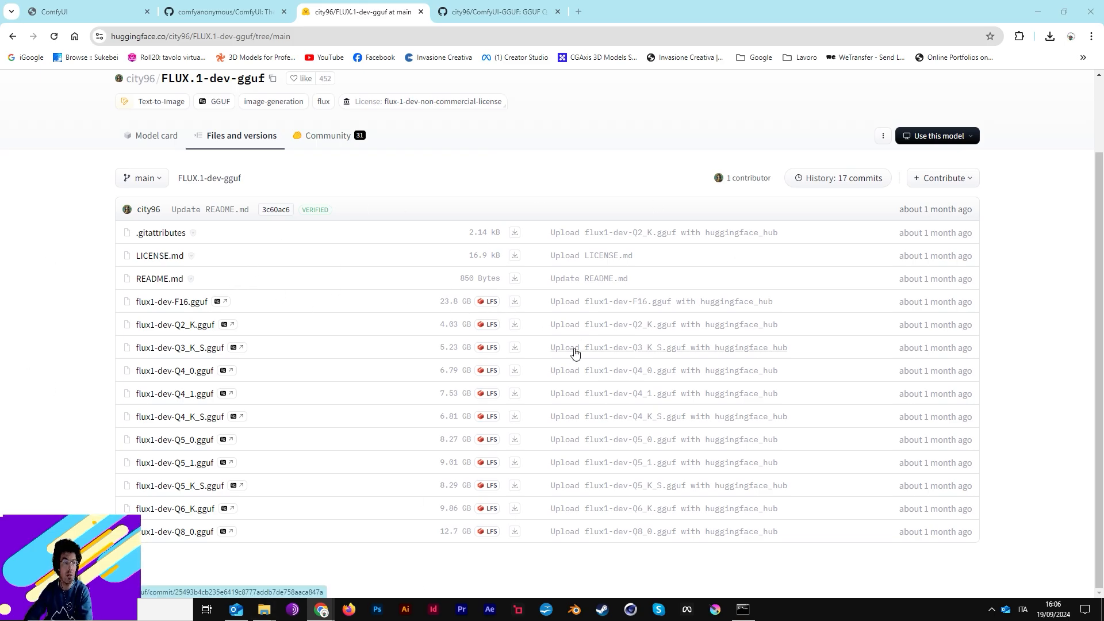
{"action": "mouse_move", "coordinate": [264, 609]}
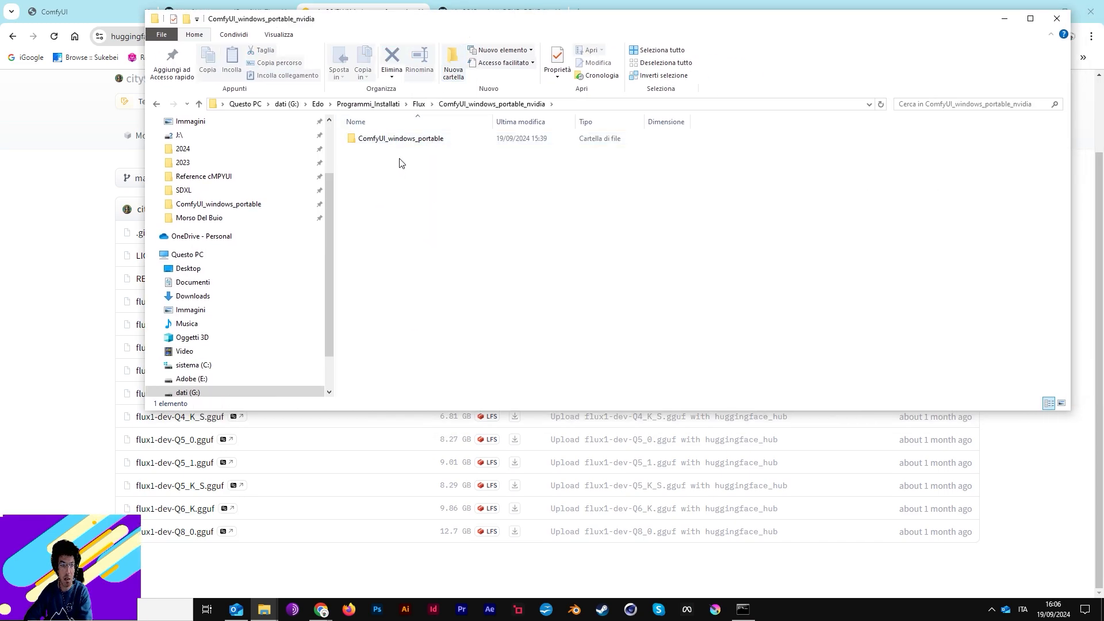
Check models\unet holds the flux1-dev F16, fp8 and Q8_0 files, then return to the models folder
{"action": "double_click", "coordinate": [401, 138]}
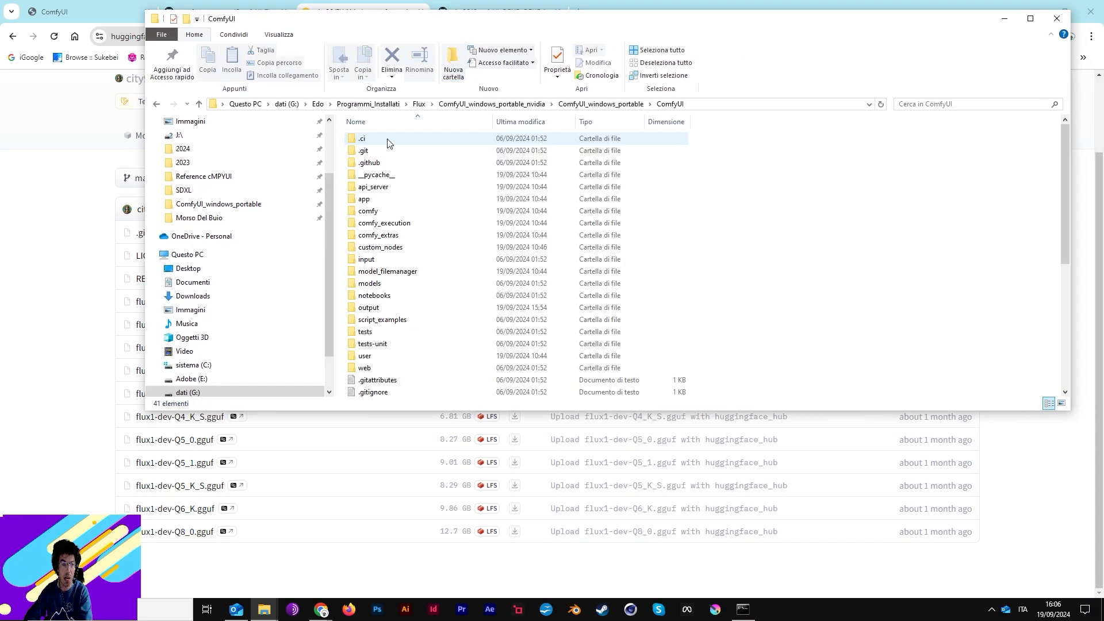
{"action": "left_click", "coordinate": [370, 283]}
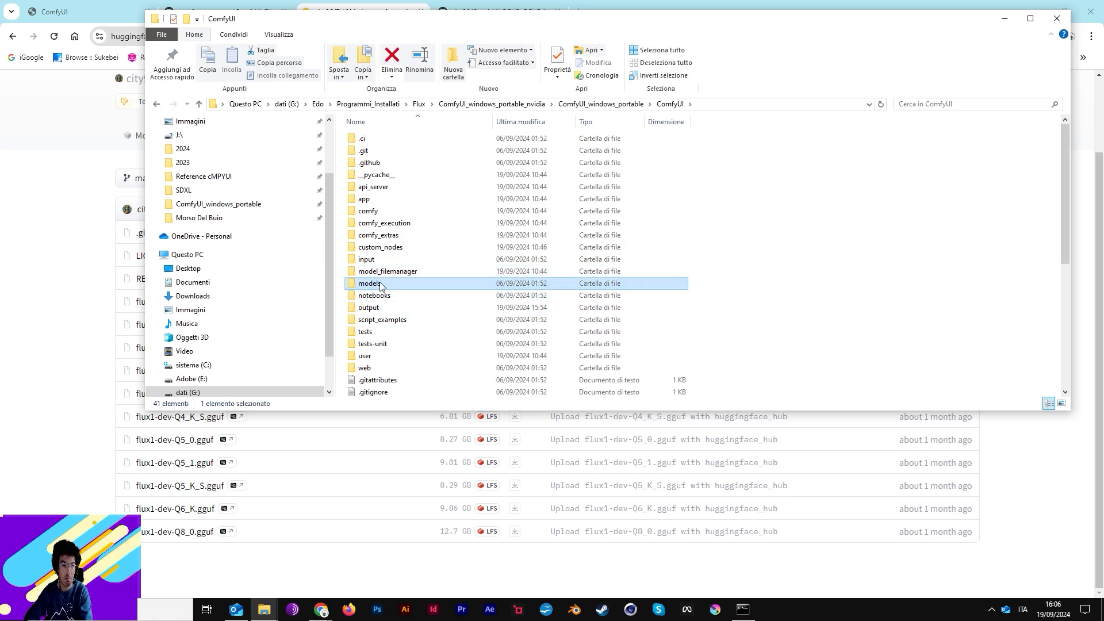
{"action": "double_click", "coordinate": [372, 283]}
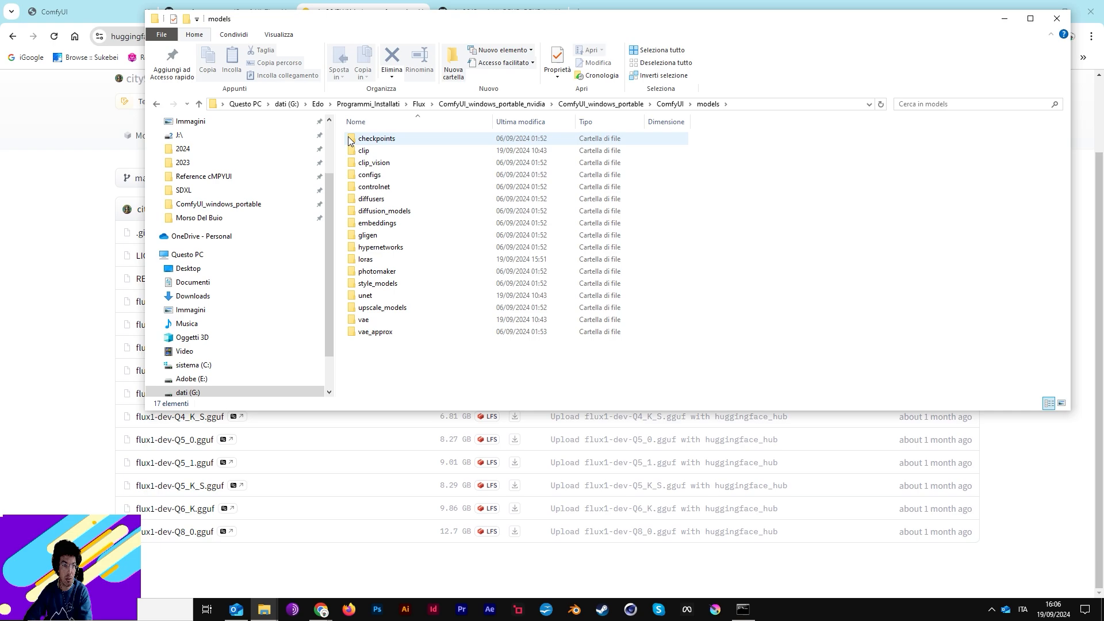
{"action": "mouse_move", "coordinate": [377, 138]}
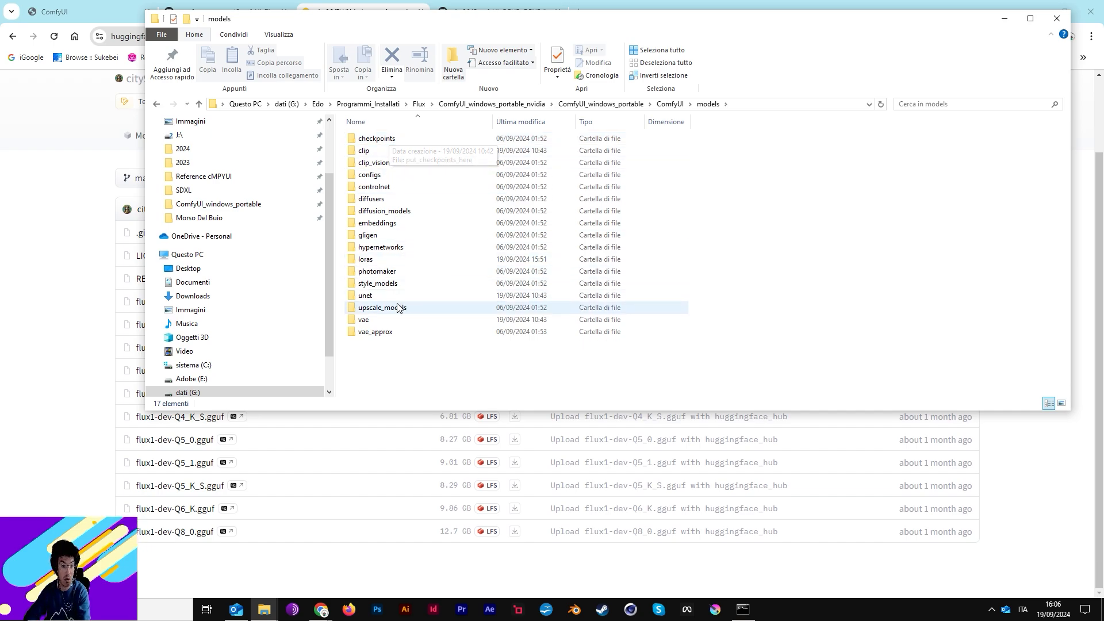
{"action": "double_click", "coordinate": [364, 296]}
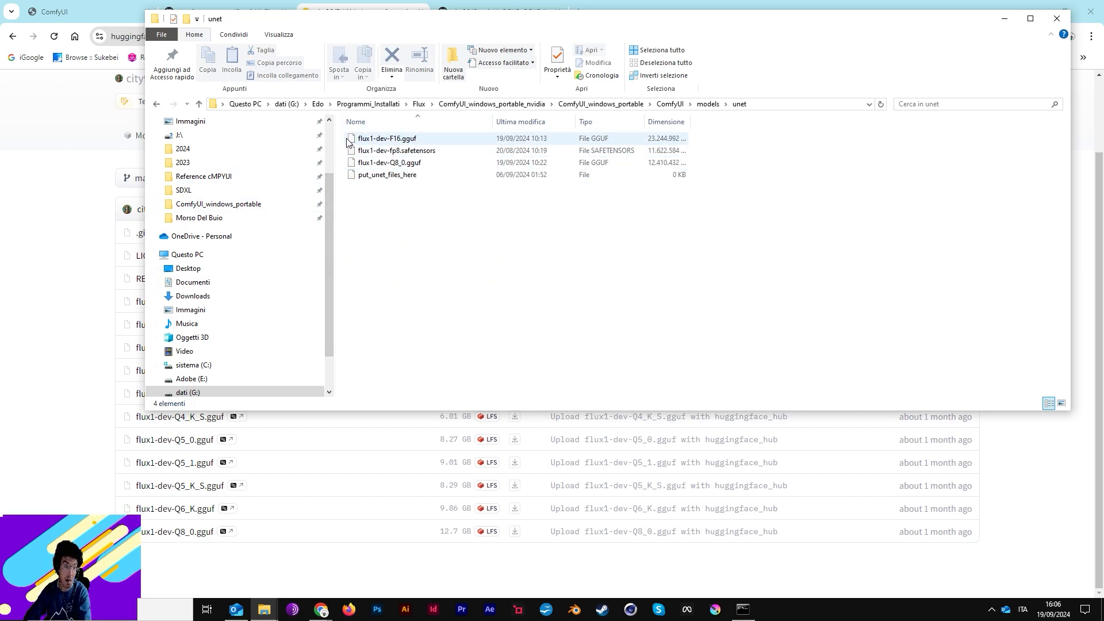
{"action": "mouse_move", "coordinate": [373, 138]}
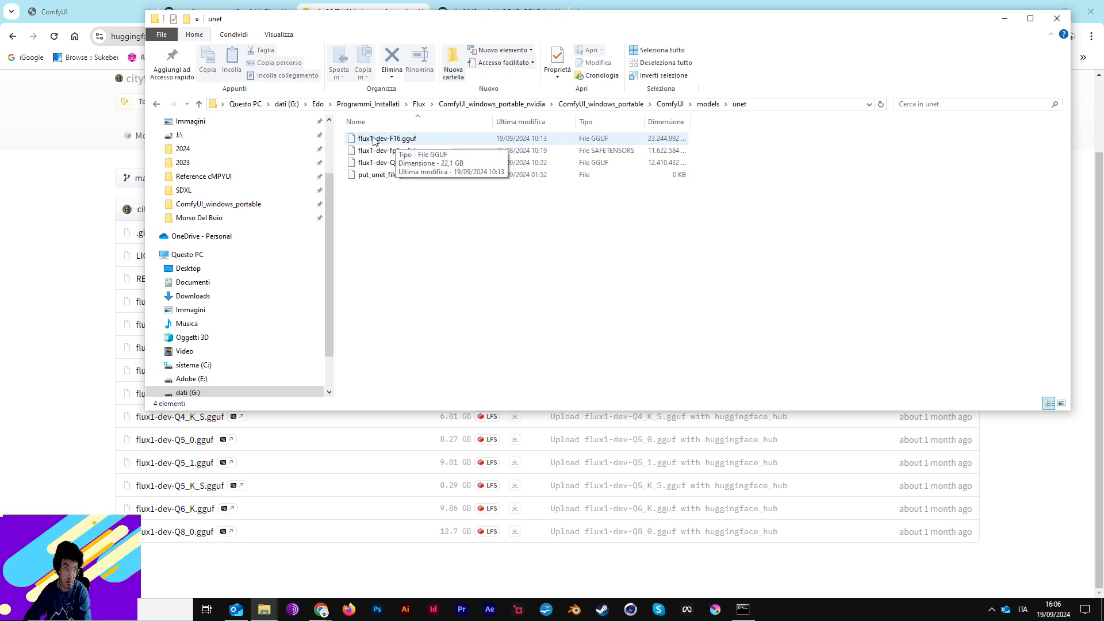
{"action": "mouse_move", "coordinate": [405, 127]}
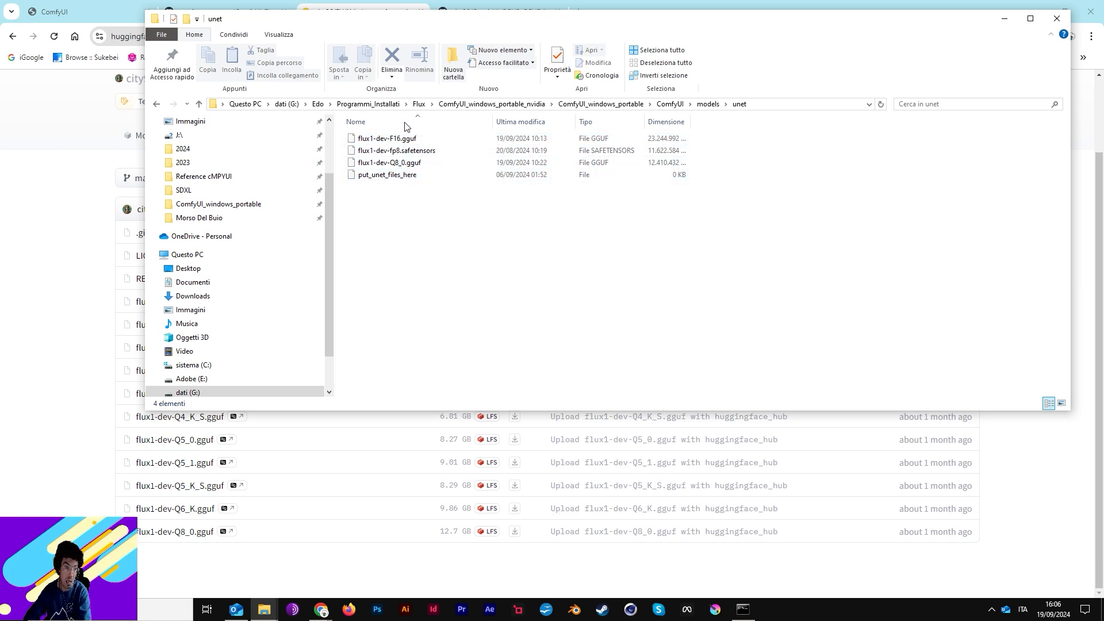
{"action": "left_click", "coordinate": [397, 151]}
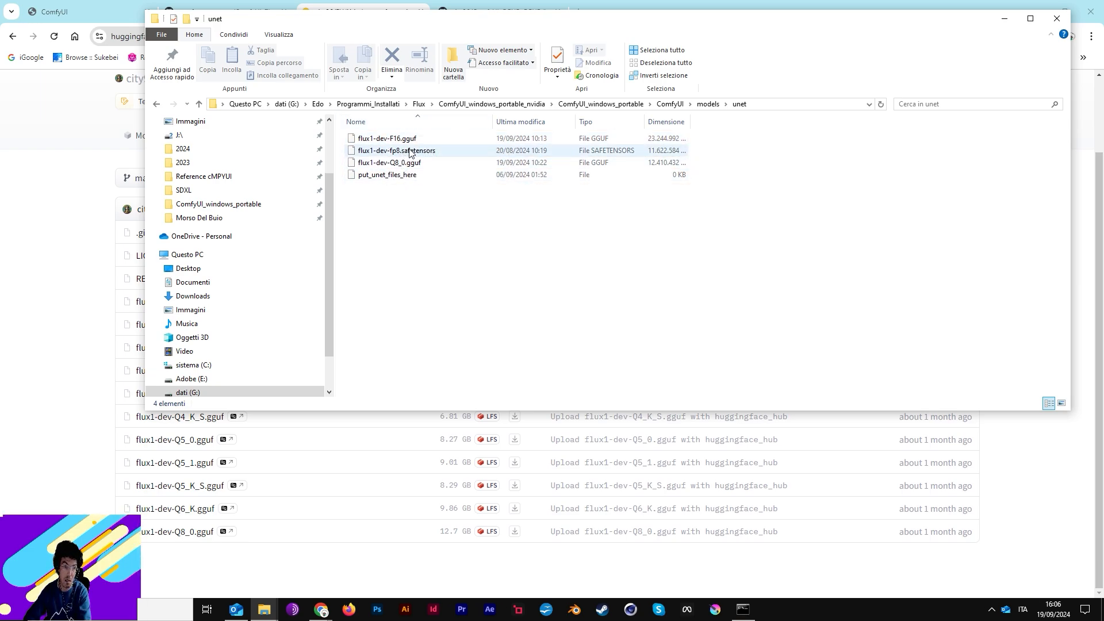
{"action": "left_click", "coordinate": [388, 138]}
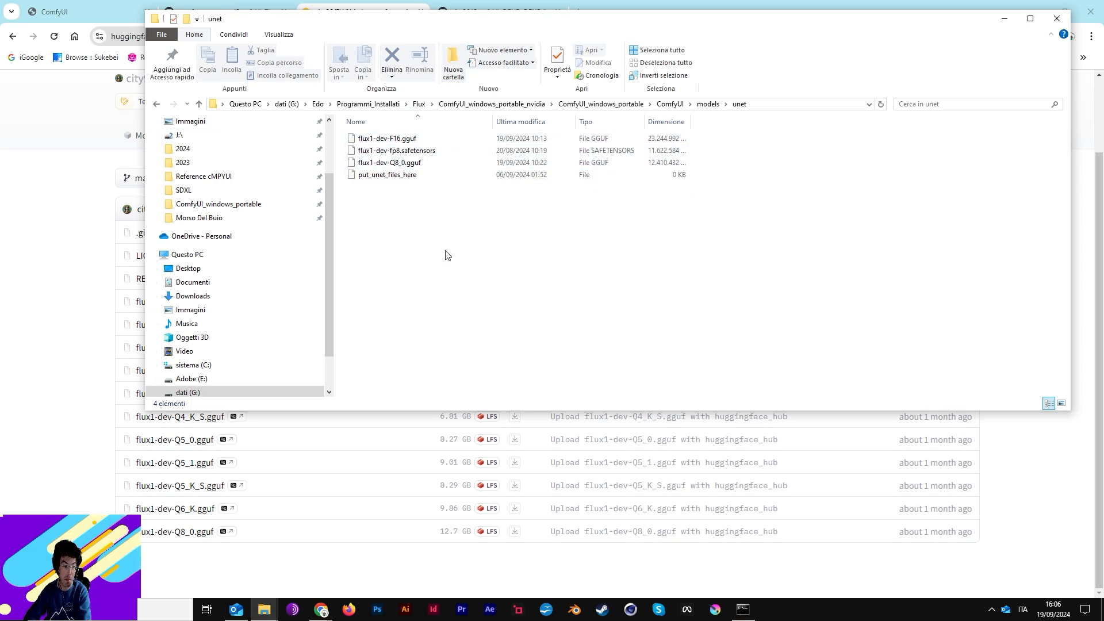
{"action": "left_click", "coordinate": [199, 105]}
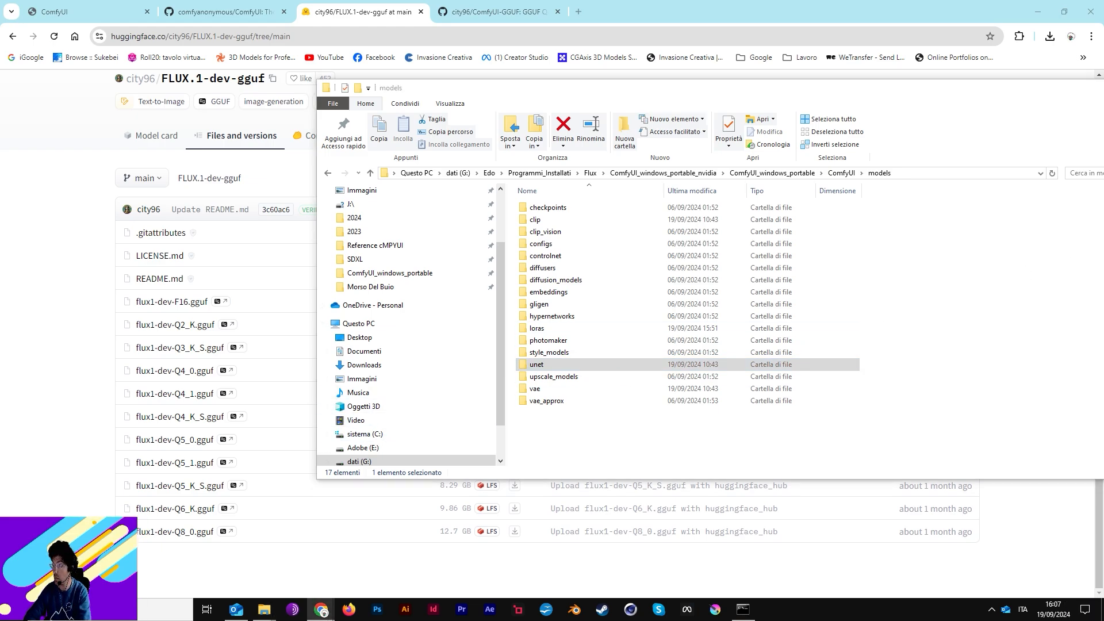
Compare the FLUX.1-dev vae page on Hugging Face with the local models\vae folder contents
{"action": "left_click", "coordinate": [468, 12]}
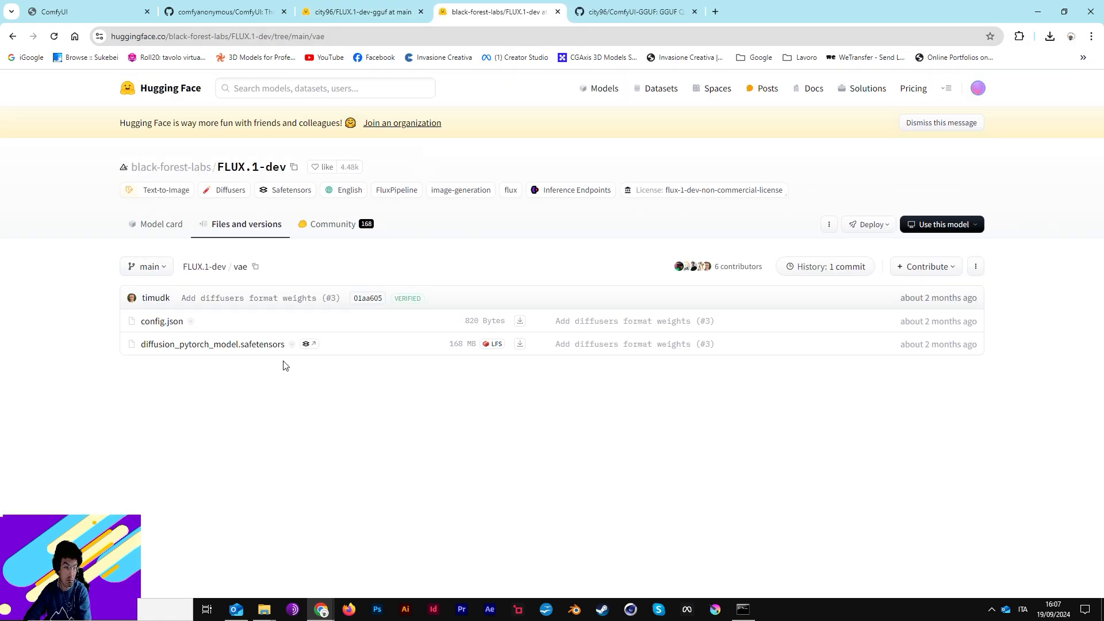
{"action": "mouse_move", "coordinate": [423, 217]}
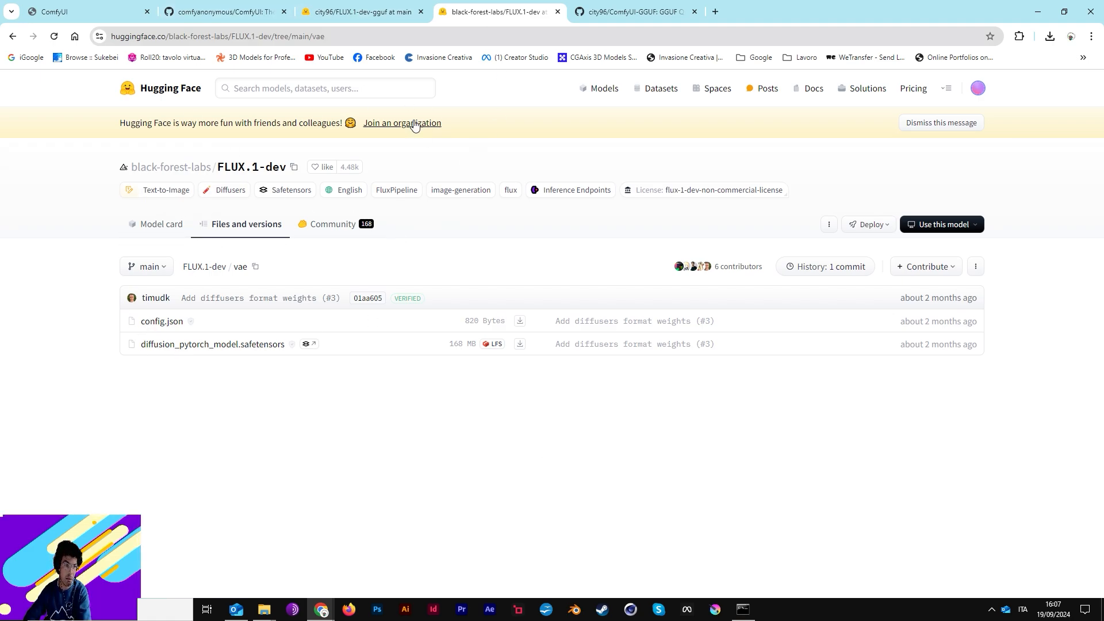
{"action": "mouse_move", "coordinate": [145, 364]}
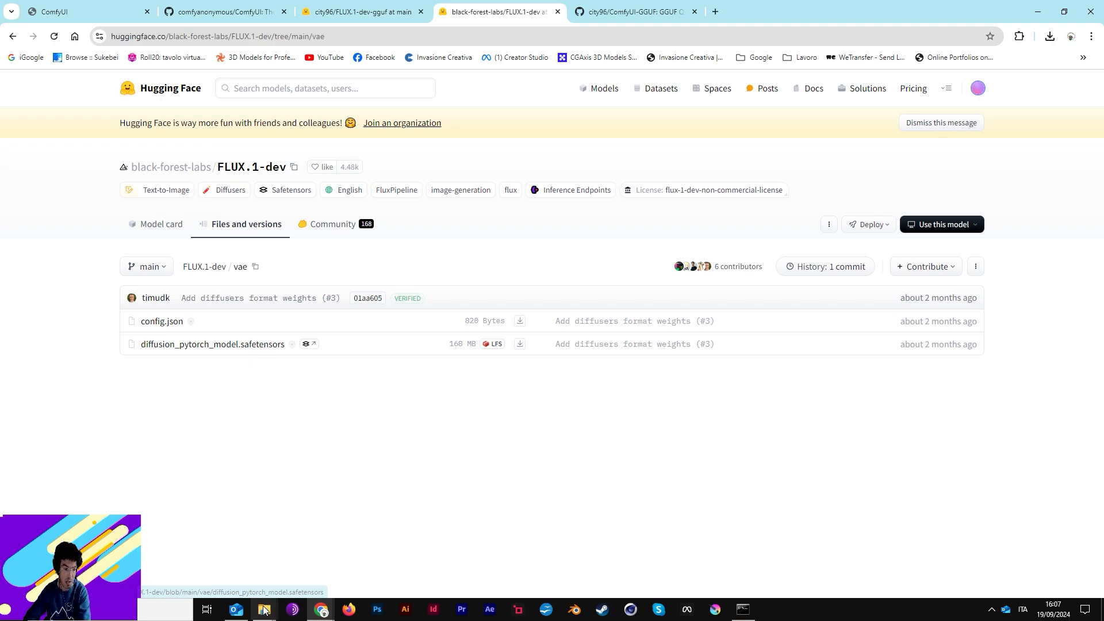
{"action": "left_click", "coordinate": [264, 609]}
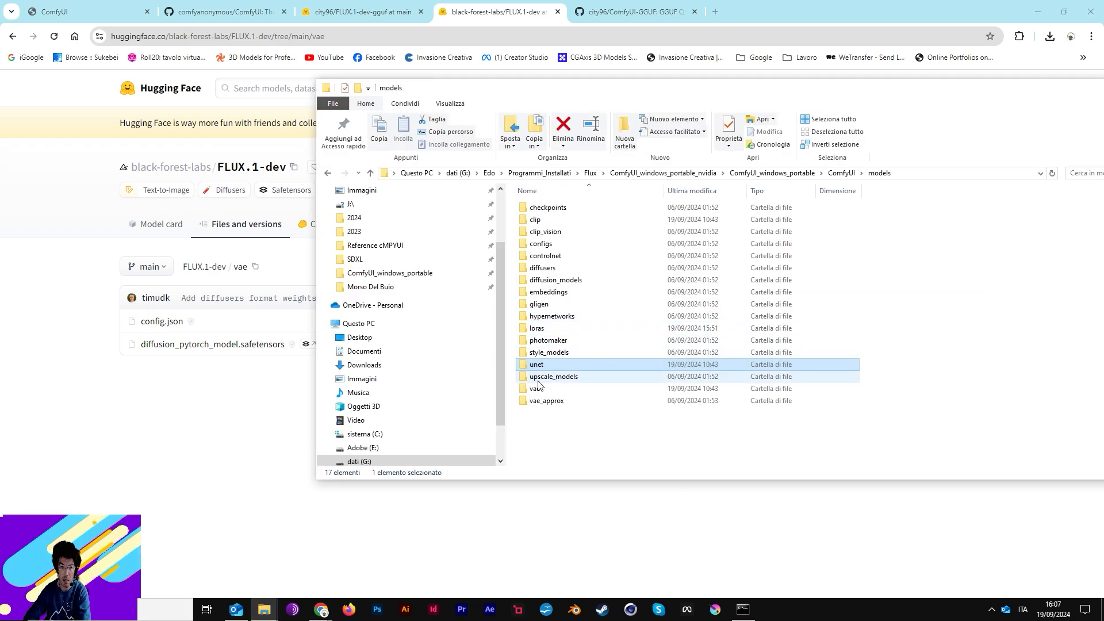
{"action": "double_click", "coordinate": [537, 387]}
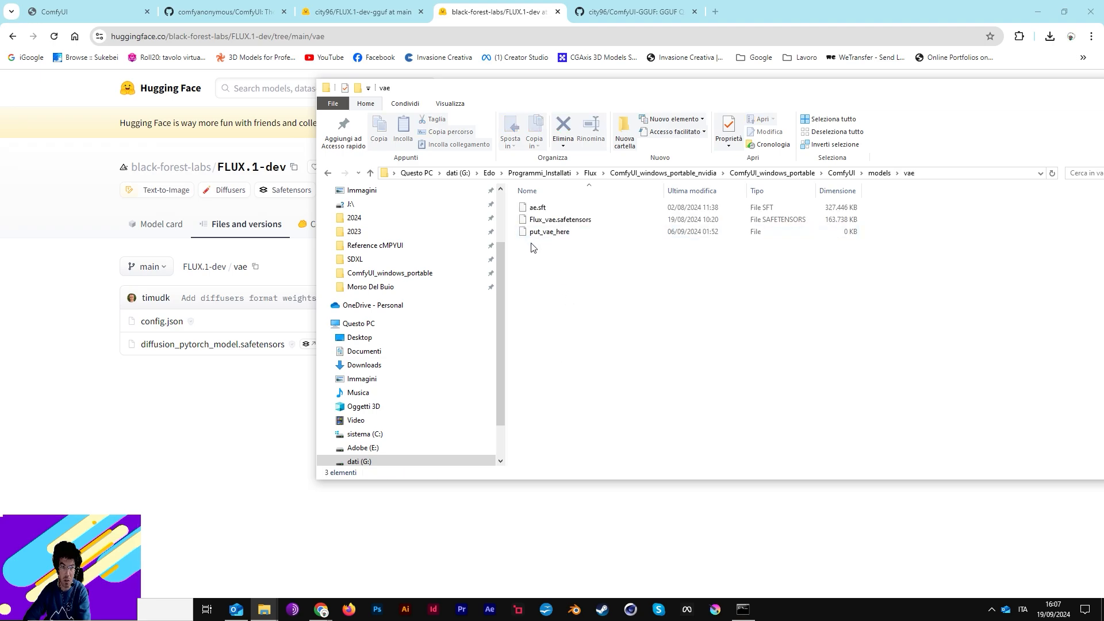
{"action": "mouse_move", "coordinate": [598, 218]}
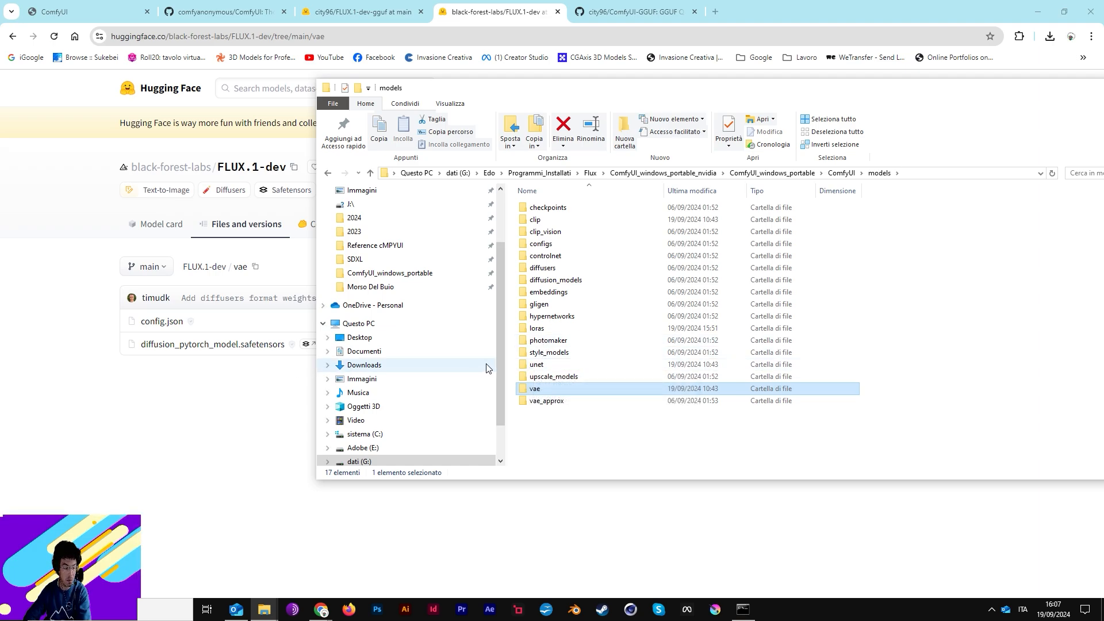
{"action": "left_click", "coordinate": [537, 365]}
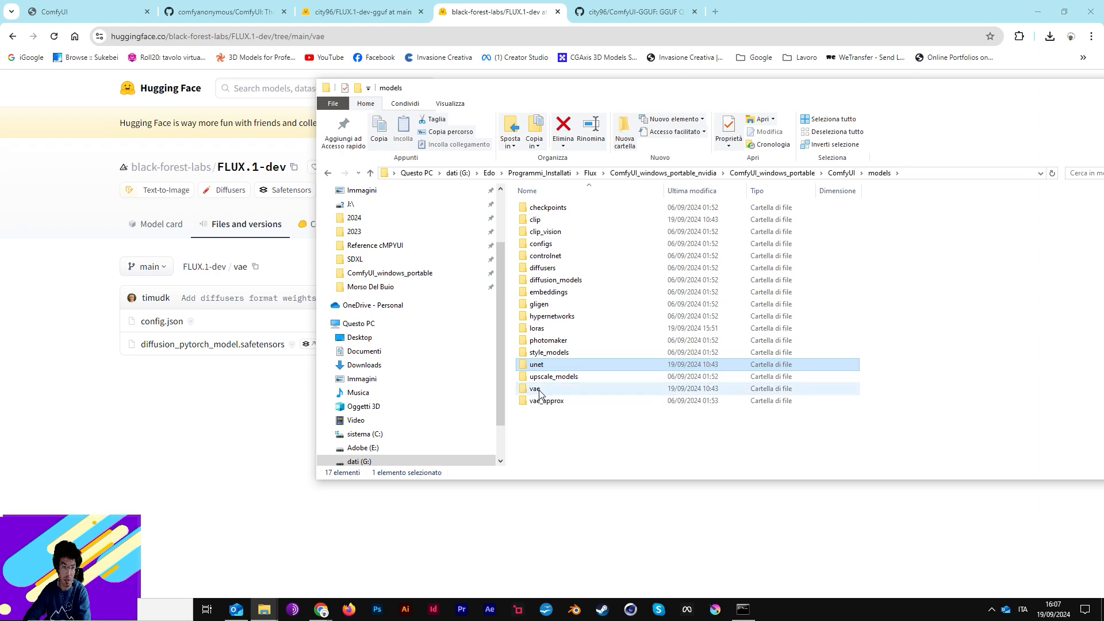
{"action": "left_click", "coordinate": [536, 388]}
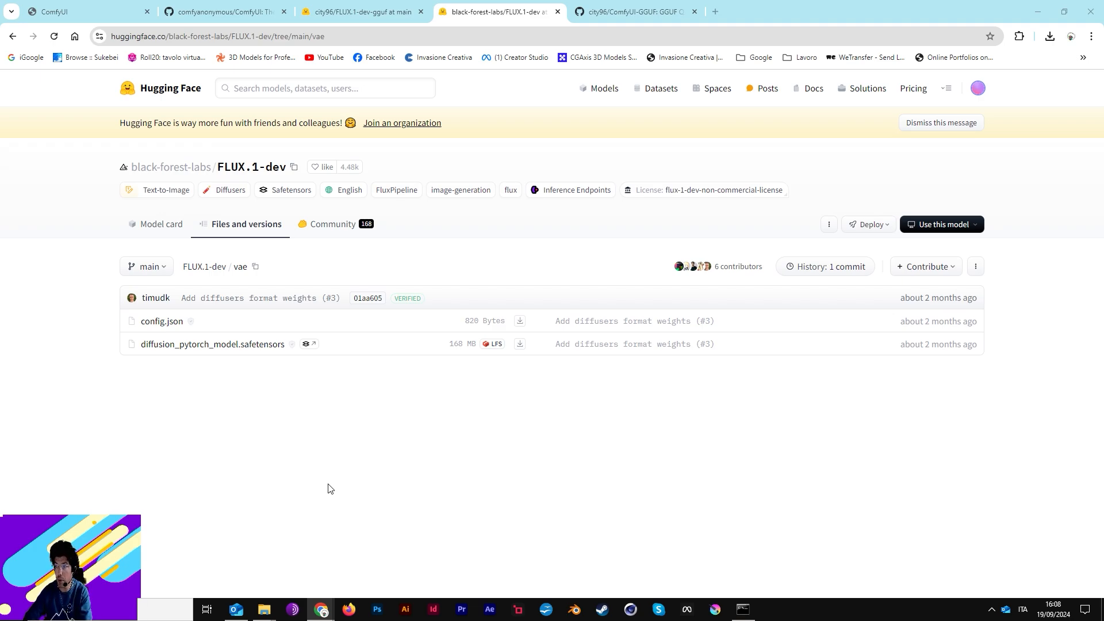
{"action": "mouse_move", "coordinate": [441, 437]}
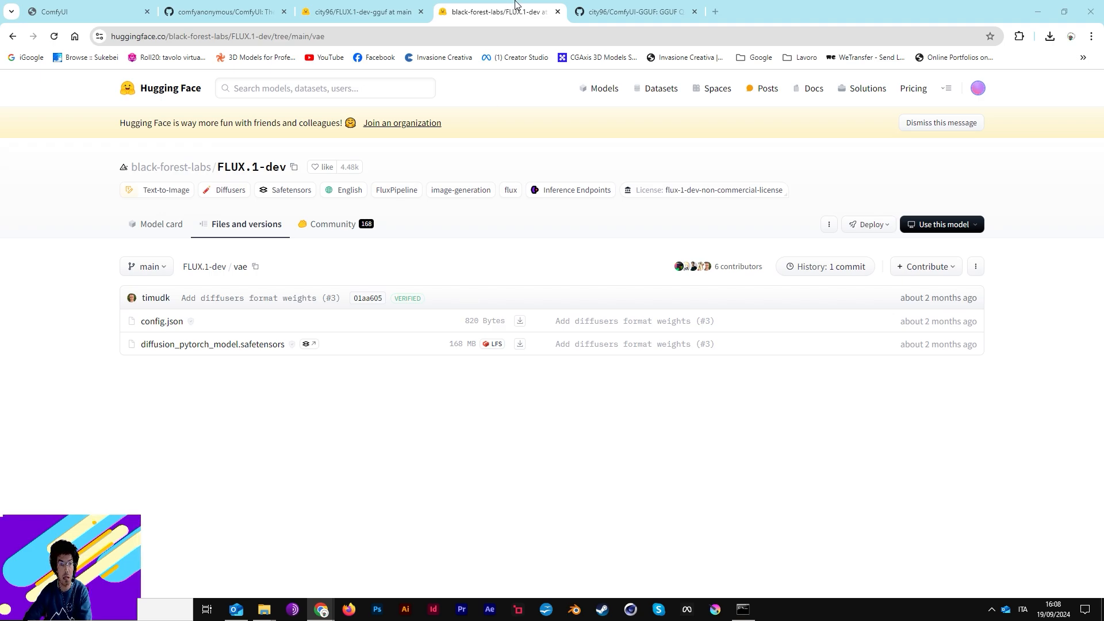
{"action": "mouse_move", "coordinate": [500, 12]}
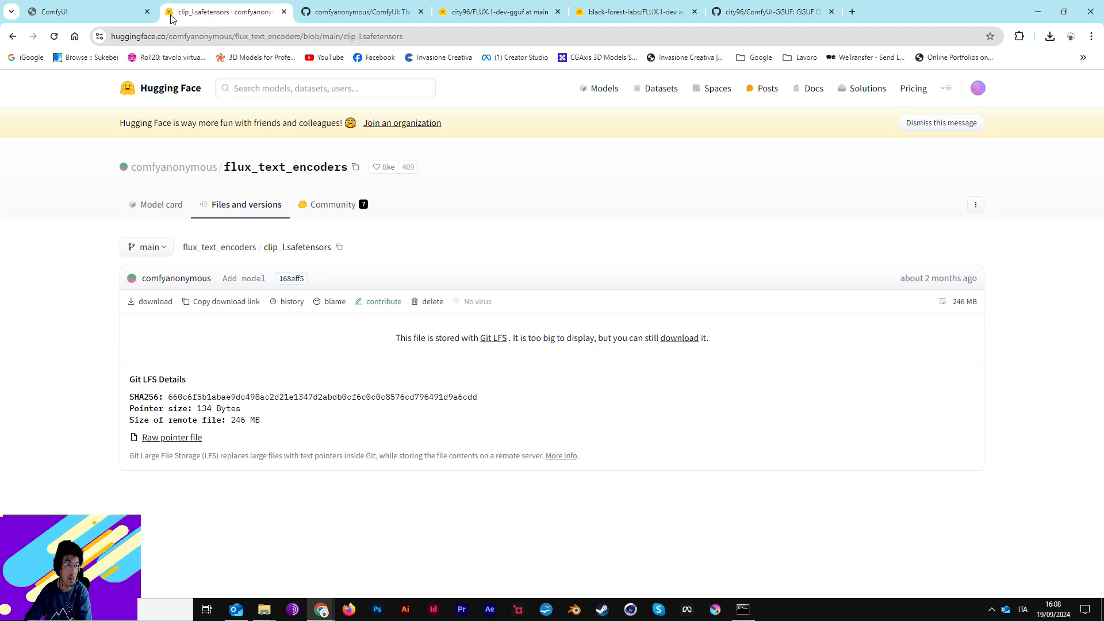
{"action": "mouse_move", "coordinate": [225, 301]}
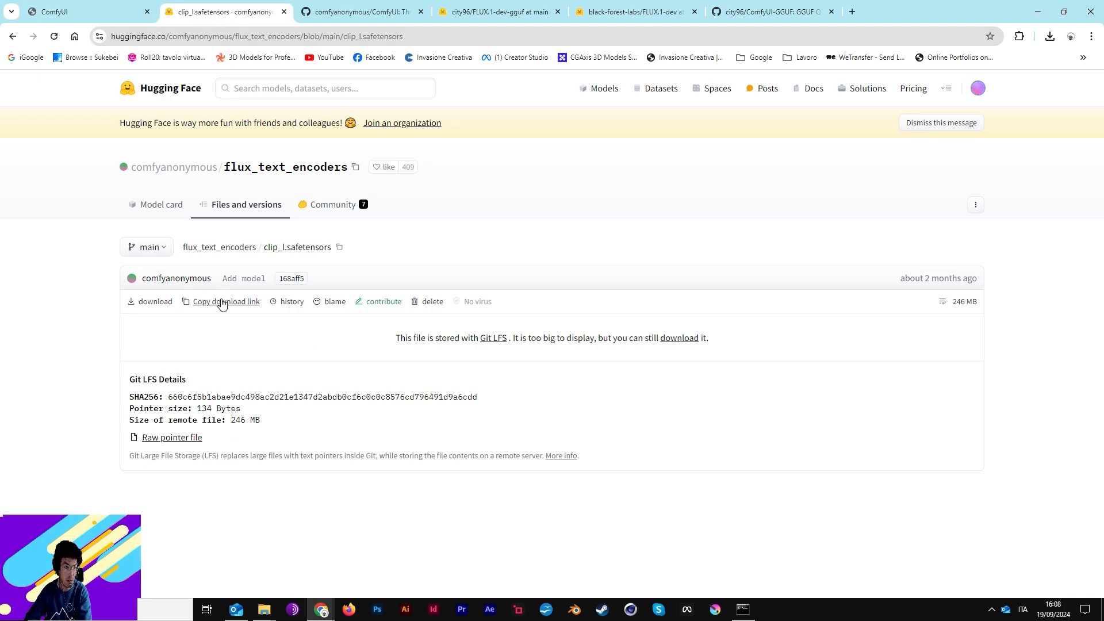
{"action": "mouse_move", "coordinate": [219, 412]}
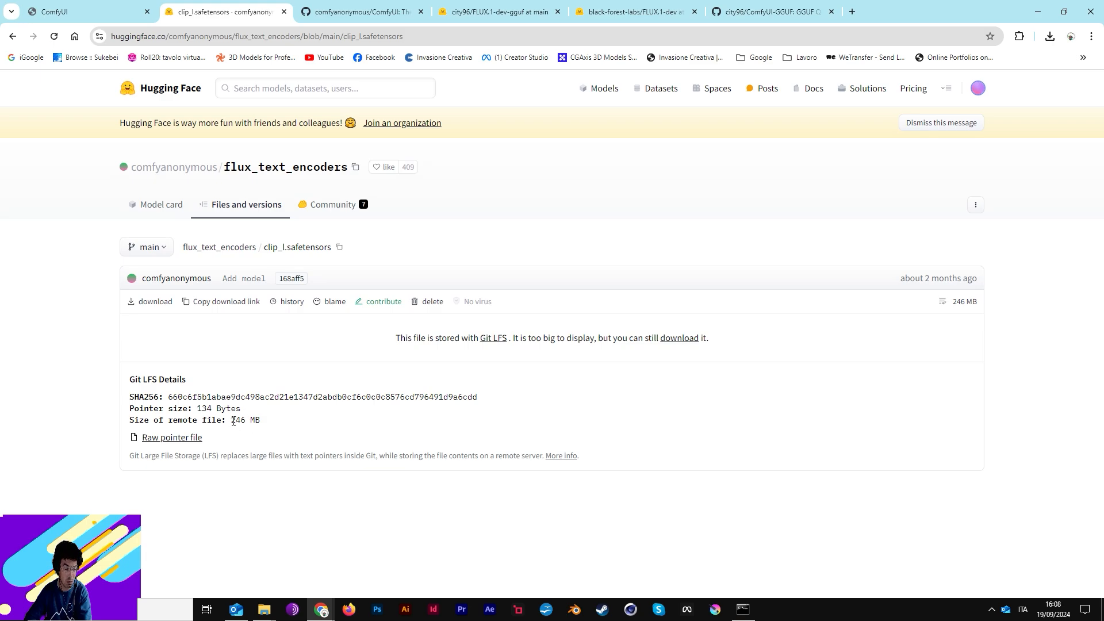
{"action": "mouse_move", "coordinate": [266, 610]}
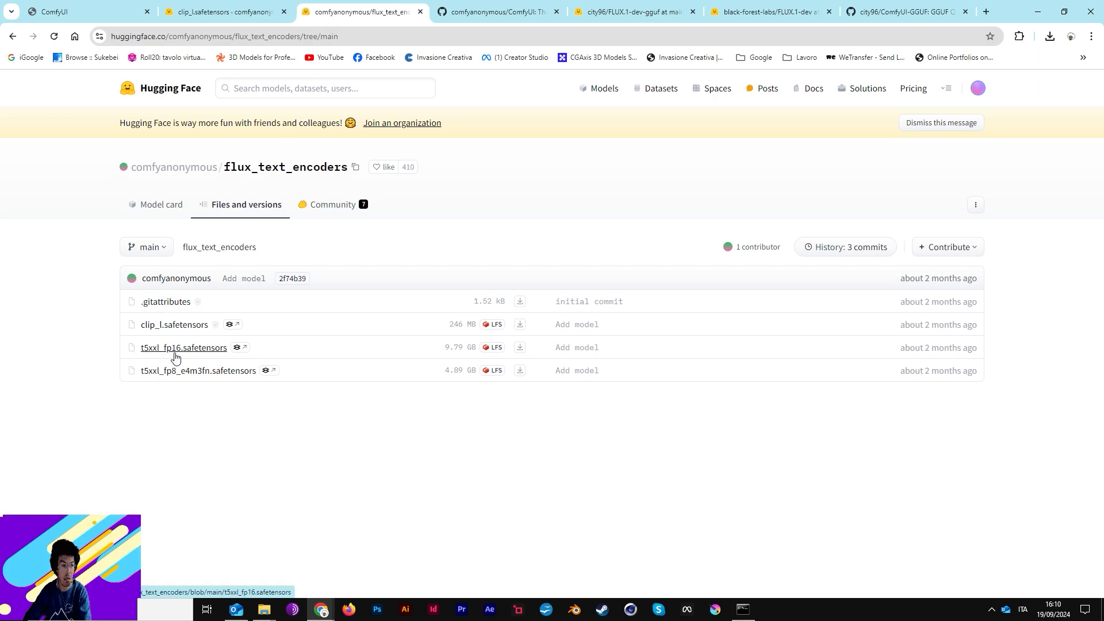
{"action": "mouse_move", "coordinate": [461, 378]}
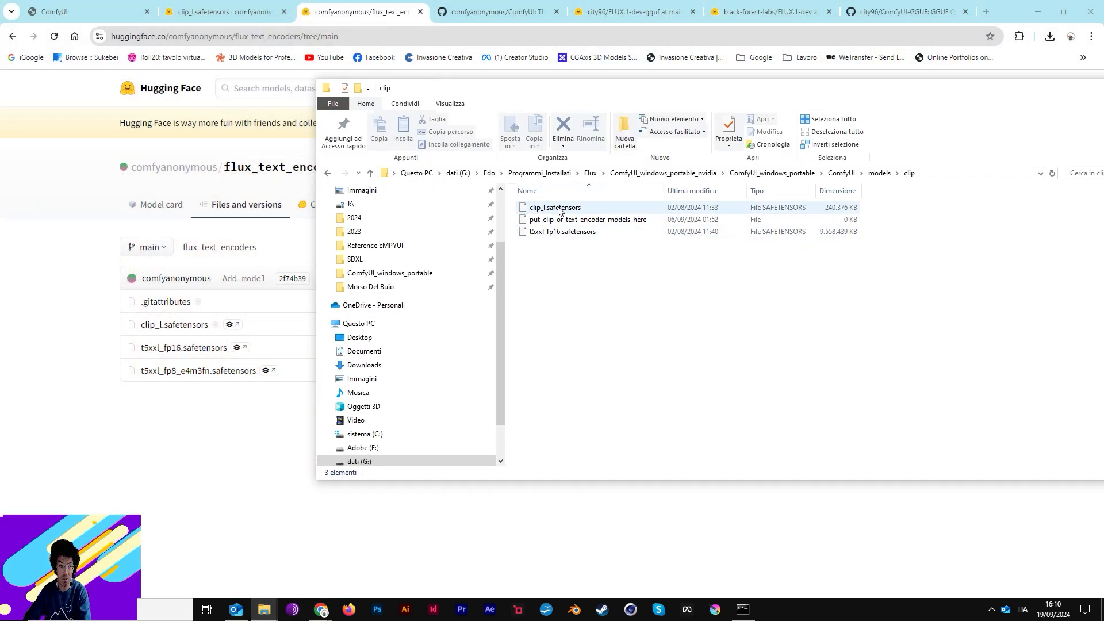
Pick out the downloaded clip_l.safetensors in the local models\clip folder
{"action": "left_click", "coordinate": [577, 256]}
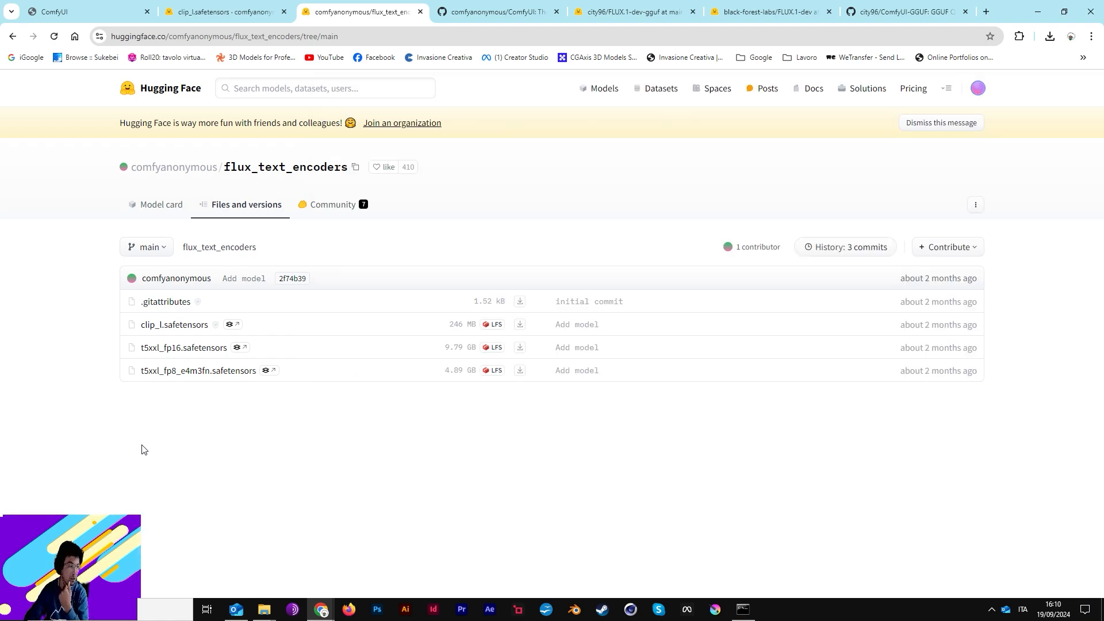
{"action": "mouse_move", "coordinate": [266, 262]}
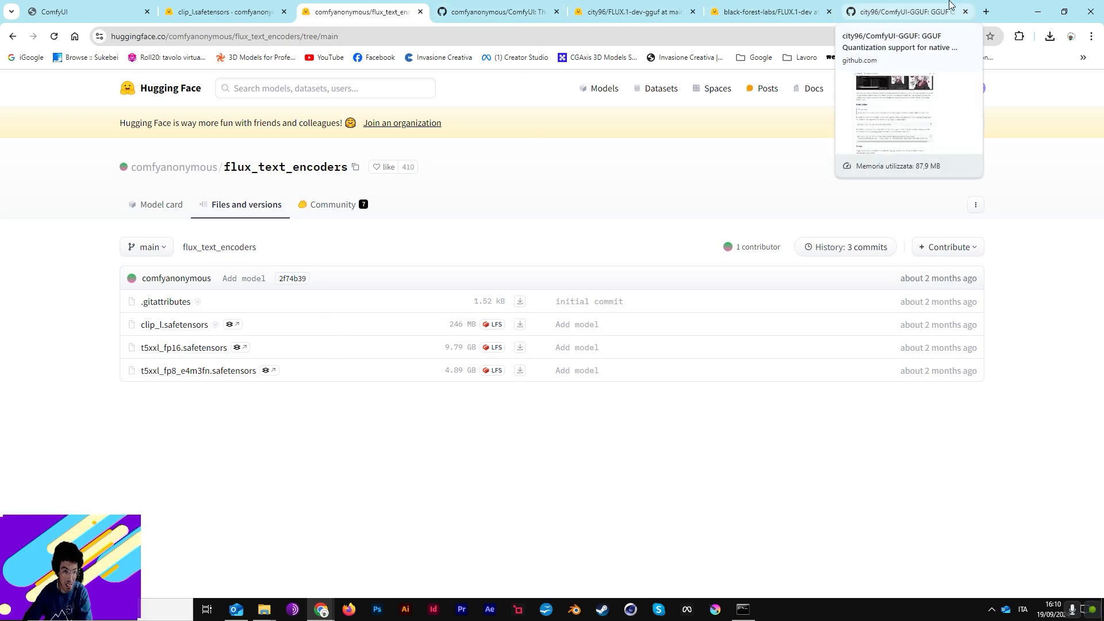
Revisit the ComfyUI readme, ComfyUI-GGUF repo, FLUX.1-dev GGUF files and flux text encoders tabs
{"action": "left_click", "coordinate": [905, 11]}
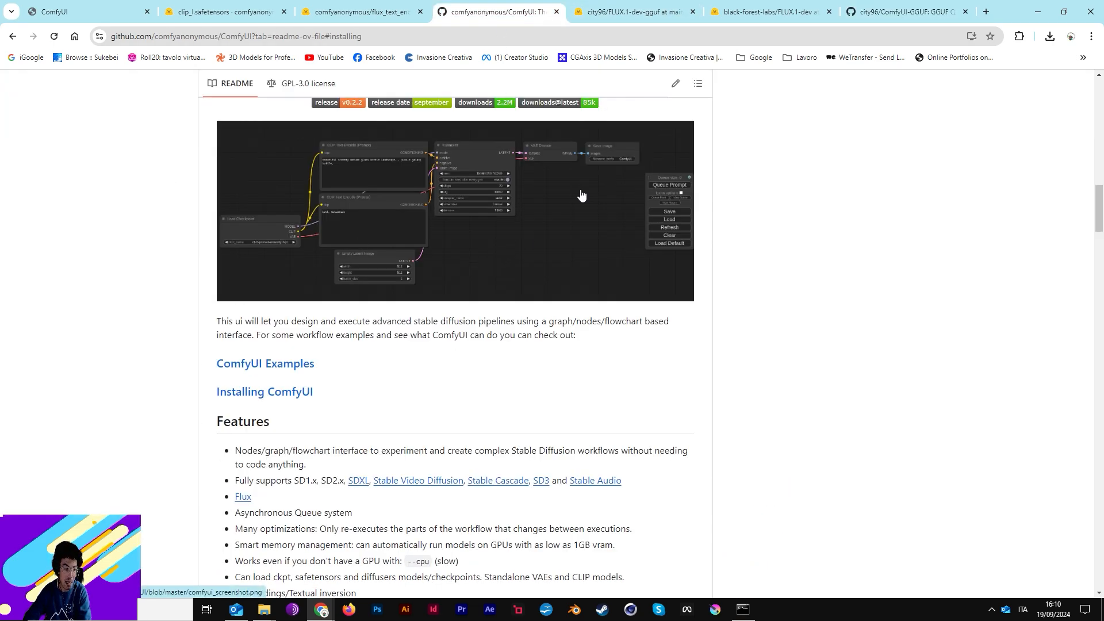
{"action": "left_click", "coordinate": [908, 11]}
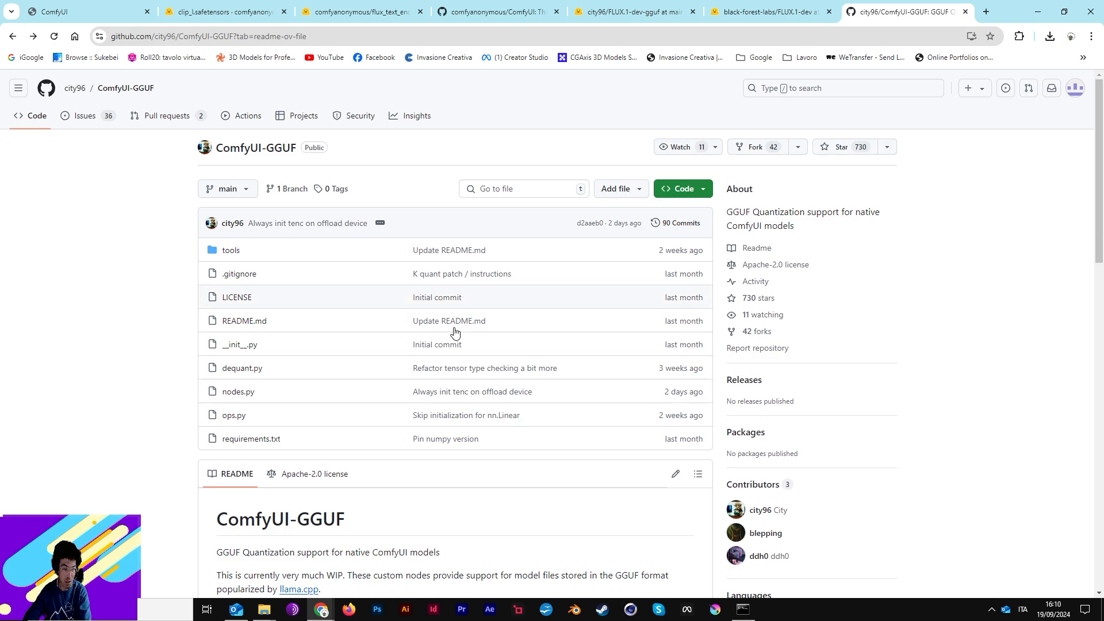
{"action": "scroll", "scroll_direction": "down", "scroll_amount": 3}
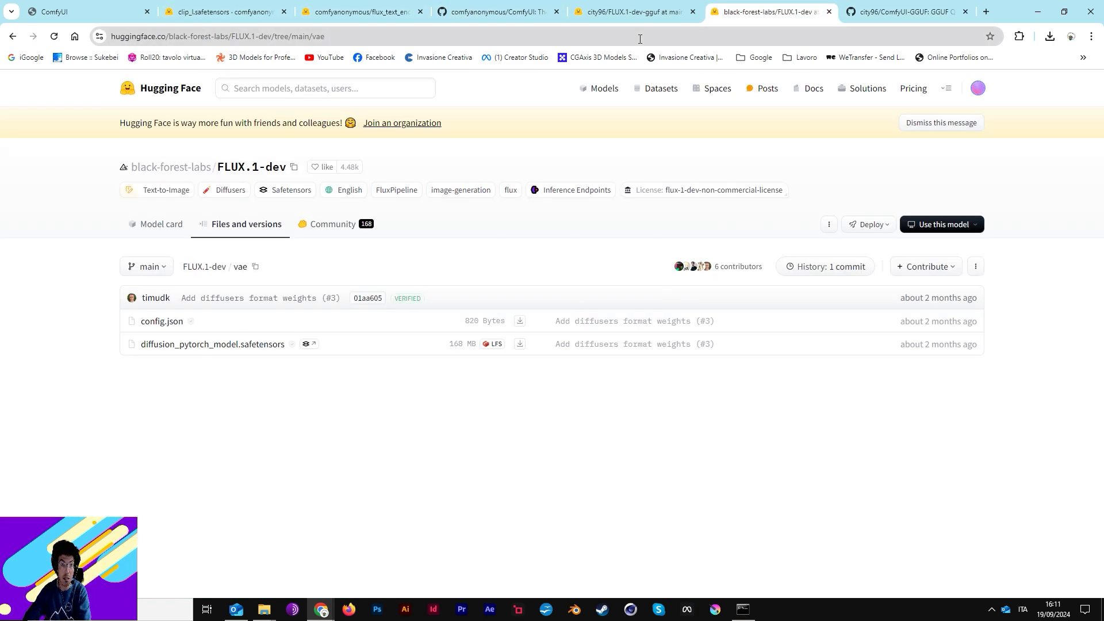
{"action": "left_click", "coordinate": [632, 12]}
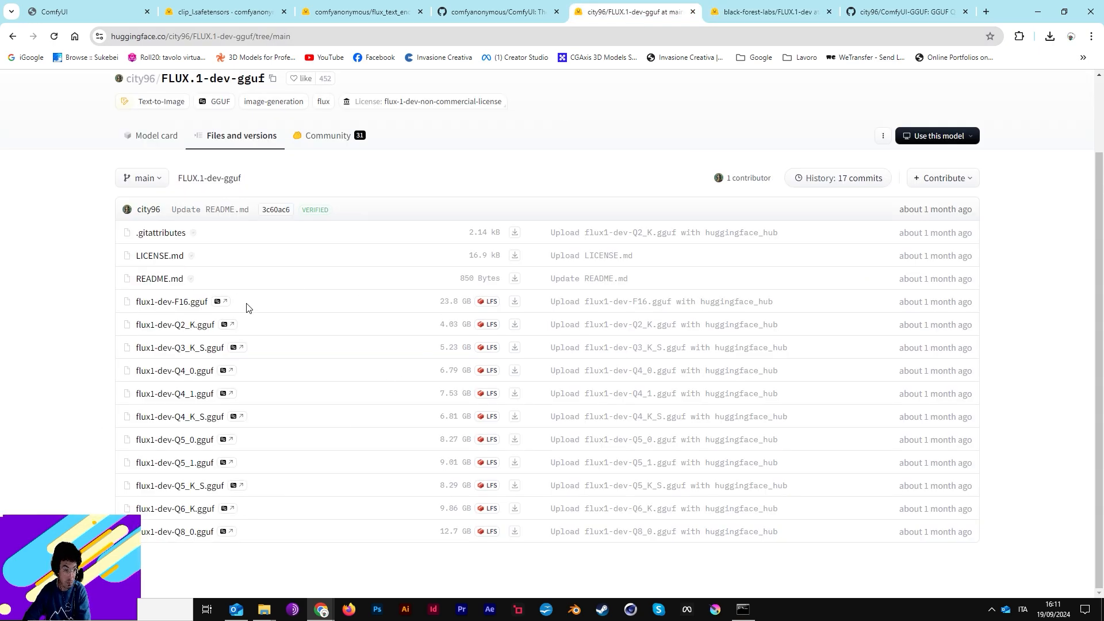
{"action": "mouse_move", "coordinate": [261, 317]}
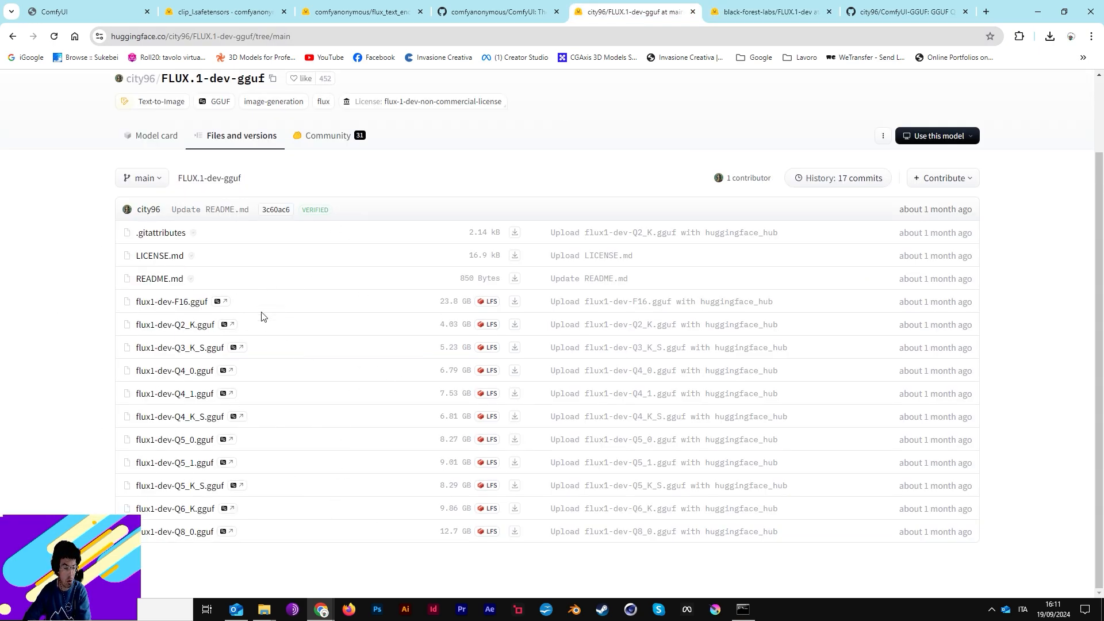
{"action": "mouse_move", "coordinate": [198, 385]}
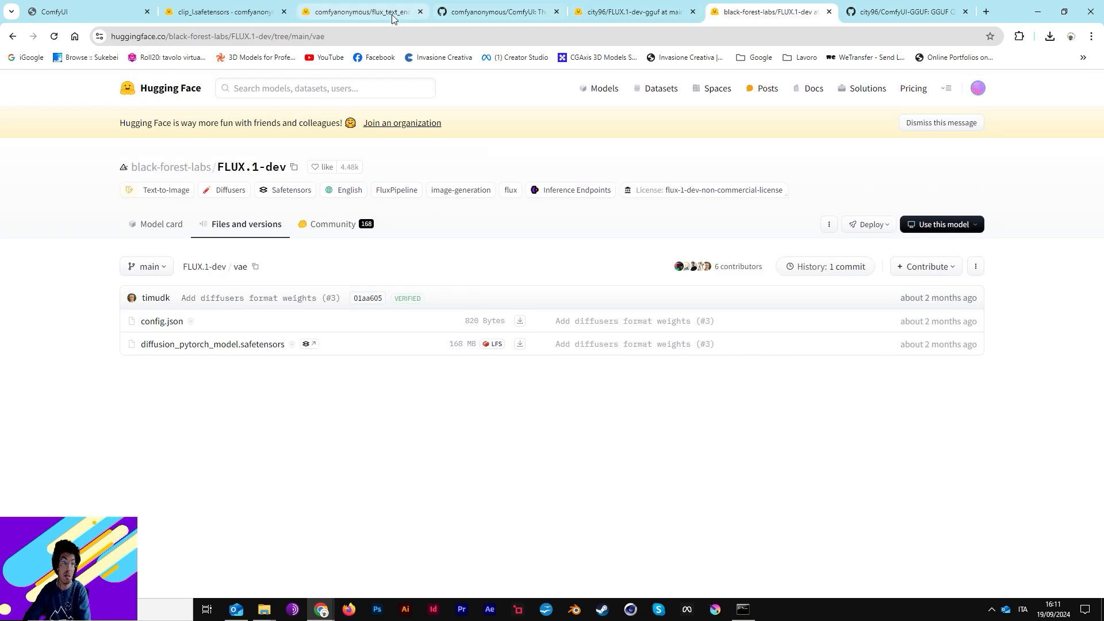
{"action": "left_click", "coordinate": [359, 11]}
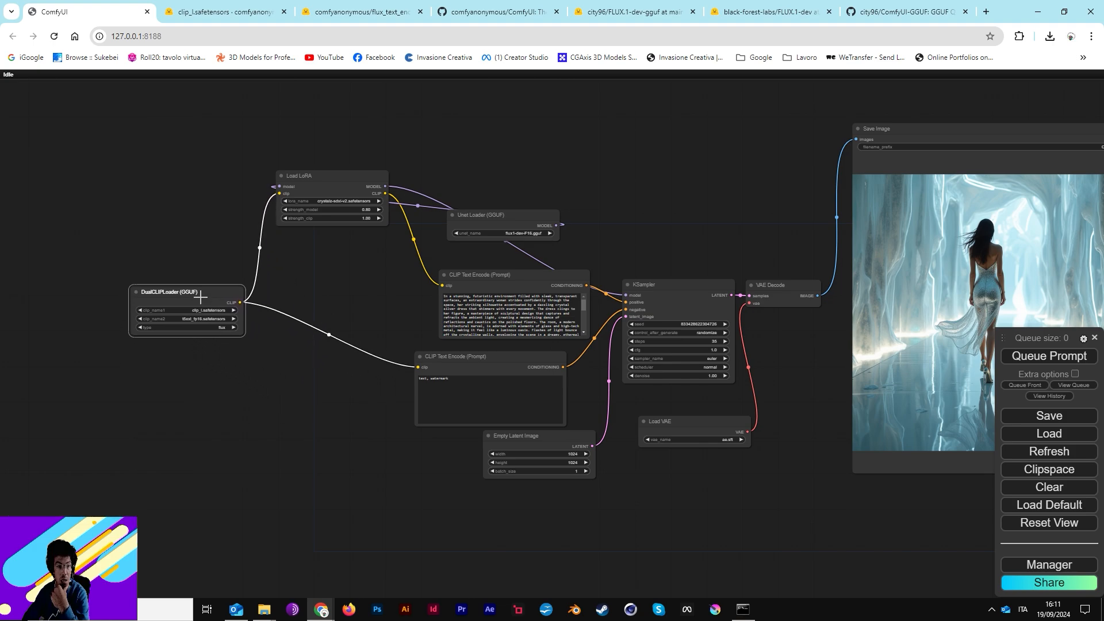
{"action": "mouse_move", "coordinate": [577, 255]}
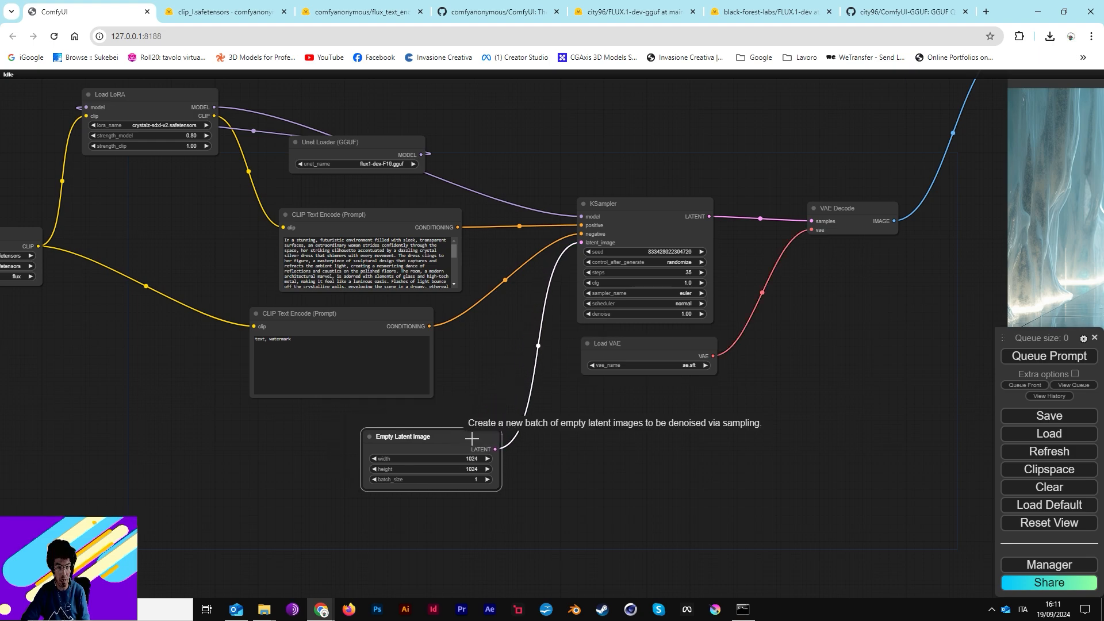
Pan the workflow canvas to recentre the GGUF loaders and sampler after removing the LoRA node
{"action": "left_click_drag", "start_coordinate": [403, 437], "coordinate": [464, 441]}
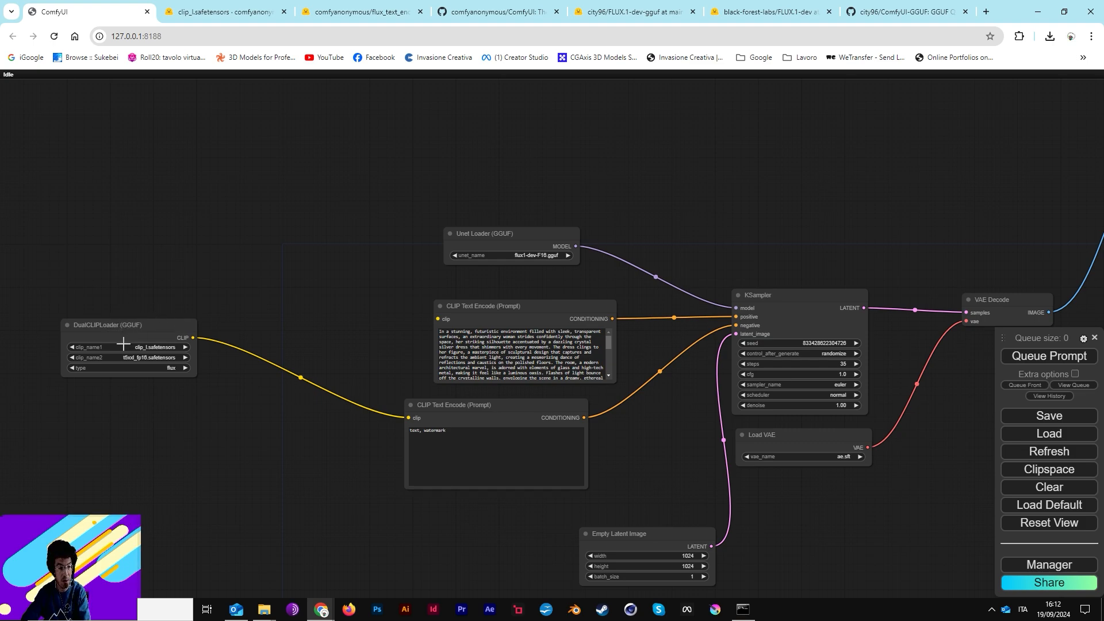
{"action": "left_click_drag", "start_coordinate": [108, 325], "coordinate": [249, 334]}
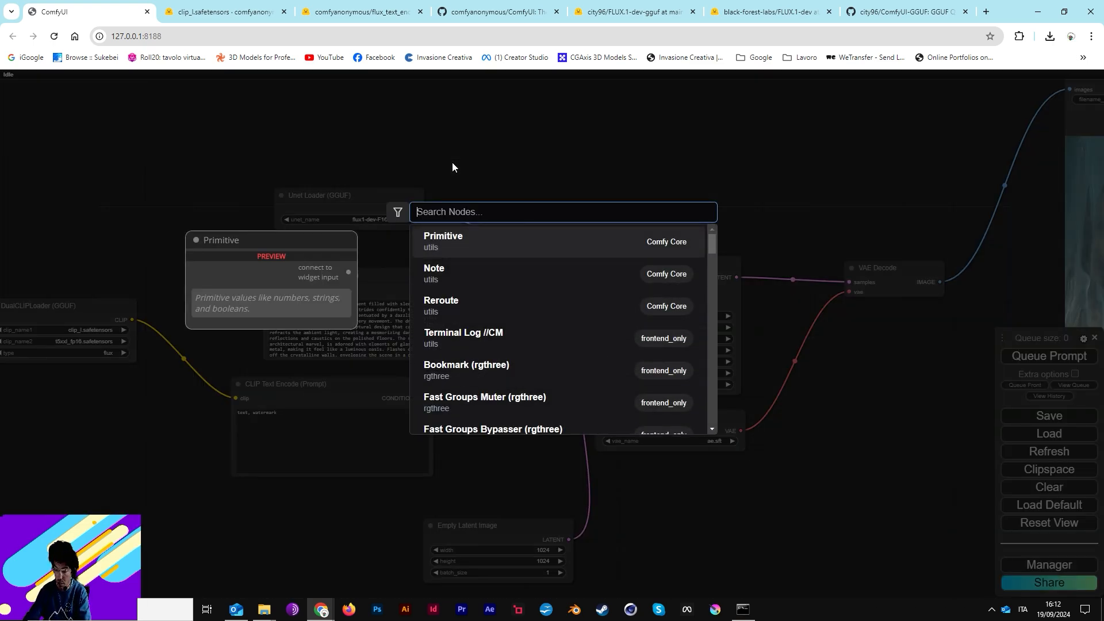
{"action": "type", "text": "load"}
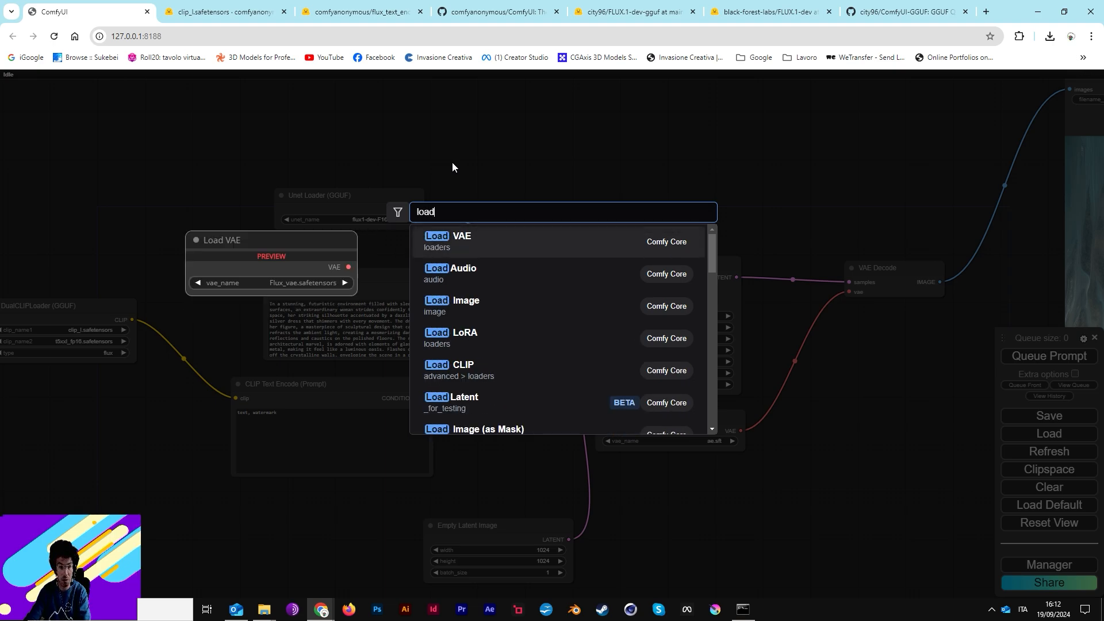
{"action": "type", "text": "chec"}
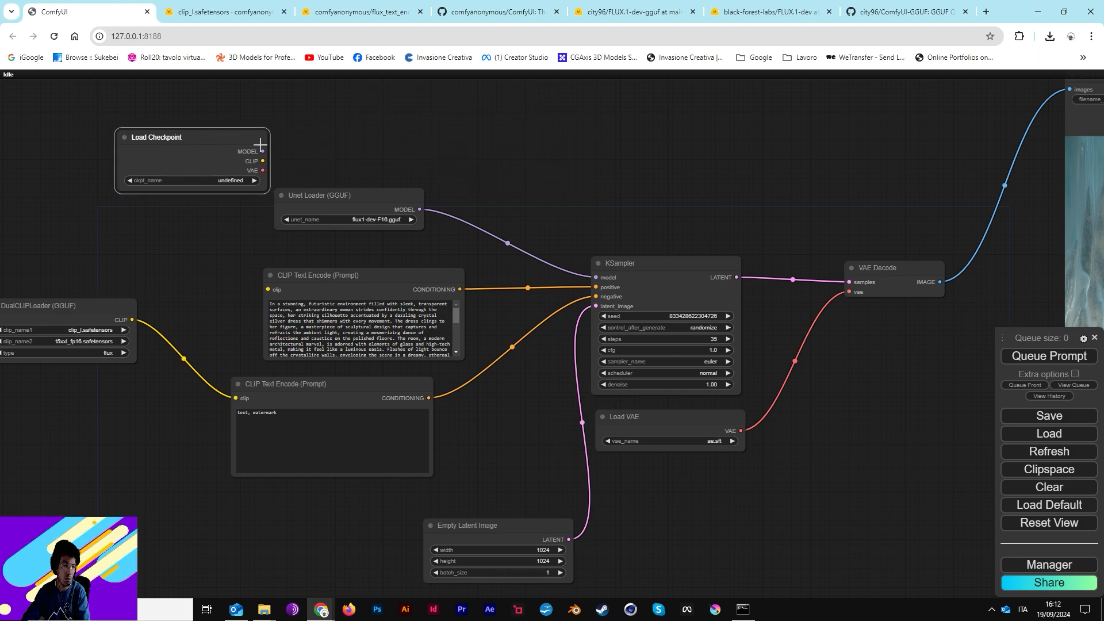
{"action": "mouse_move", "coordinate": [58, 133]}
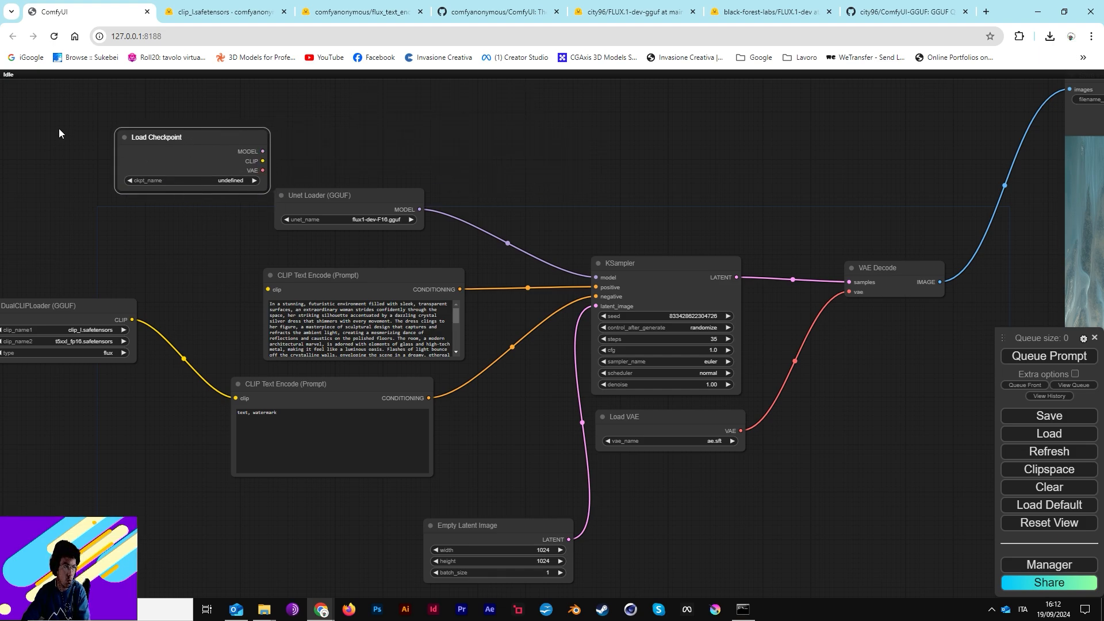
{"action": "mouse_move", "coordinate": [170, 142]}
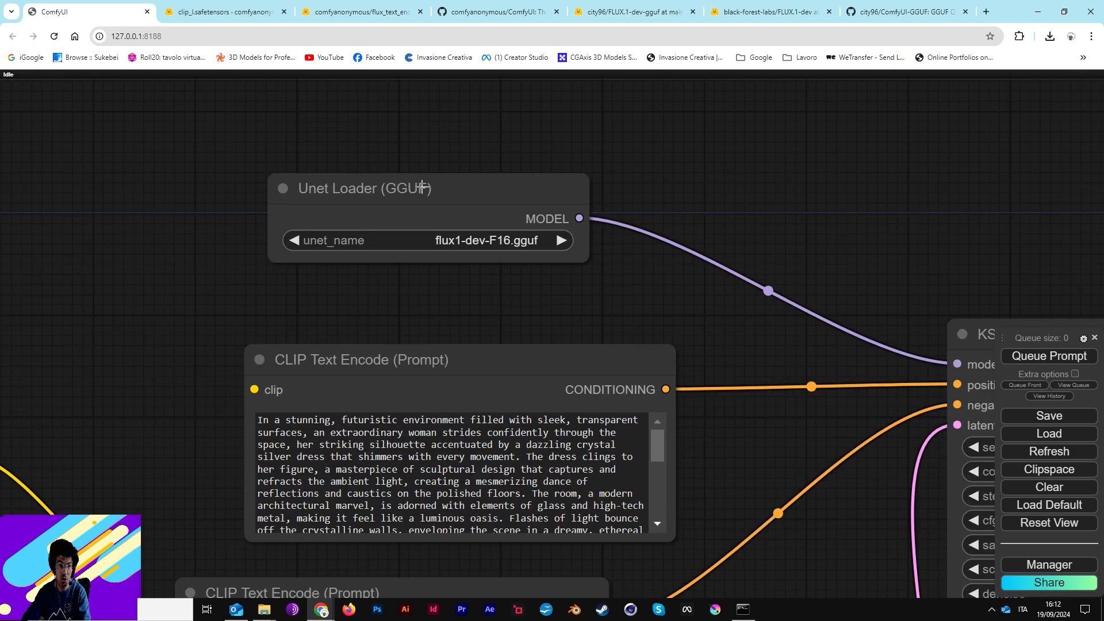
{"action": "scroll", "scroll_direction": "down", "scroll_amount": 3}
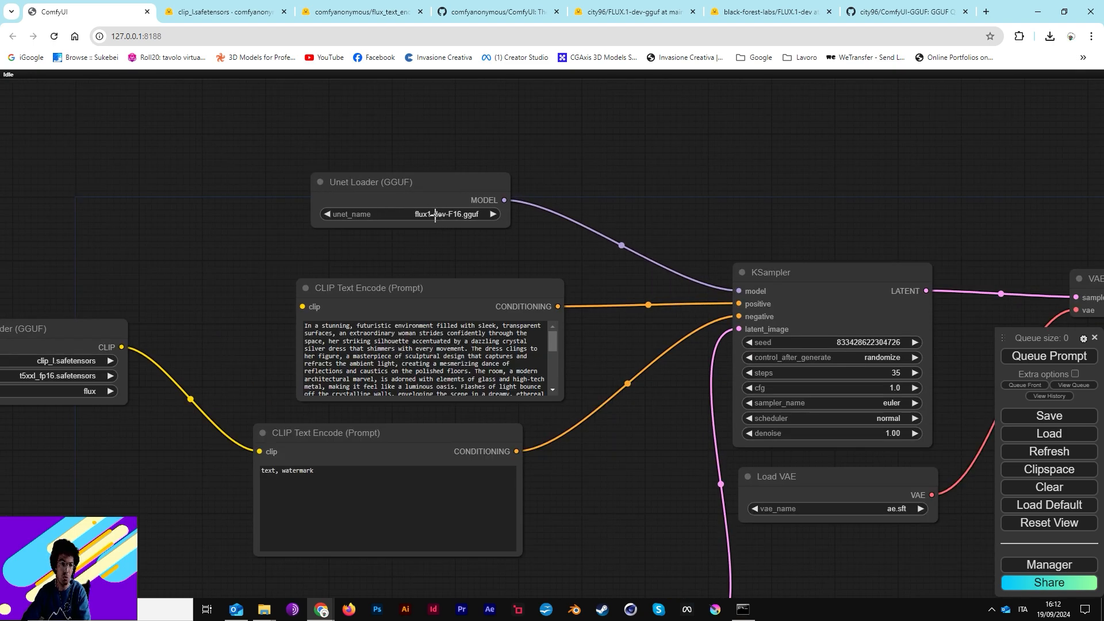
{"action": "left_click", "coordinate": [409, 214]}
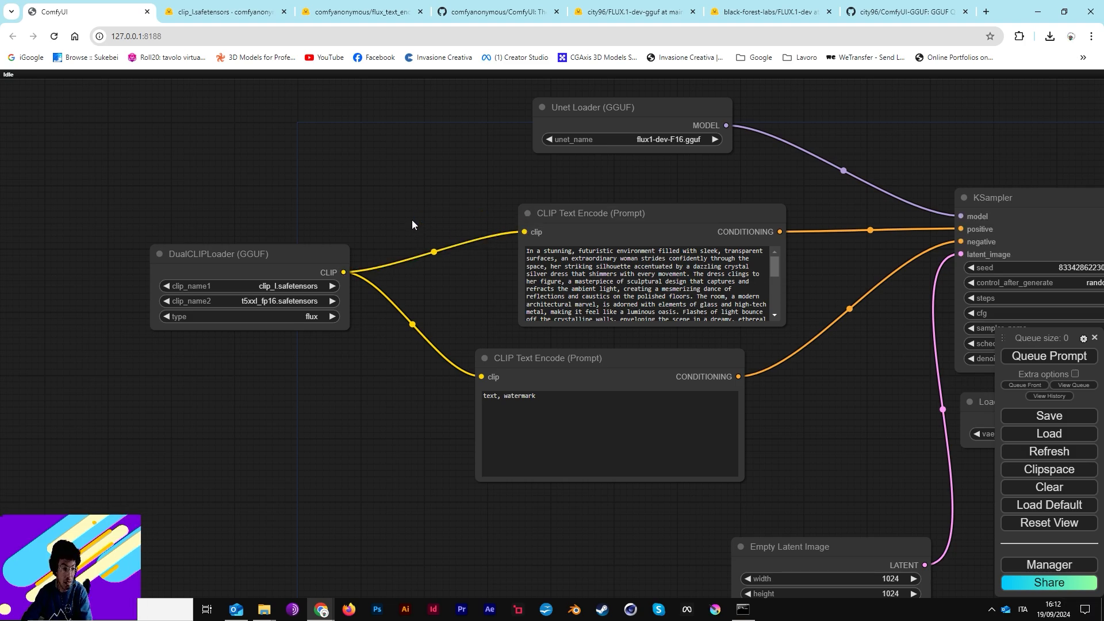
Move the DualCLIPLoader (GGUF) node next to the encoders and wire its CLIP output to the positive prompt
{"action": "left_click_drag", "start_coordinate": [248, 254], "coordinate": [322, 217]}
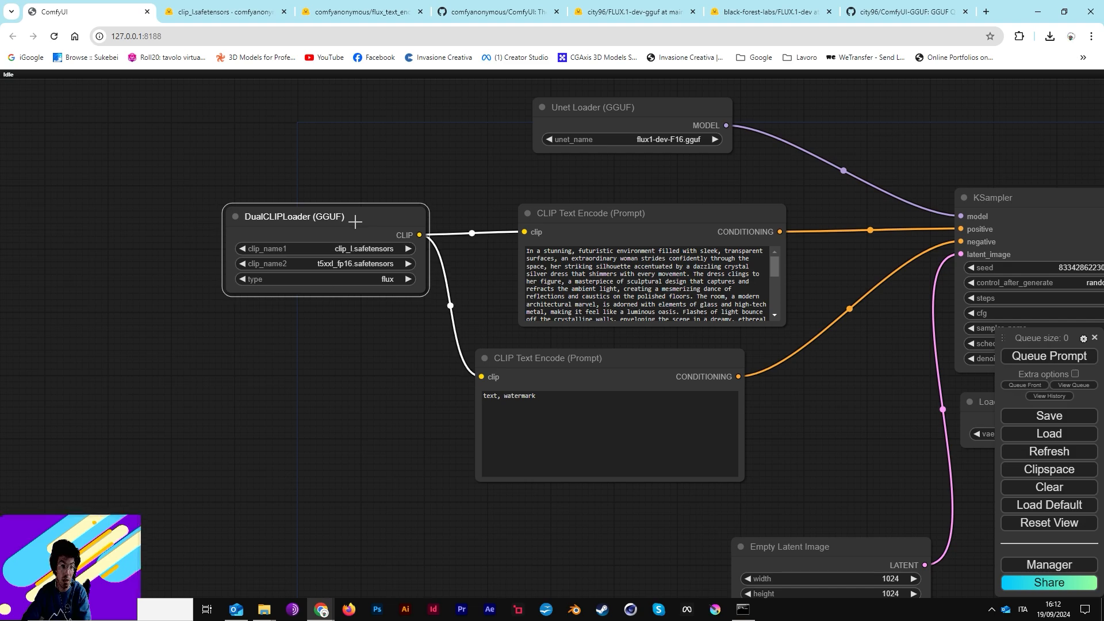
{"action": "left_click_drag", "start_coordinate": [296, 216], "coordinate": [346, 270]}
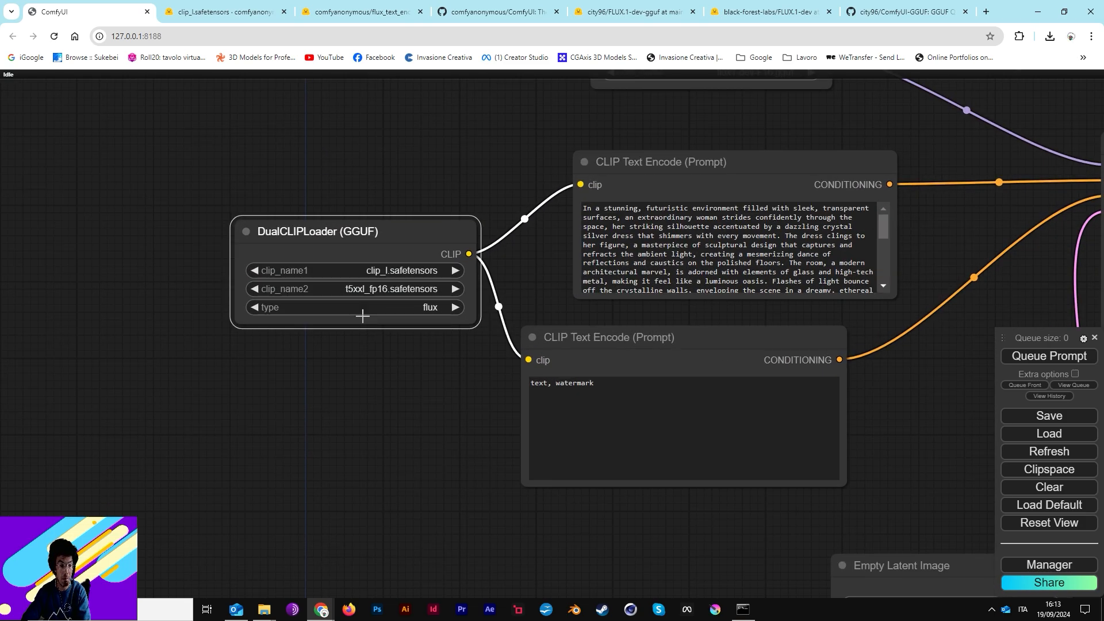
{"action": "mouse_move", "coordinate": [460, 357]}
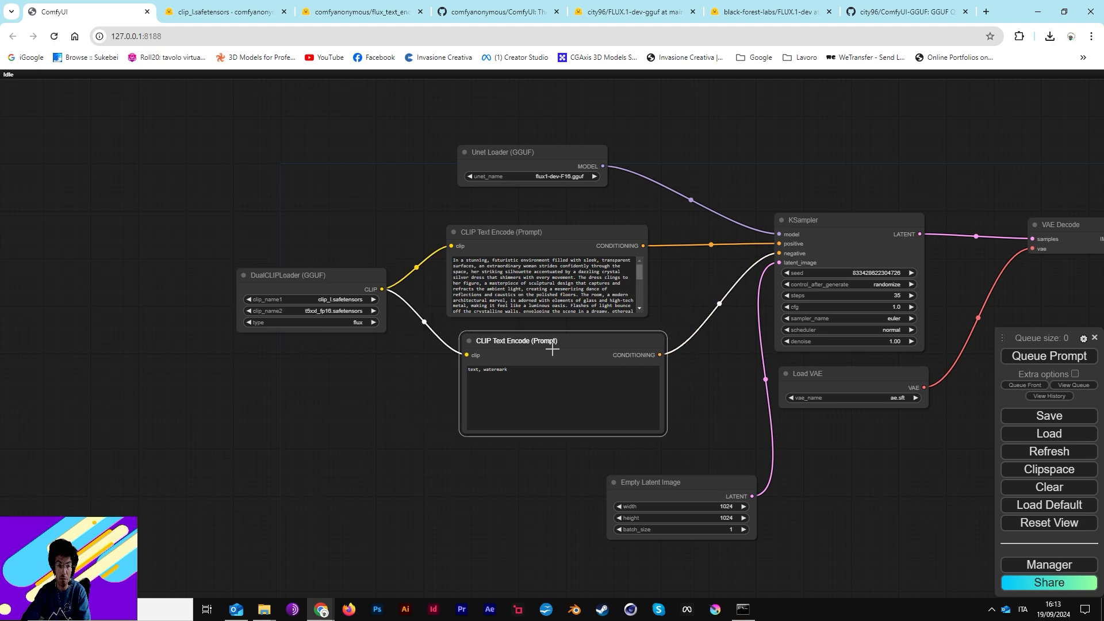
Reposition the negative CLIP Text Encode node just below the positive one
{"action": "left_click_drag", "start_coordinate": [514, 340], "coordinate": [514, 392]}
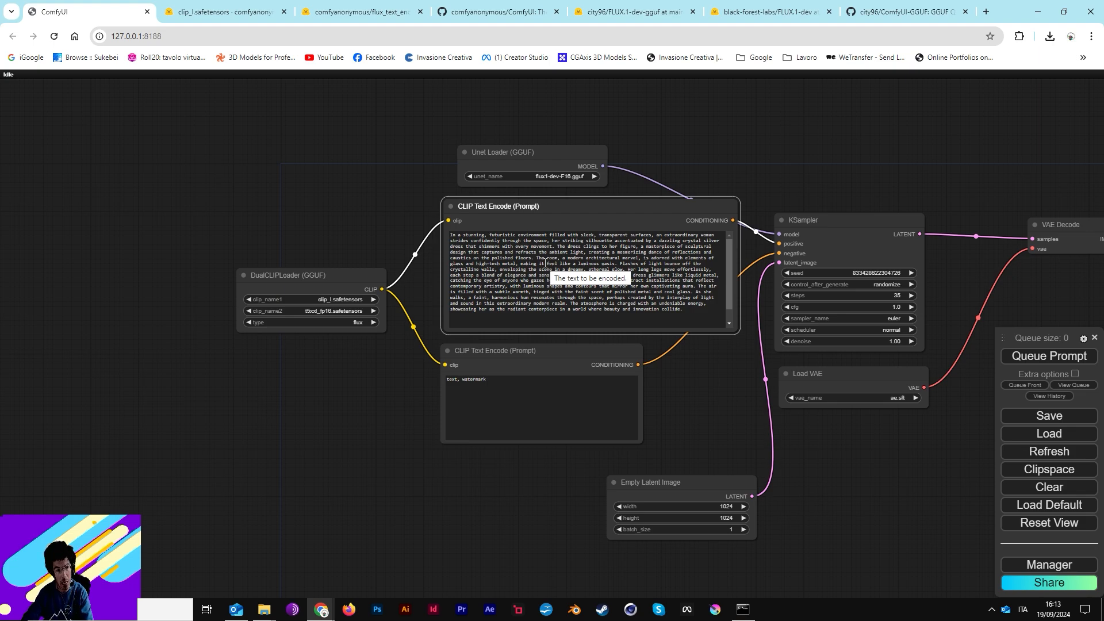
{"action": "mouse_move", "coordinate": [773, 212]}
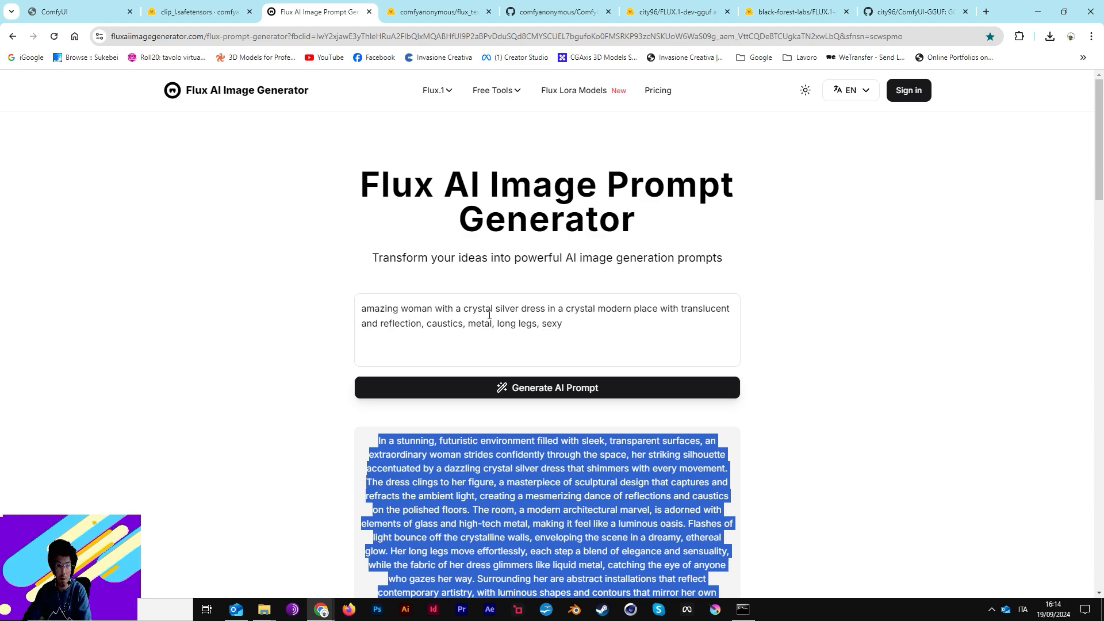
{"action": "mouse_move", "coordinate": [299, 102]}
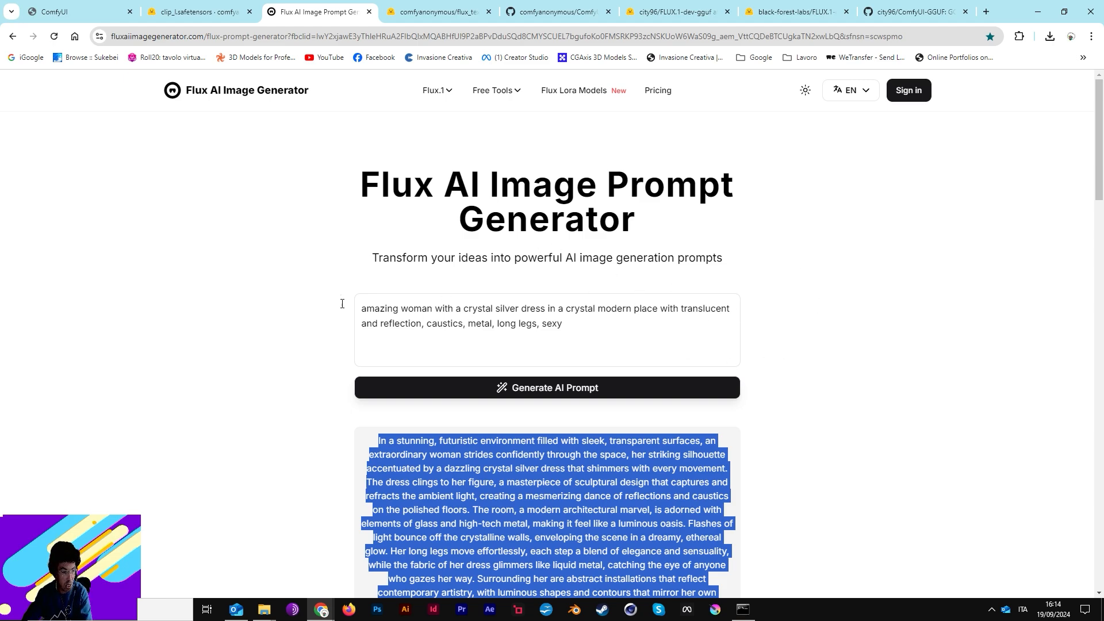
{"action": "mouse_move", "coordinate": [335, 286]}
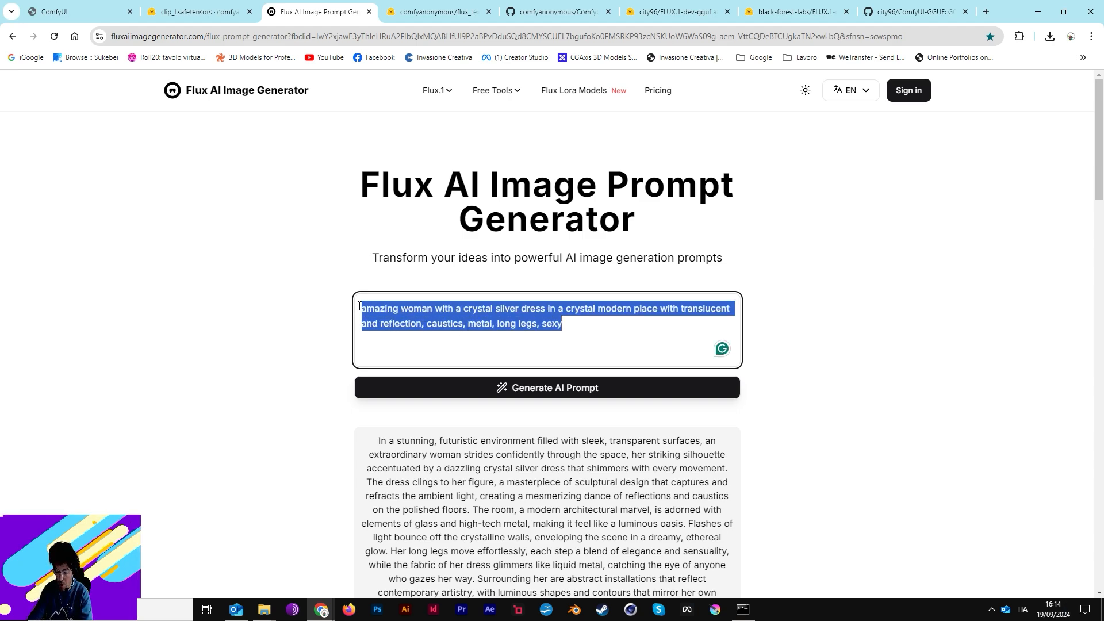
Enter the idea 'closeup of an amazing futuristic woman, plastic dress, in a cyberpunk megastructure city'
{"action": "type", "text": "clo"}
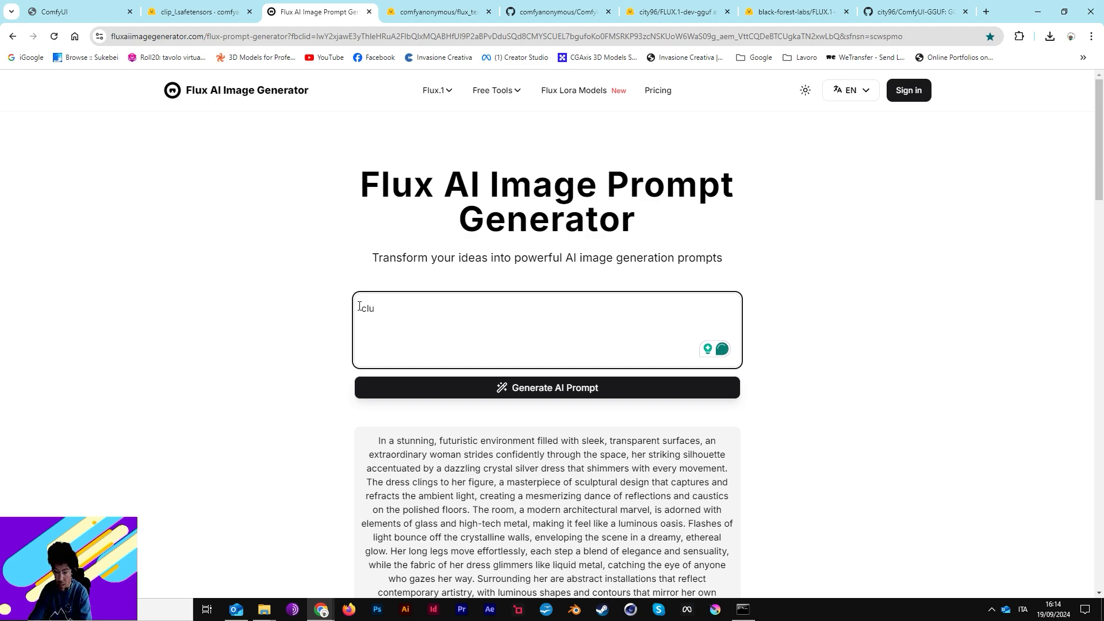
{"action": "type", "text": "close"}
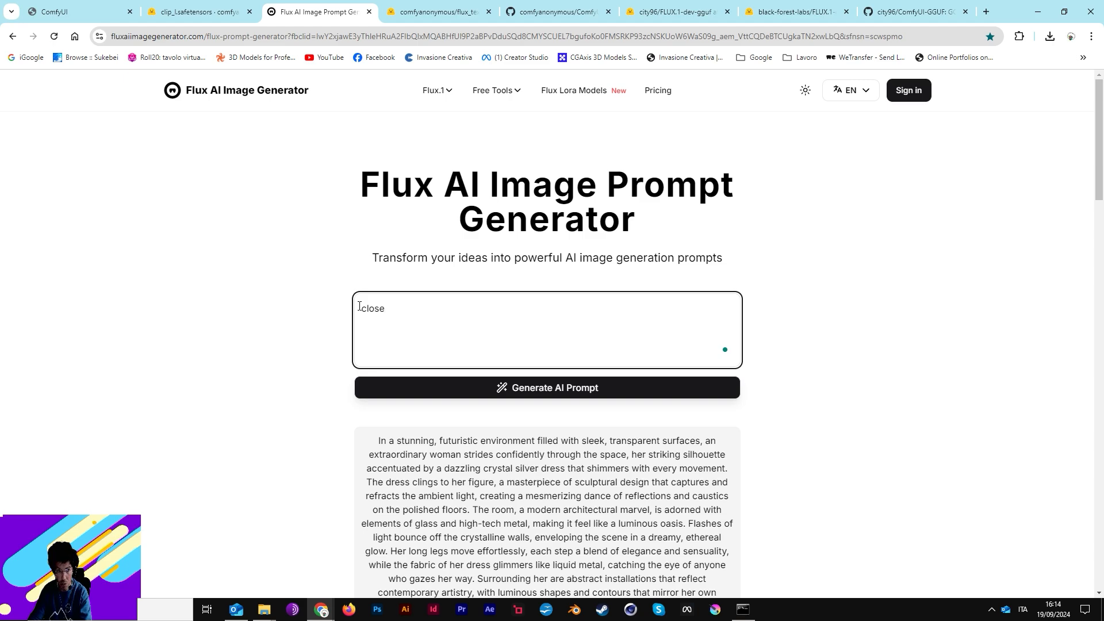
{"action": "type", "text": "up"}
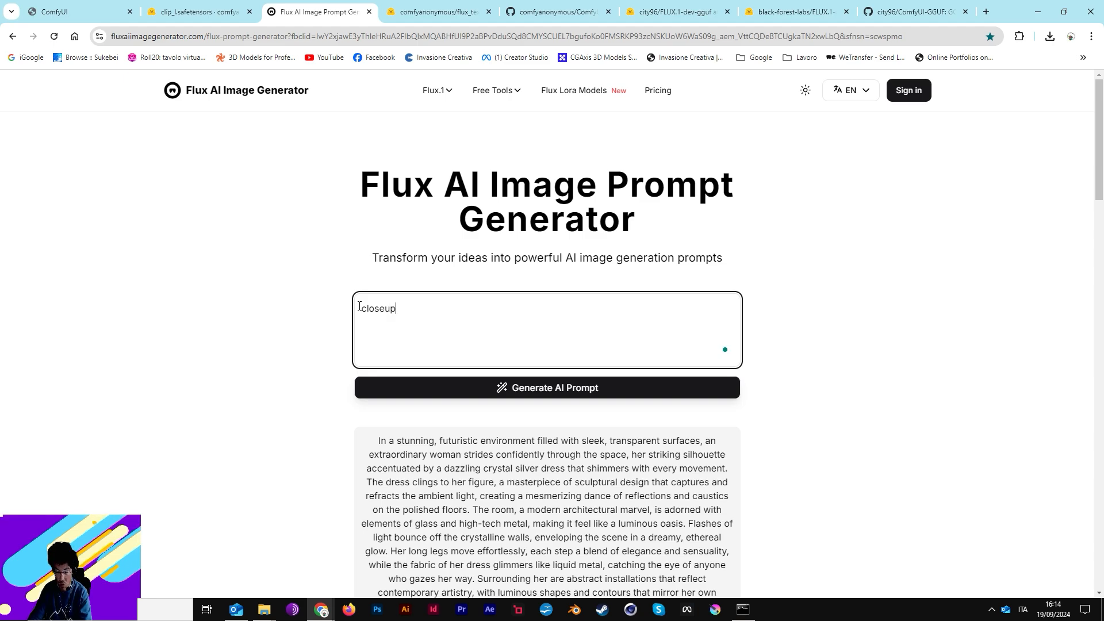
{"action": "type", "text": "of a"}
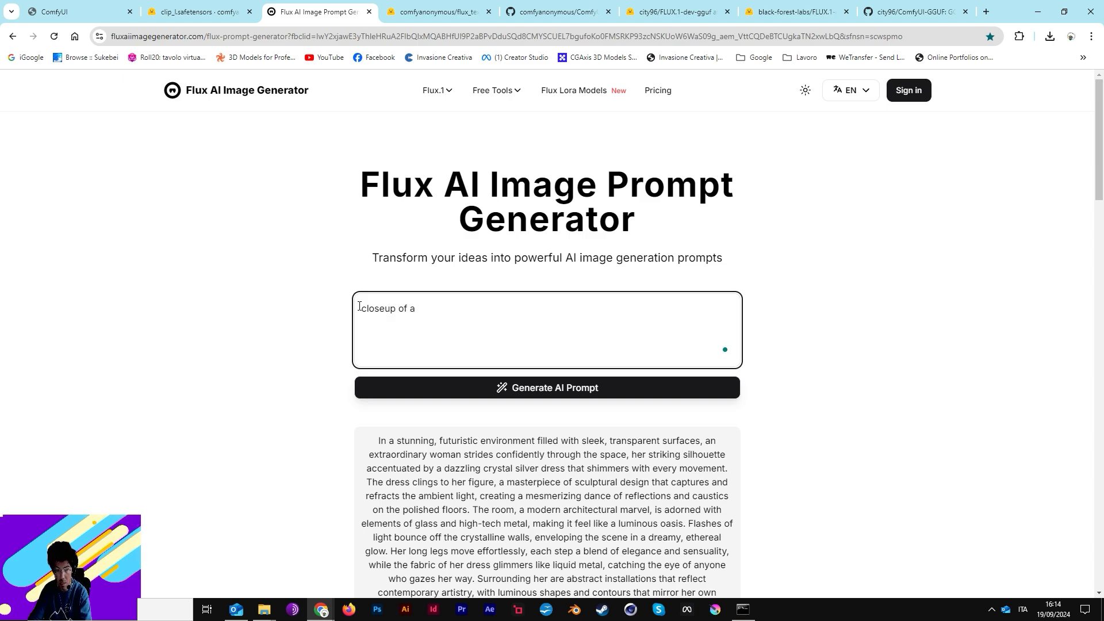
{"action": "type", "text": "n amazing"}
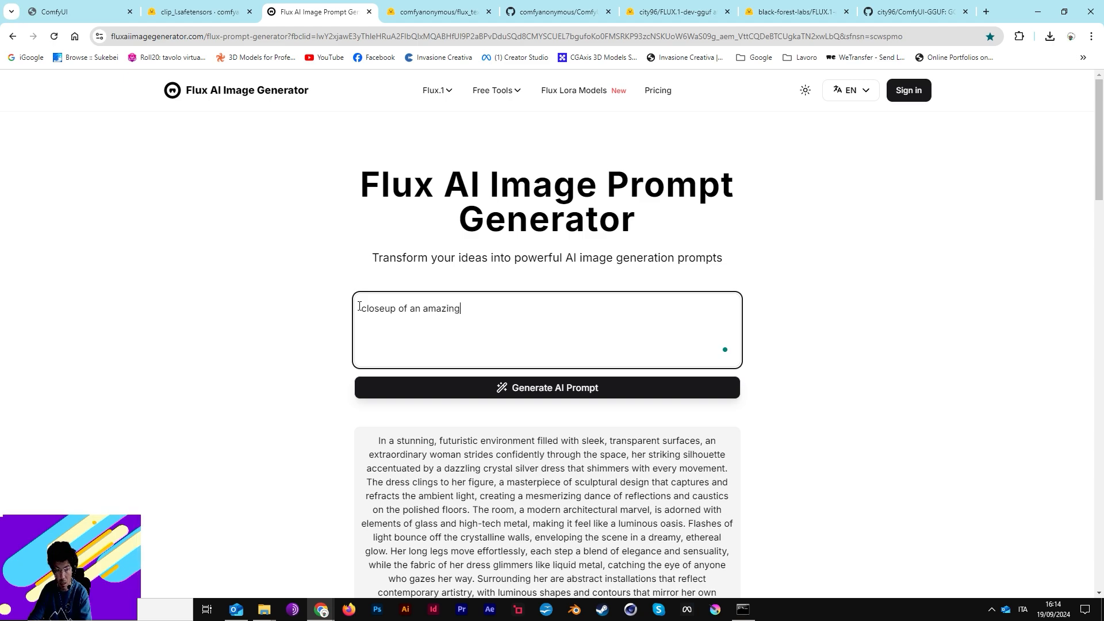
{"action": "type", "text": "futuristic"}
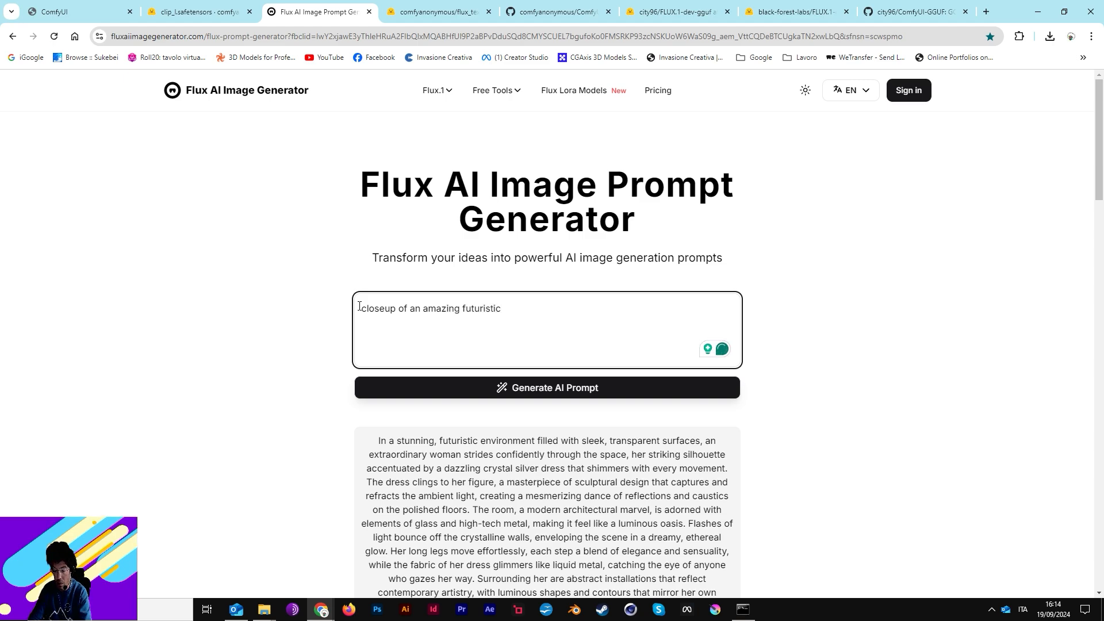
{"action": "type", "text": "woman,"}
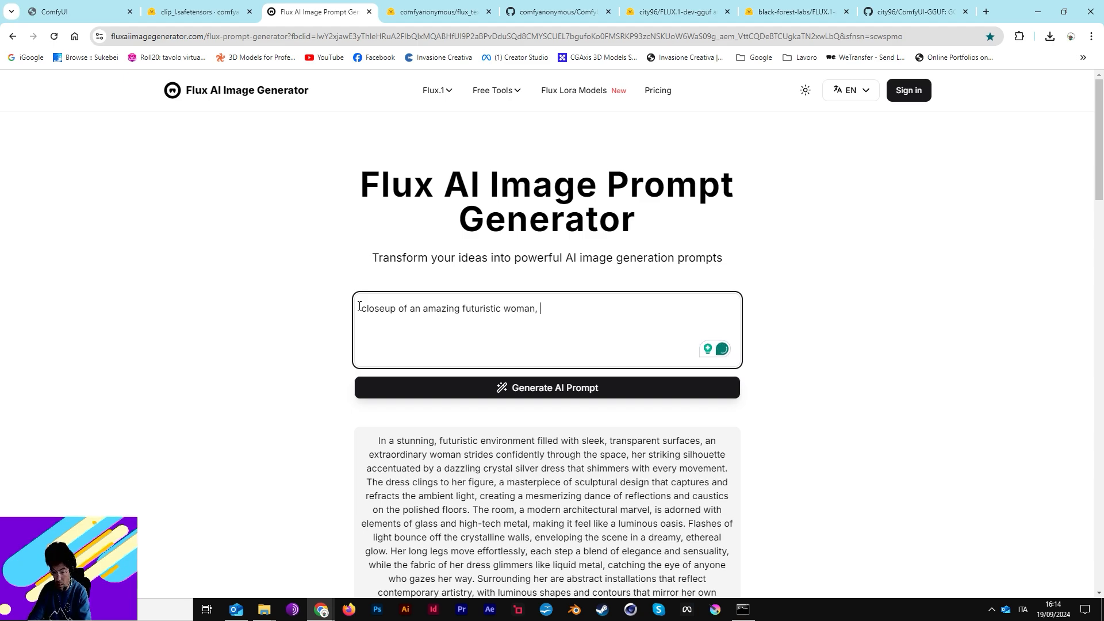
{"action": "type", "text": "plastic dress i"}
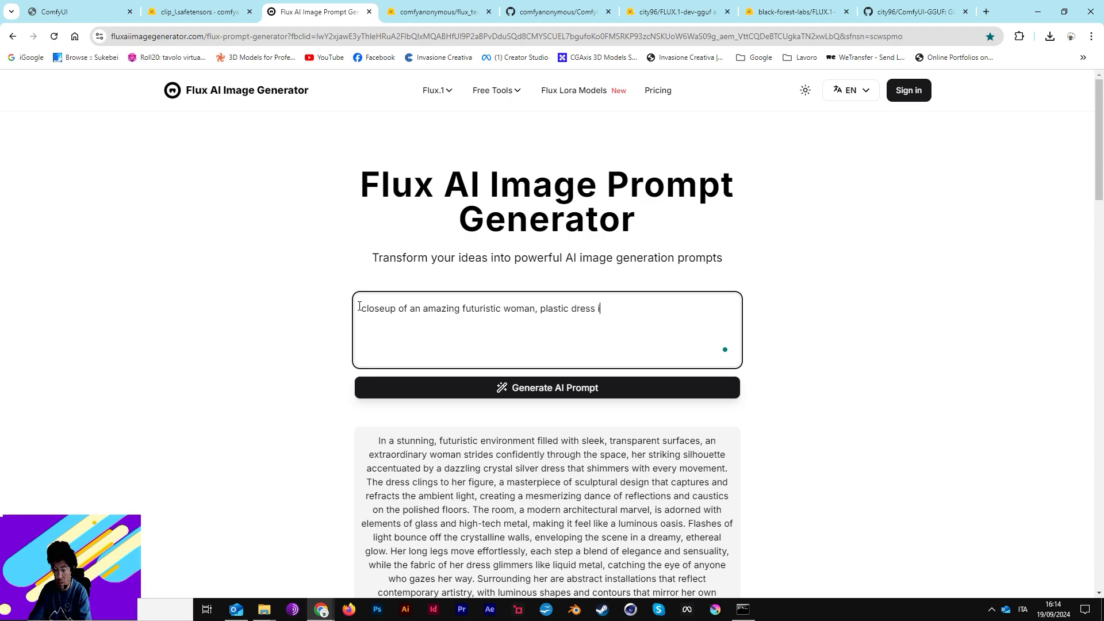
{"action": "type", "text": "n a"}
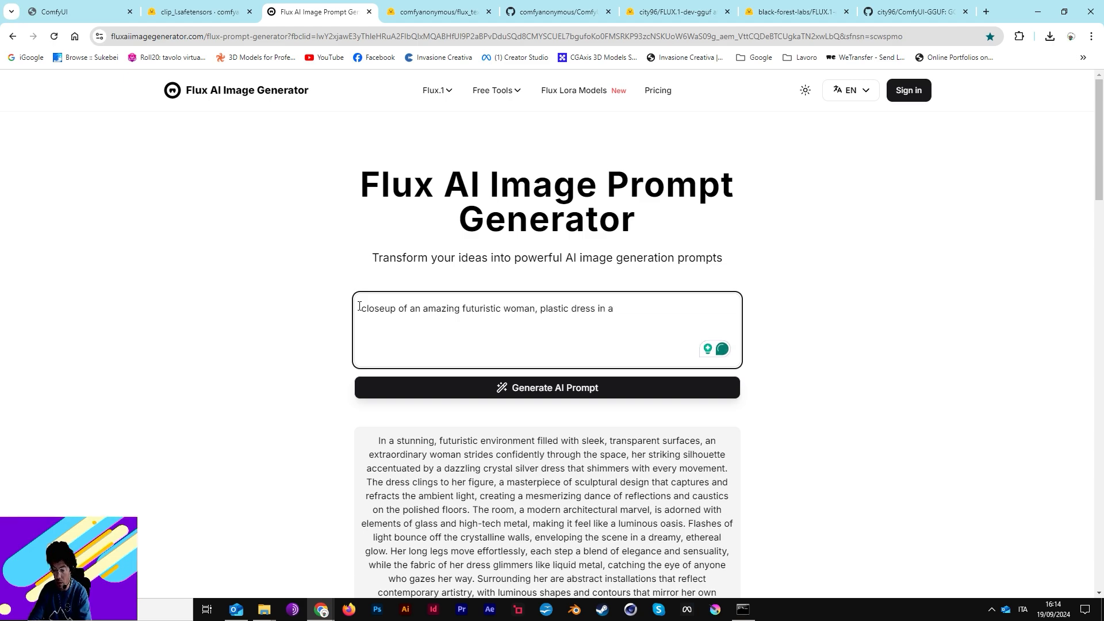
{"action": "type", "text": "cyberpunk"}
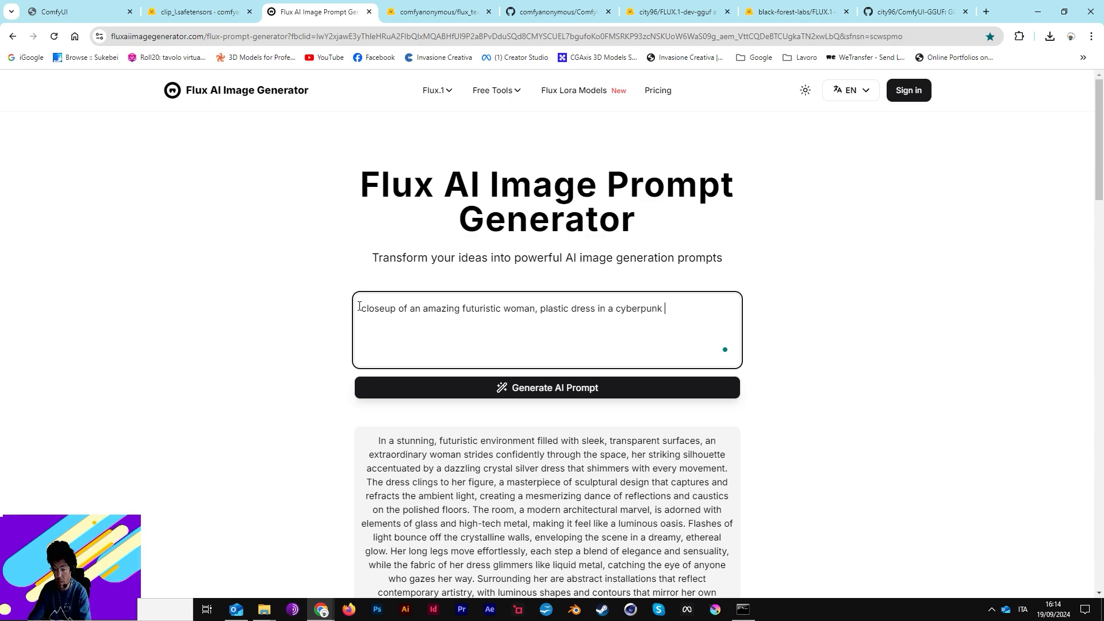
{"action": "type", "text": "megastructre sicy"}
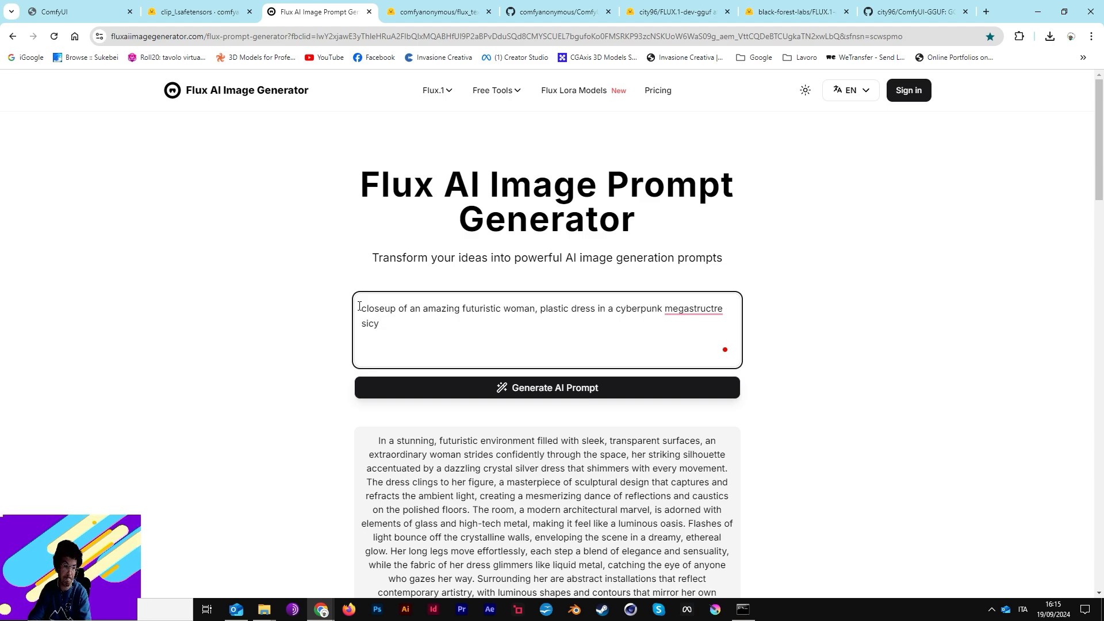
Correct the misspelled last word and generate the expanded AI prompt
{"action": "double_click", "coordinate": [369, 323]}
{"action": "type", "text": "cit"}
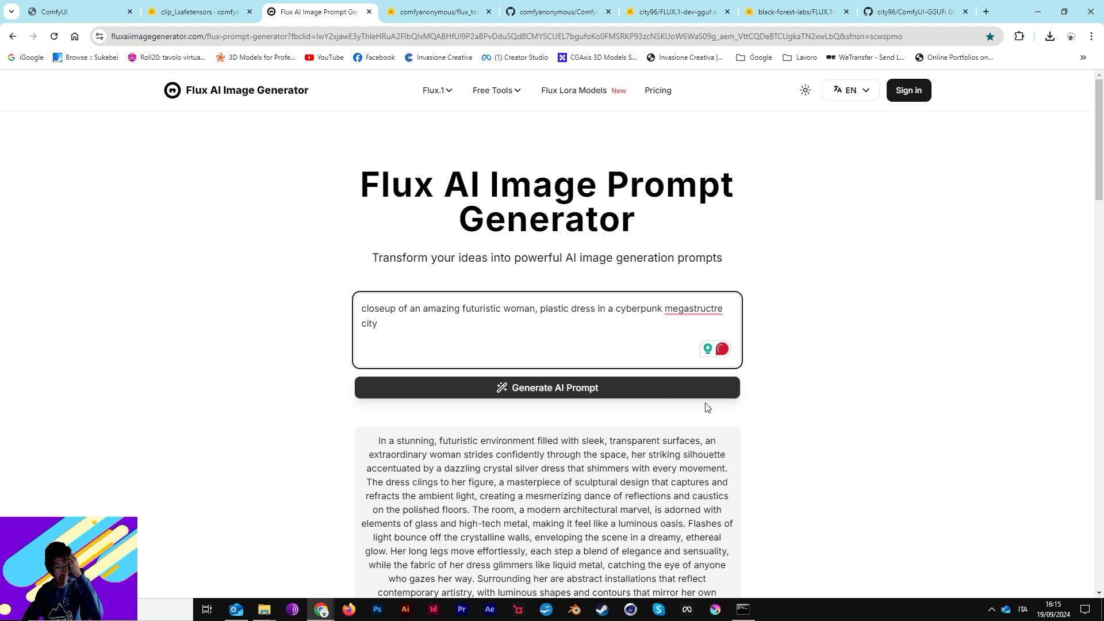
{"action": "left_click", "coordinate": [547, 388]}
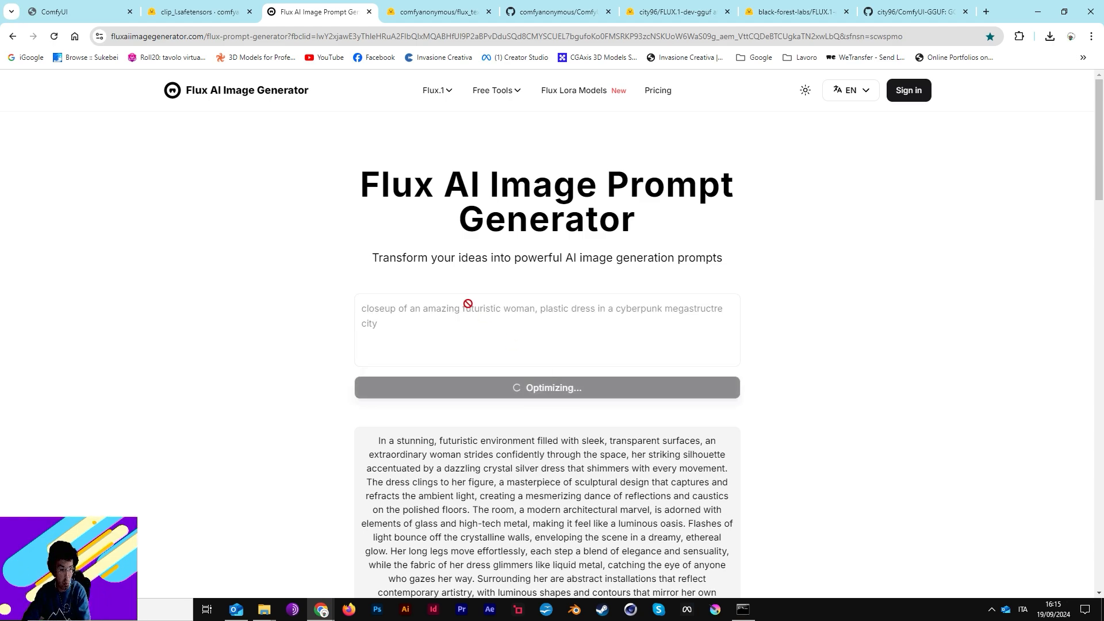
Review the generated glossy-plastic-dress cyberpunk prompt and copy it
{"action": "scroll", "scroll_direction": "down", "scroll_amount": 3}
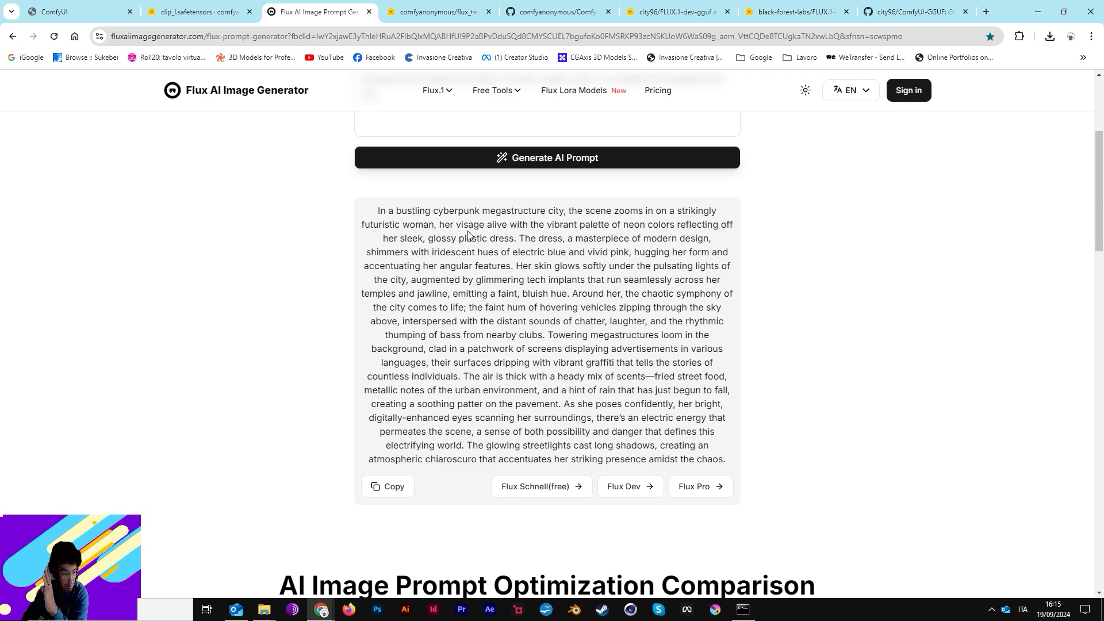
{"action": "mouse_move", "coordinate": [602, 342]}
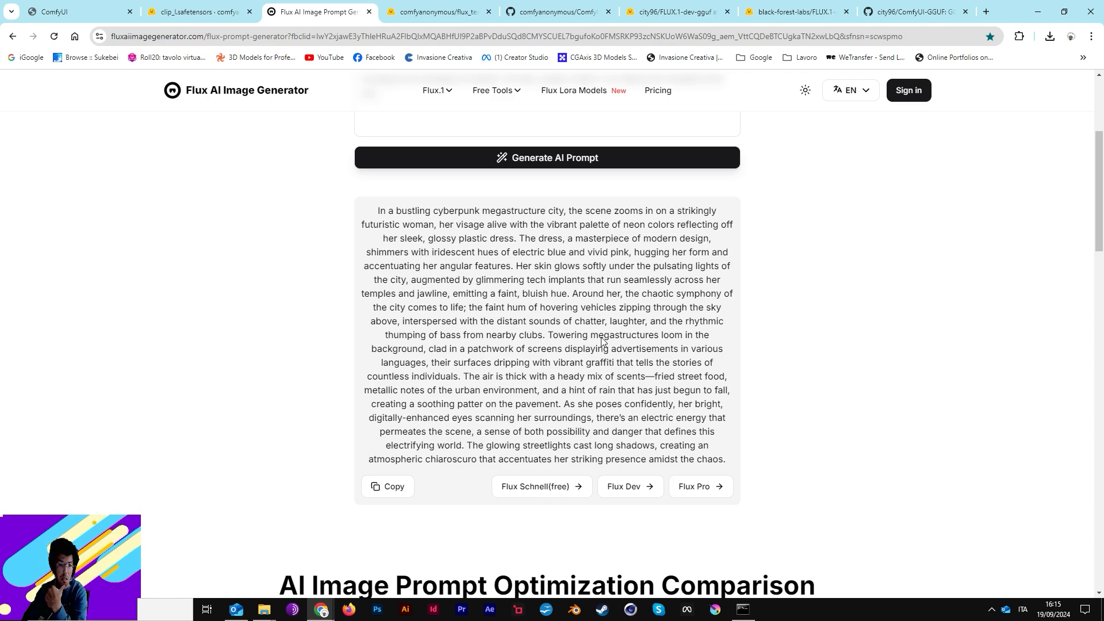
{"action": "mouse_move", "coordinate": [540, 459]}
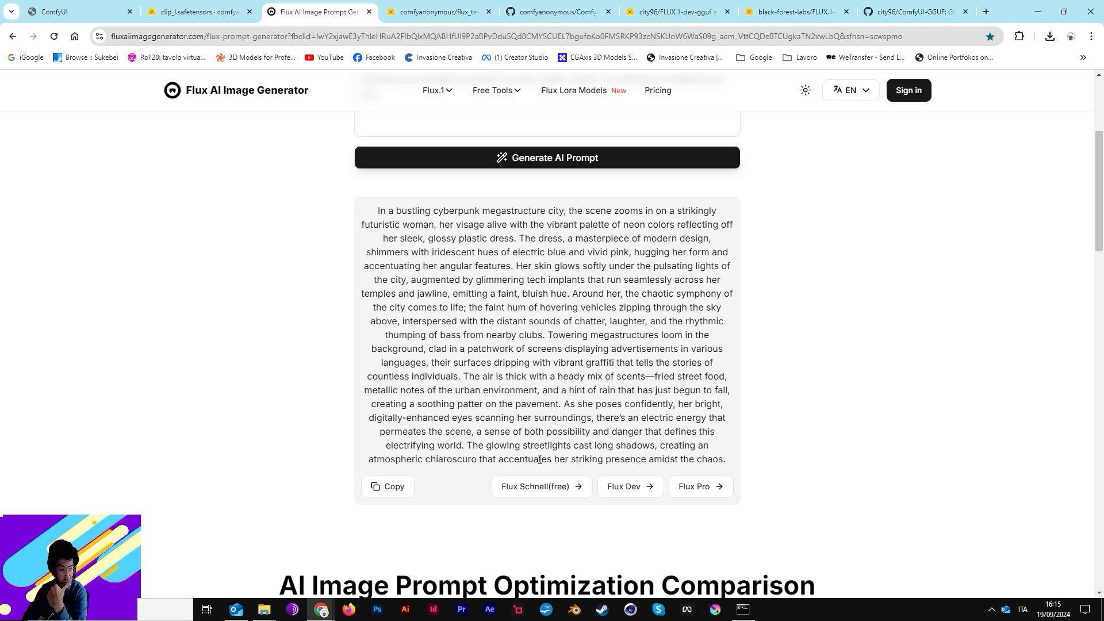
{"action": "mouse_move", "coordinate": [439, 259]}
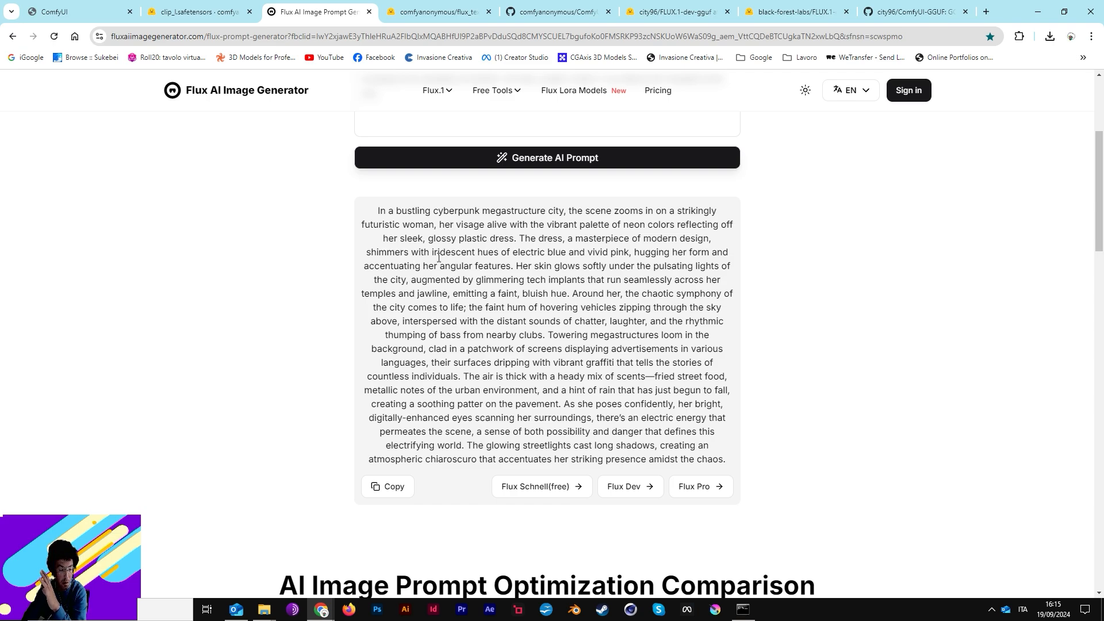
{"action": "mouse_move", "coordinate": [474, 230]}
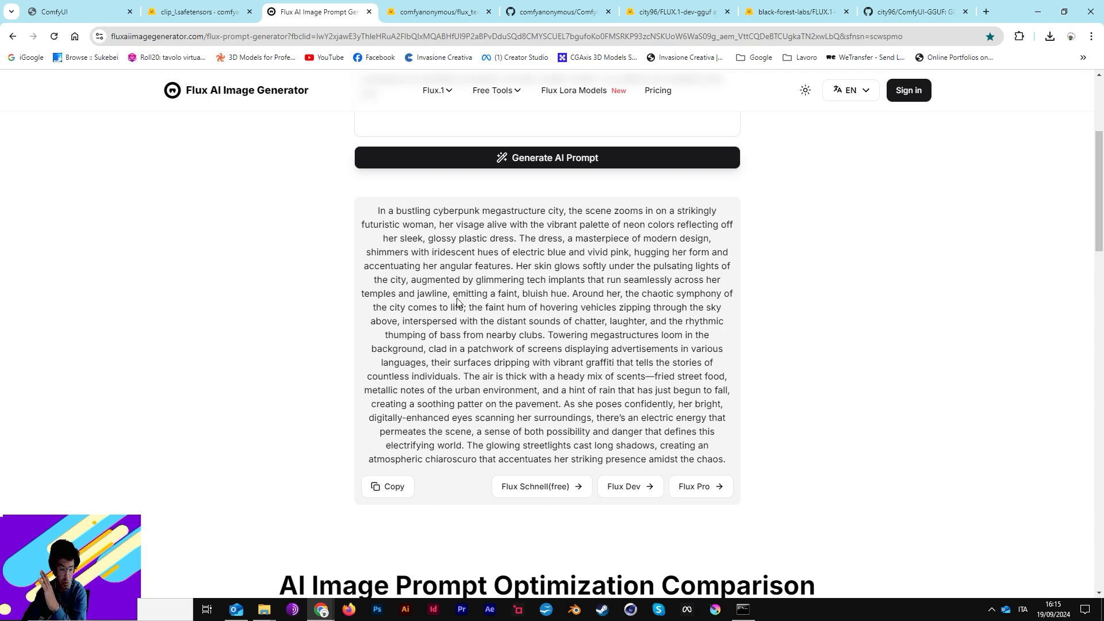
{"action": "mouse_move", "coordinate": [524, 293]}
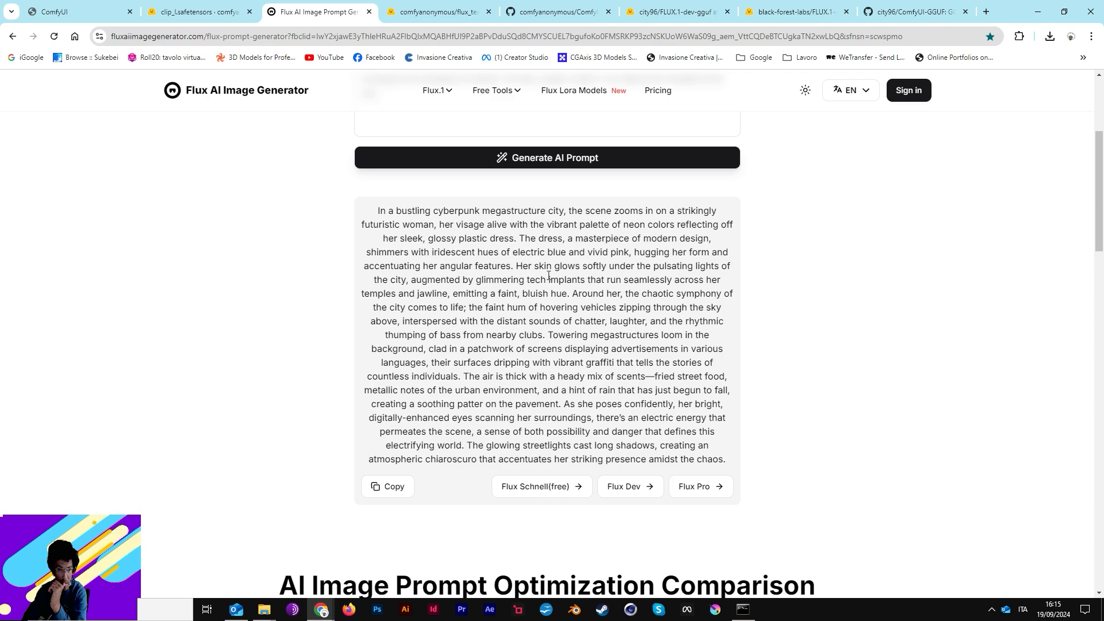
{"action": "mouse_move", "coordinate": [703, 274]}
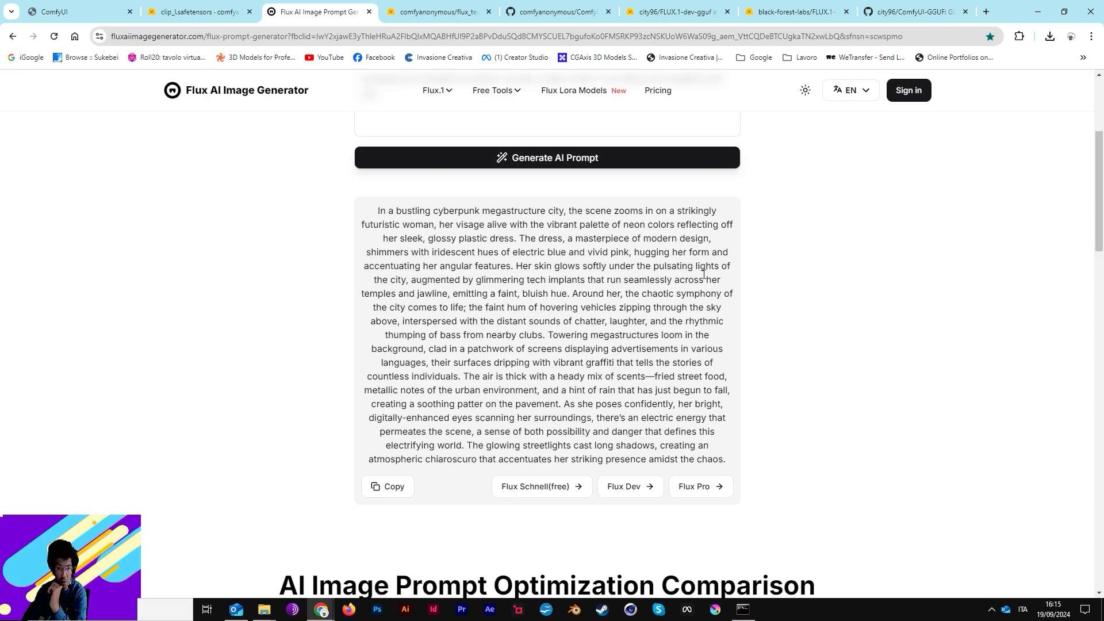
{"action": "mouse_move", "coordinate": [498, 289]}
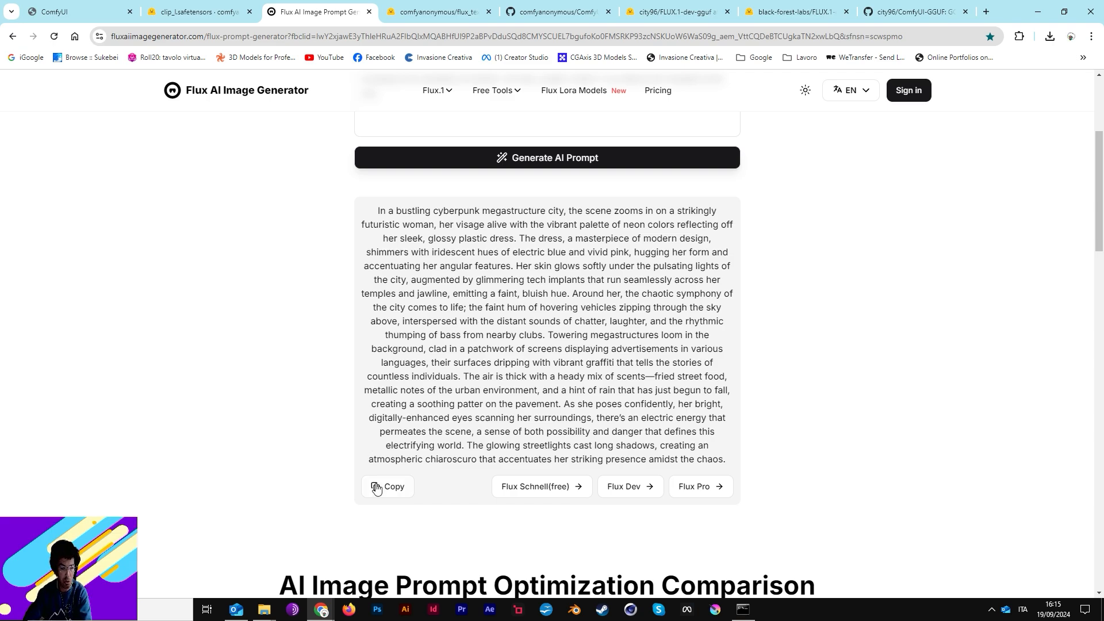
{"action": "left_click", "coordinate": [76, 11]}
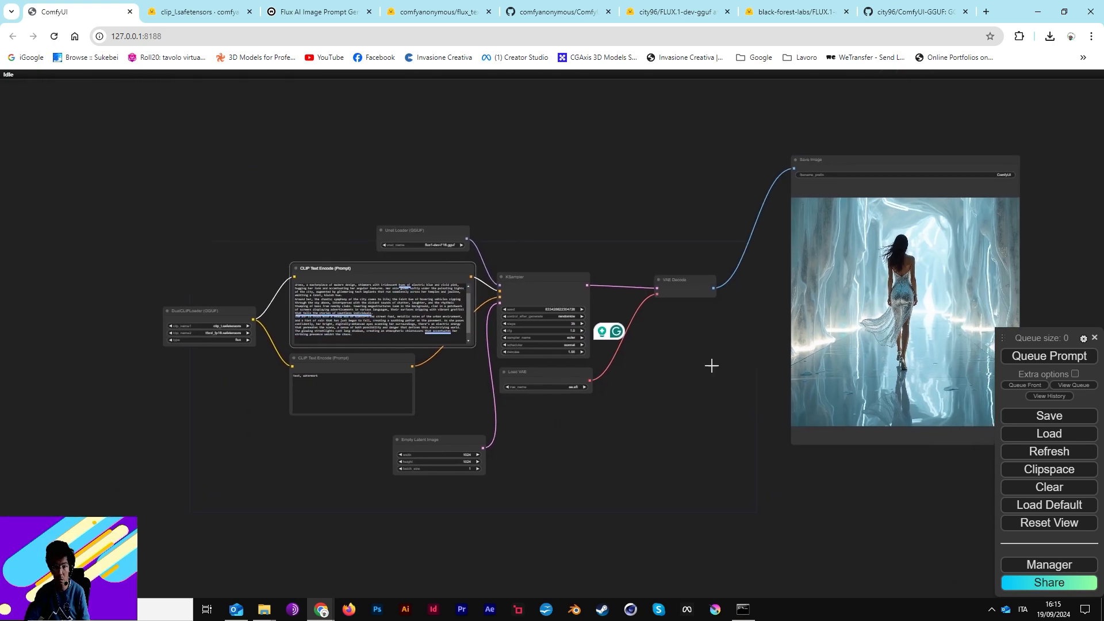
Start editing the positive CLIP Text Encode prompt to paste the new cyberpunk description
{"action": "left_click", "coordinate": [1048, 356]}
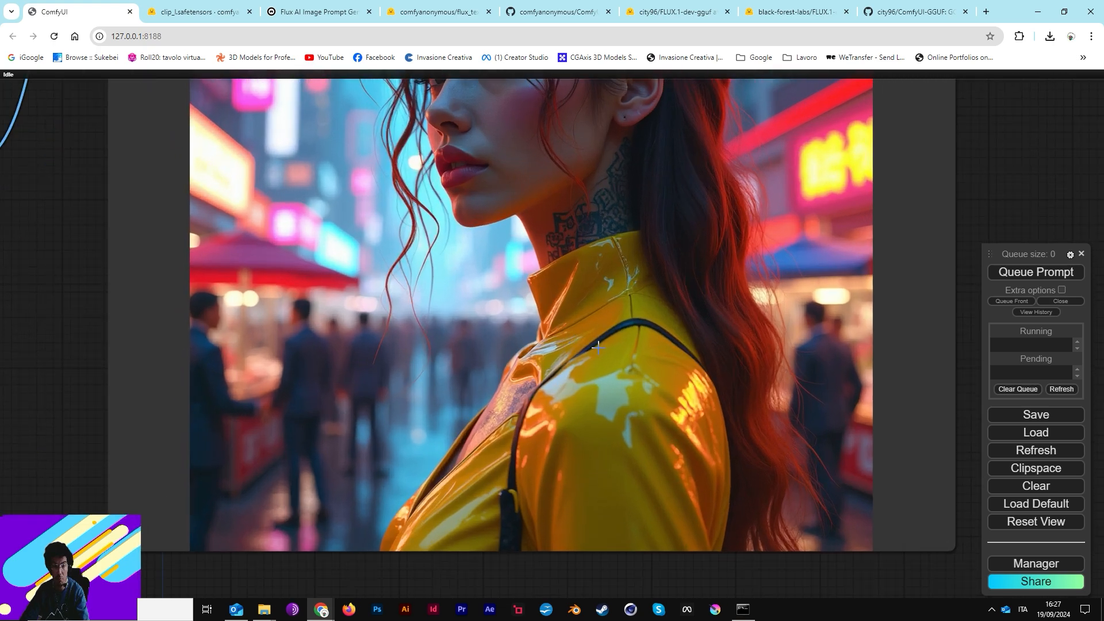
{"action": "mouse_move", "coordinate": [627, 403]}
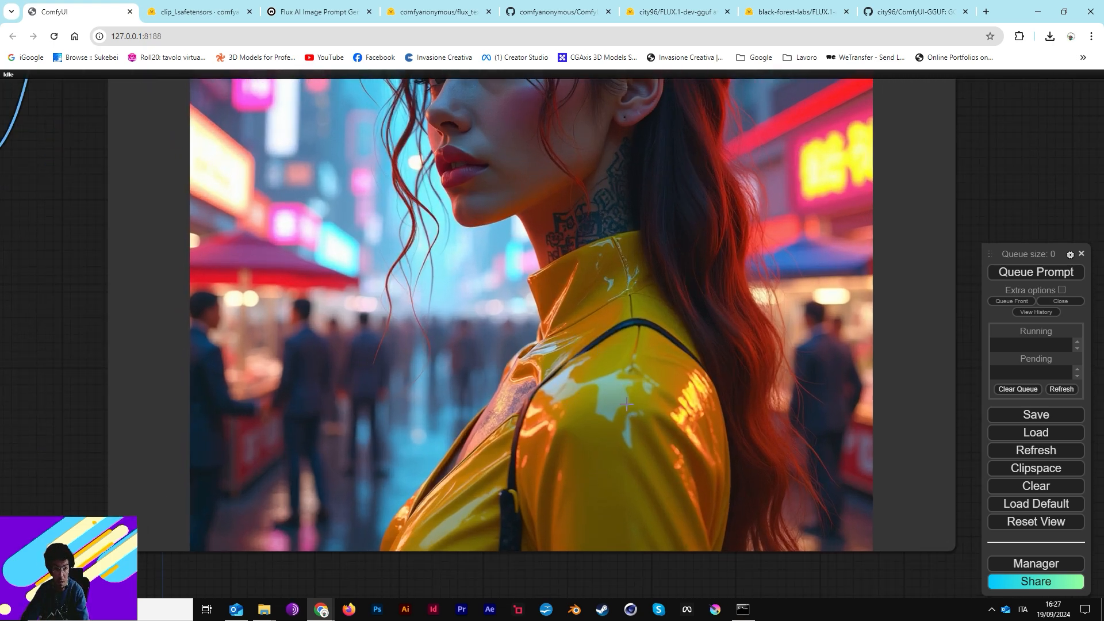
{"action": "mouse_move", "coordinate": [610, 204]}
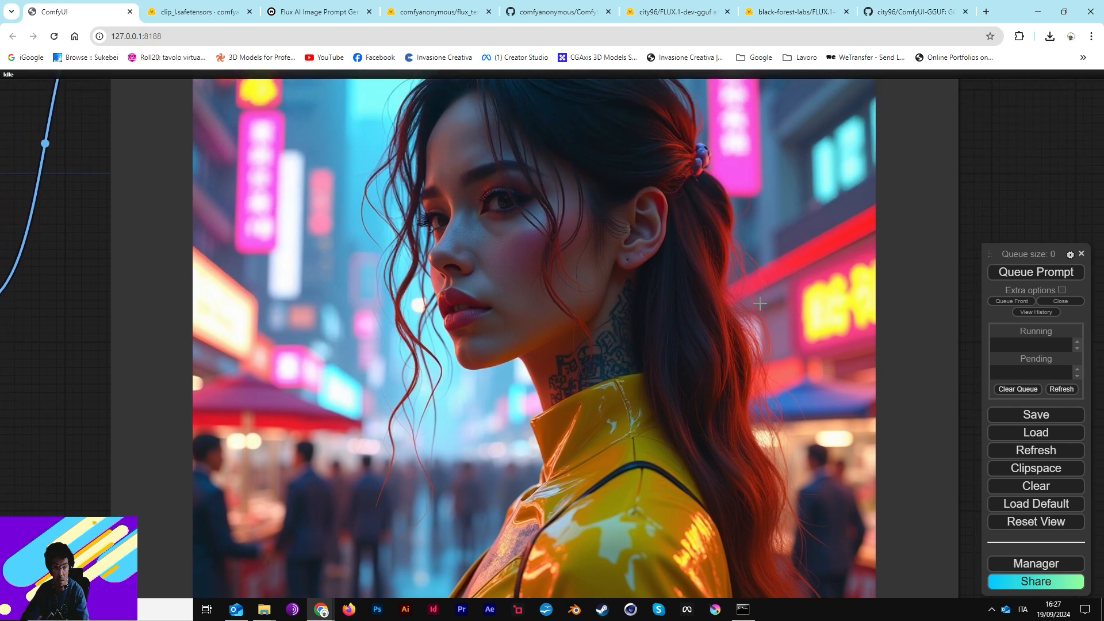
{"action": "mouse_move", "coordinate": [655, 180]}
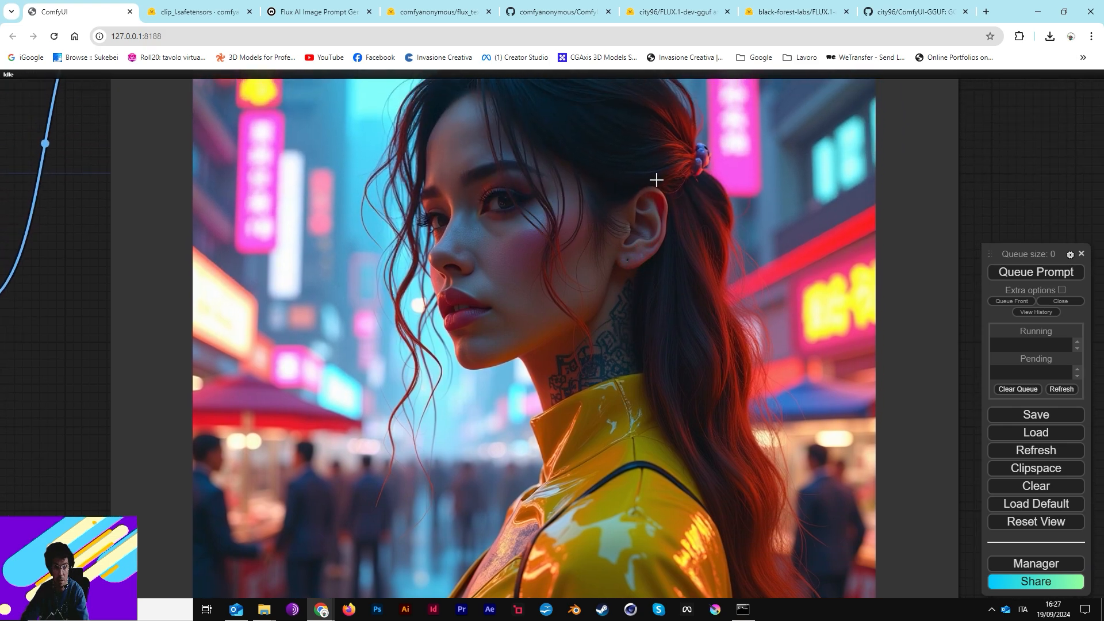
{"action": "mouse_move", "coordinate": [448, 300]}
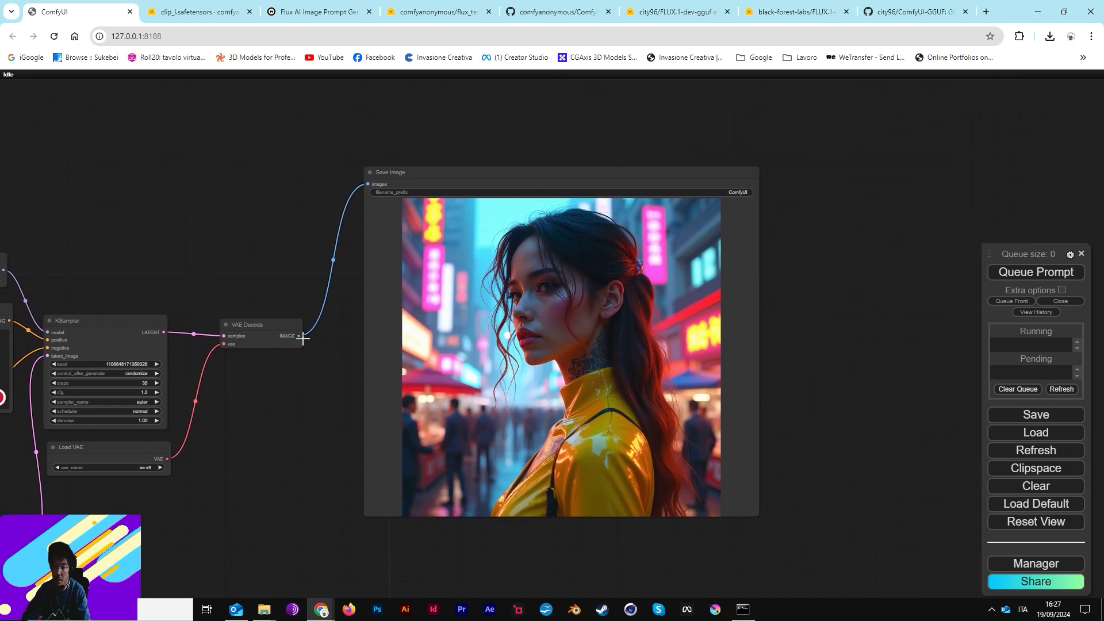
{"action": "mouse_move", "coordinate": [333, 278]}
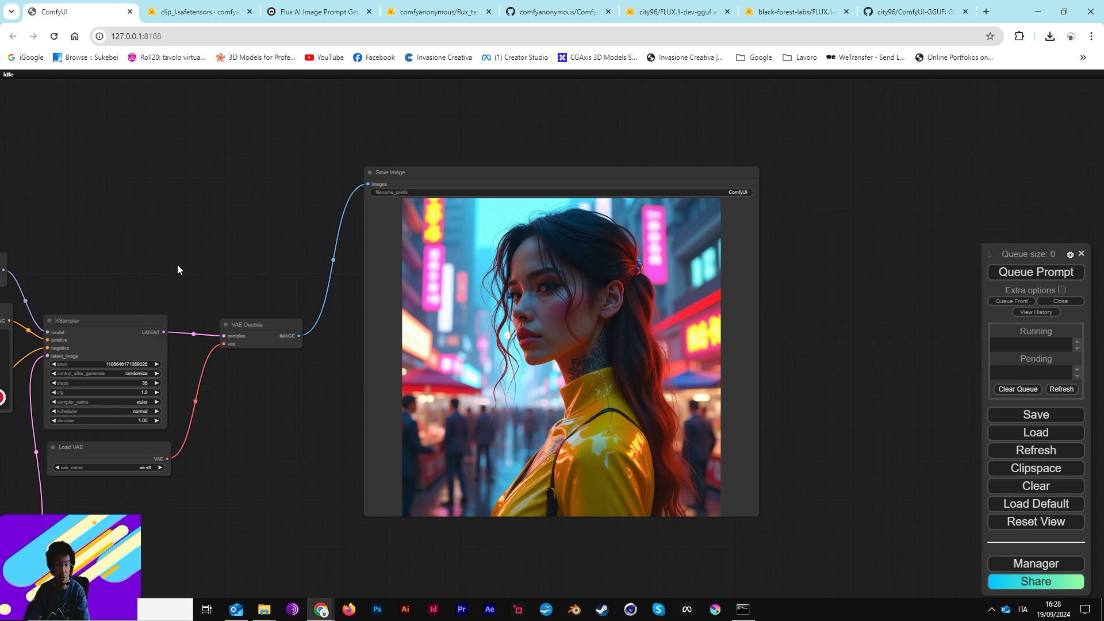
{"action": "mouse_move", "coordinate": [707, 148]}
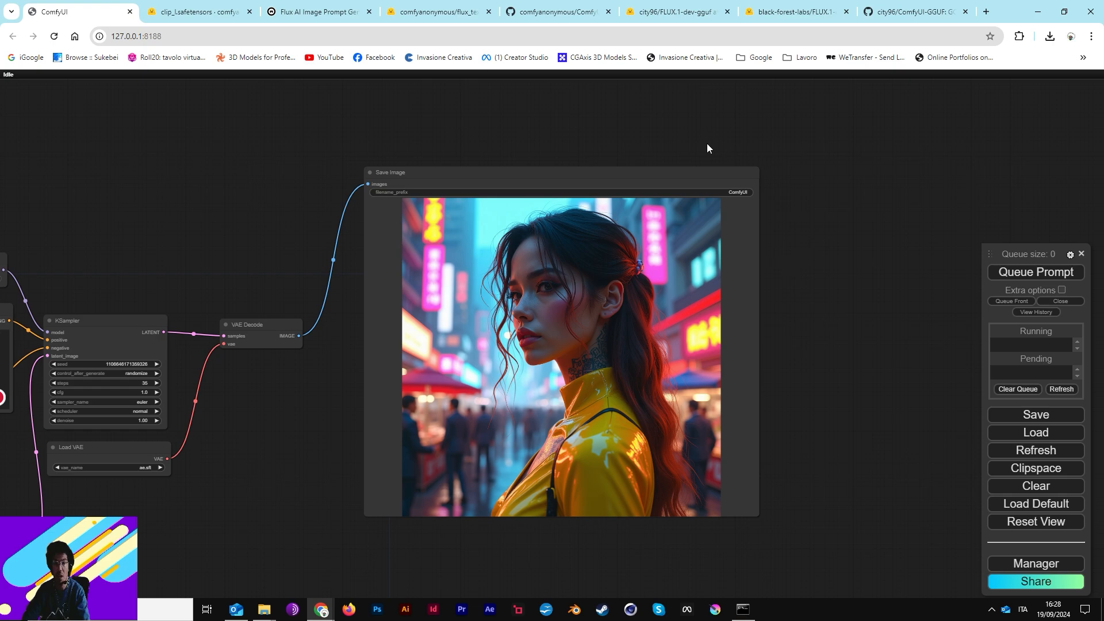
{"action": "mouse_move", "coordinate": [369, 151]}
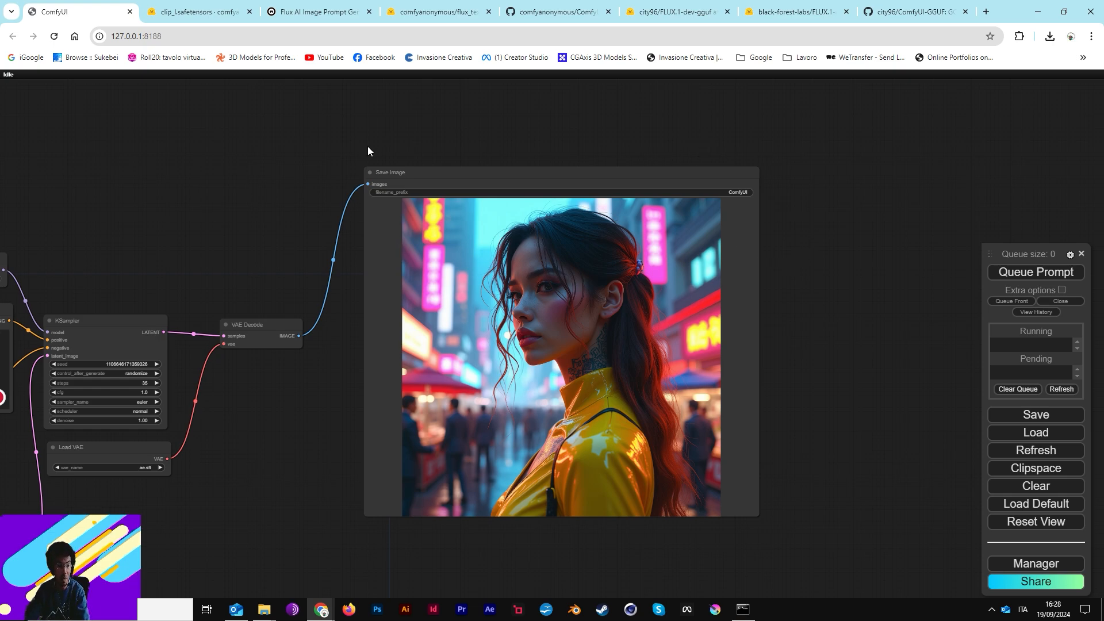
{"action": "mouse_move", "coordinate": [359, 169]}
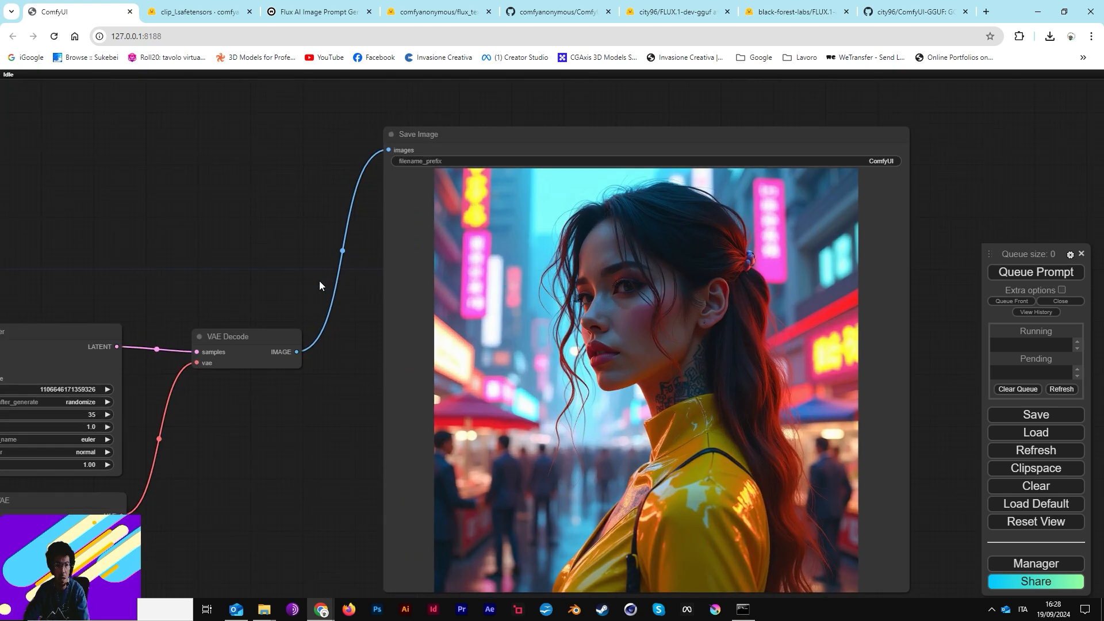
{"action": "mouse_move", "coordinate": [224, 308]}
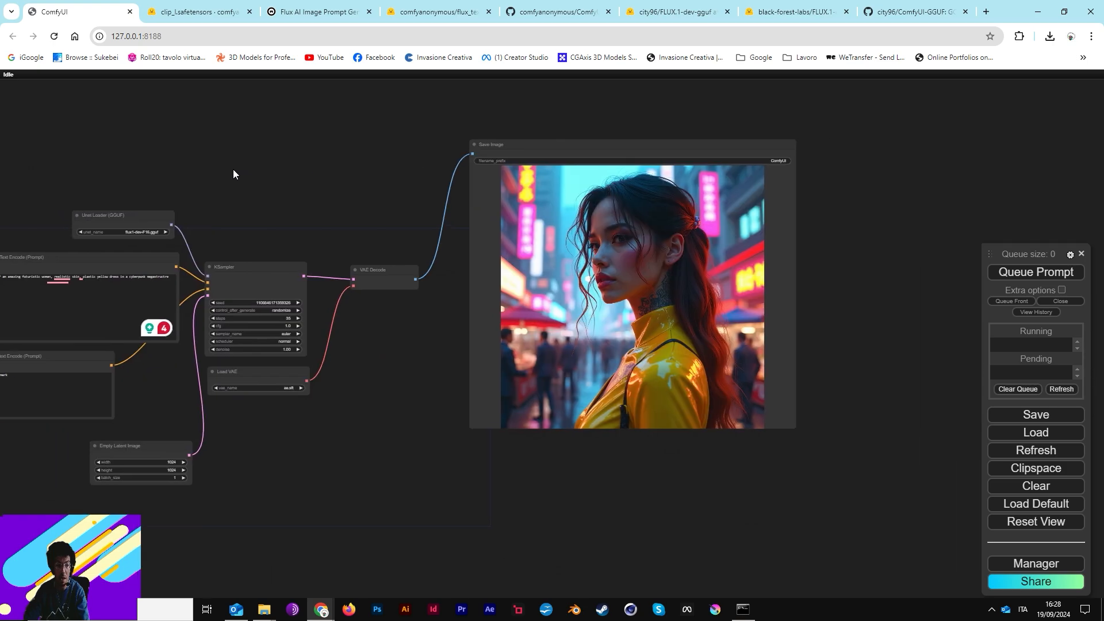
{"action": "left_click_drag", "start_coordinate": [235, 173], "coordinate": [356, 206]}
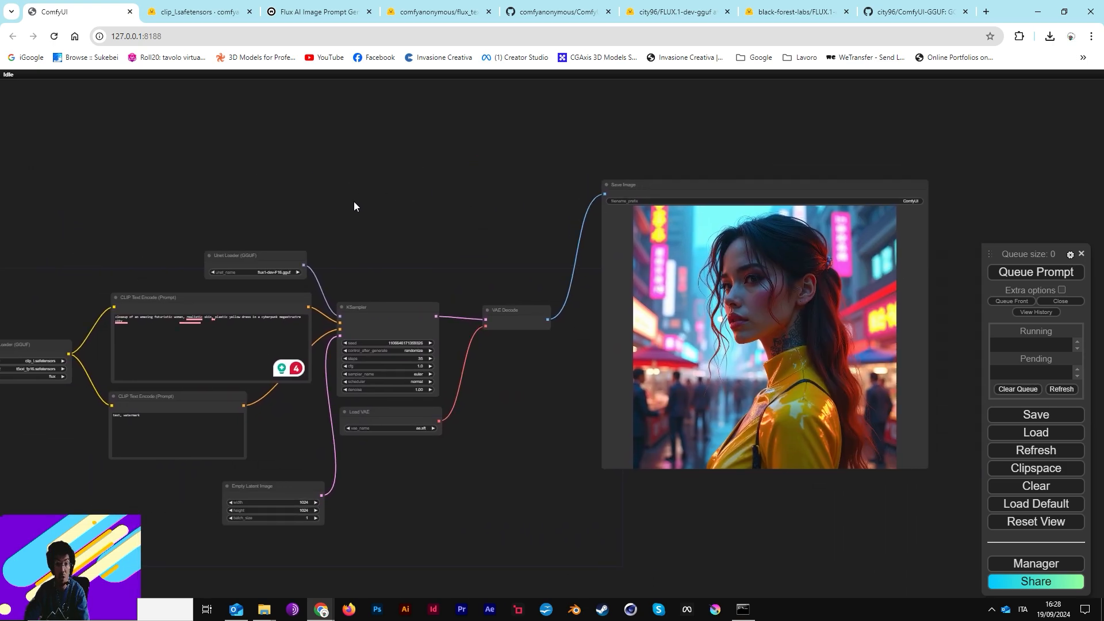